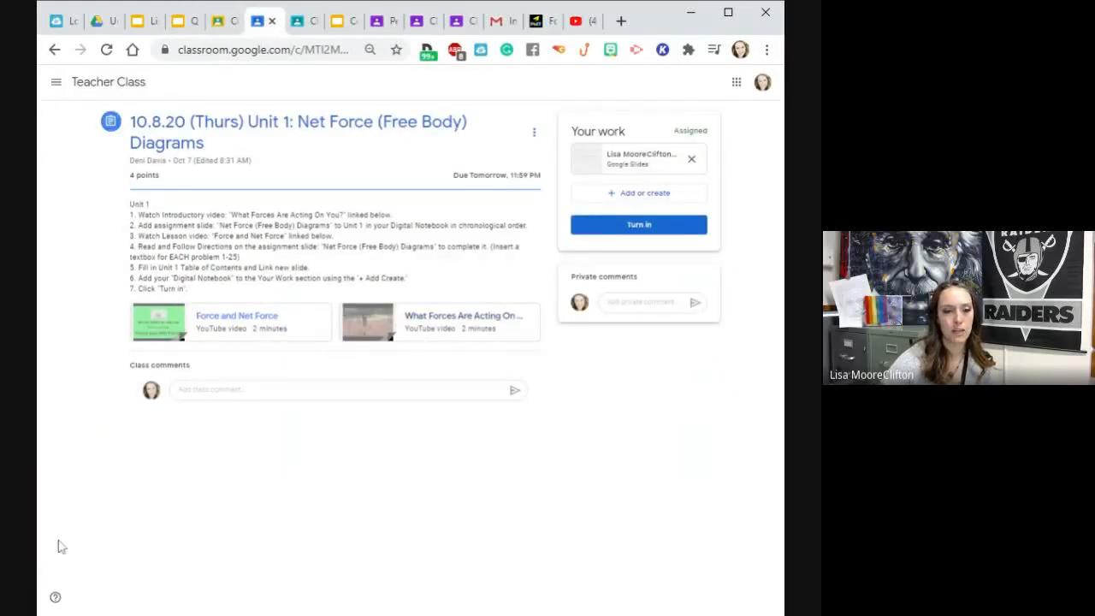
pyautogui.moveTo(393, 332)
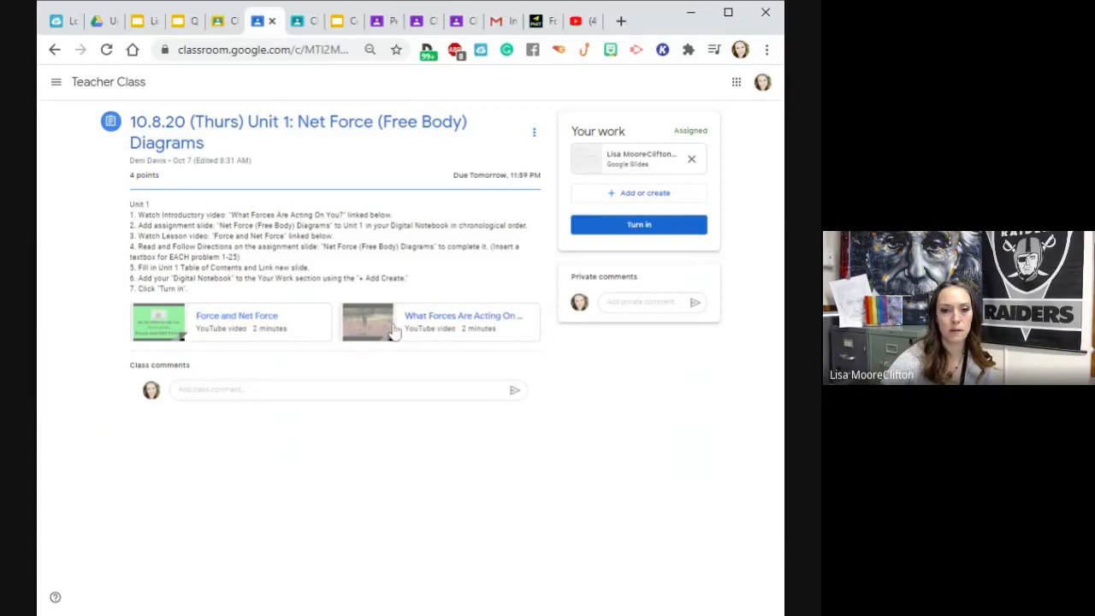
pyautogui.moveTo(441, 332)
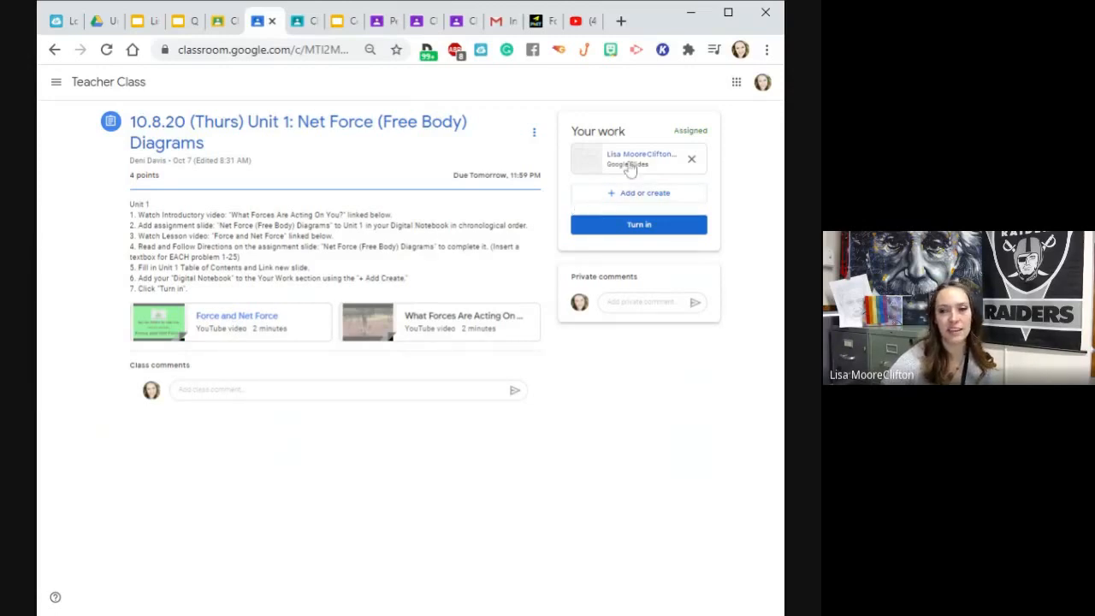
# - Open the attached Net Force (Free Body) Diagrams worksheet from the Classroom assignment
pyautogui.click(636, 157)
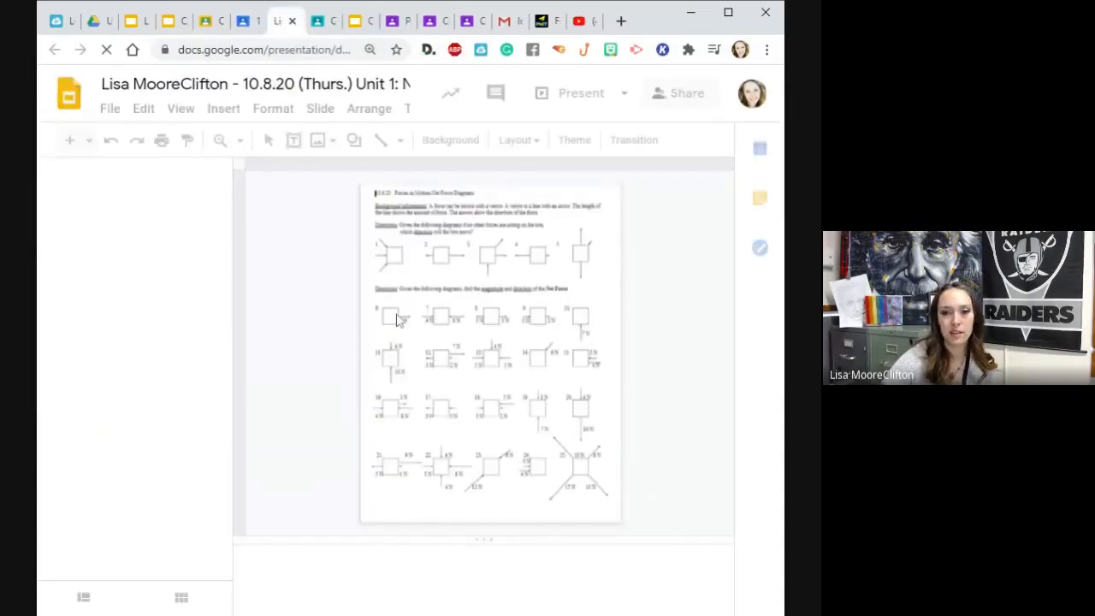
# - Copy the worksheet slide into the digital notebook, keeping original styles
pyautogui.rightClick(136, 197)
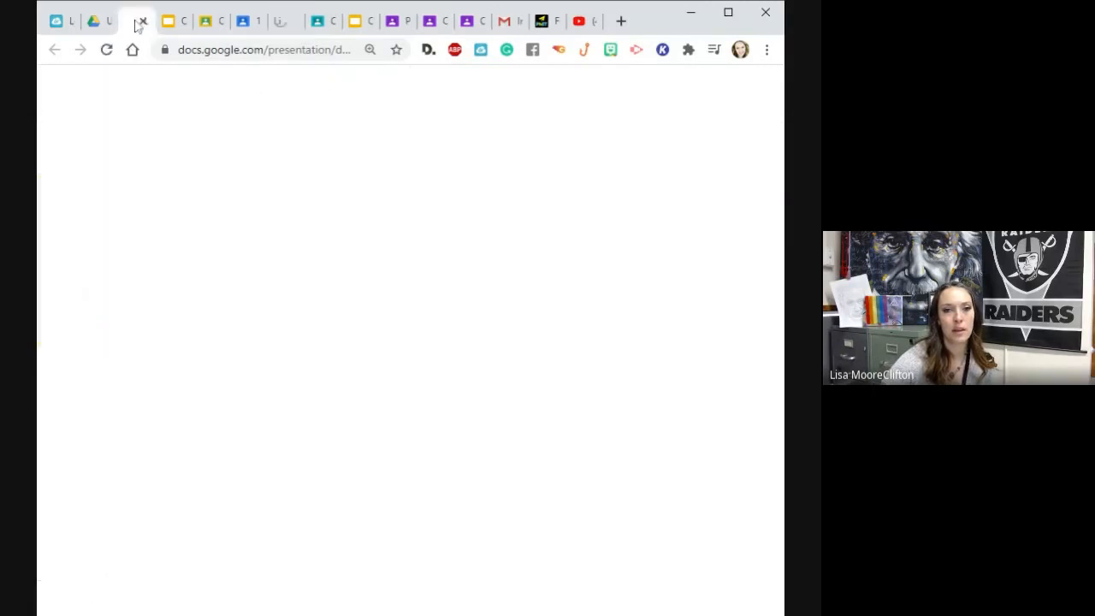
pyautogui.click(133, 21)
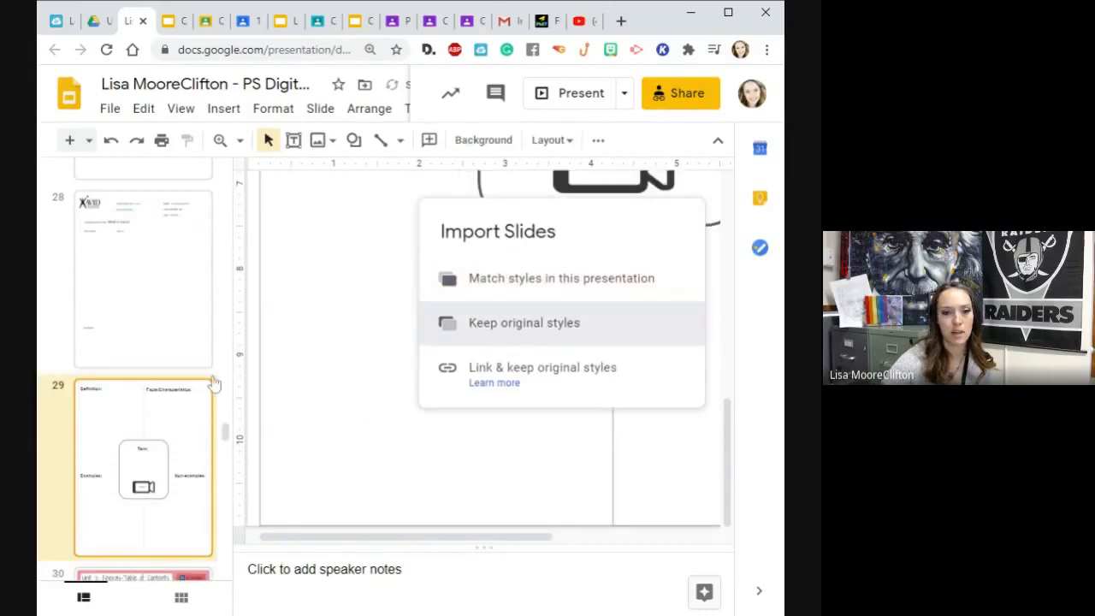
pyautogui.click(524, 321)
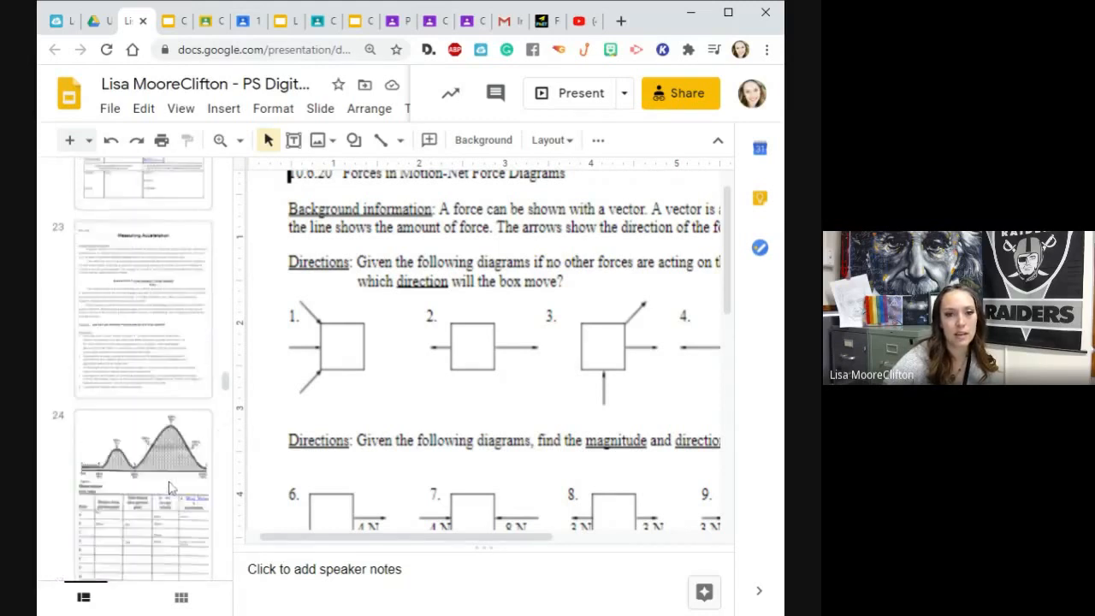
# - Start a table of contents row with '10/' and check the assignment date in Classroom
pyautogui.scroll(-3)
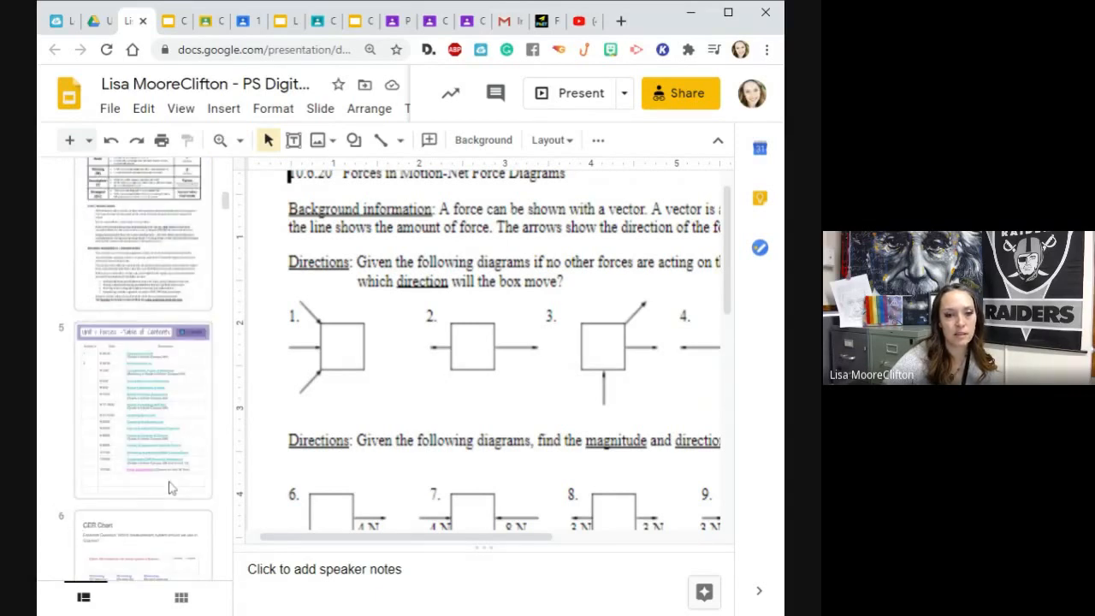
pyautogui.click(144, 407)
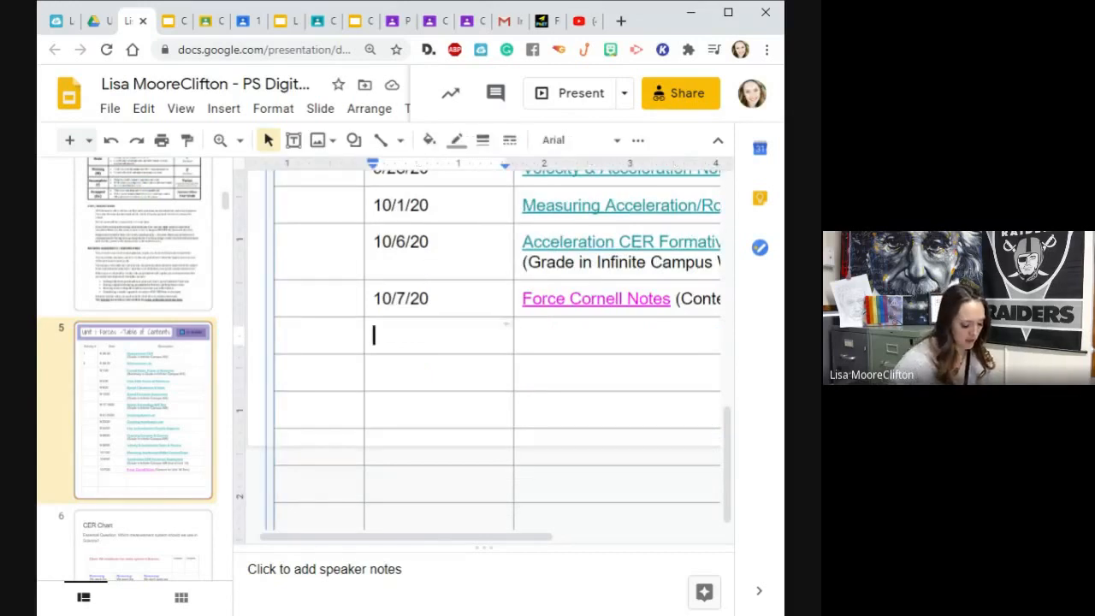
pyautogui.write('10/')
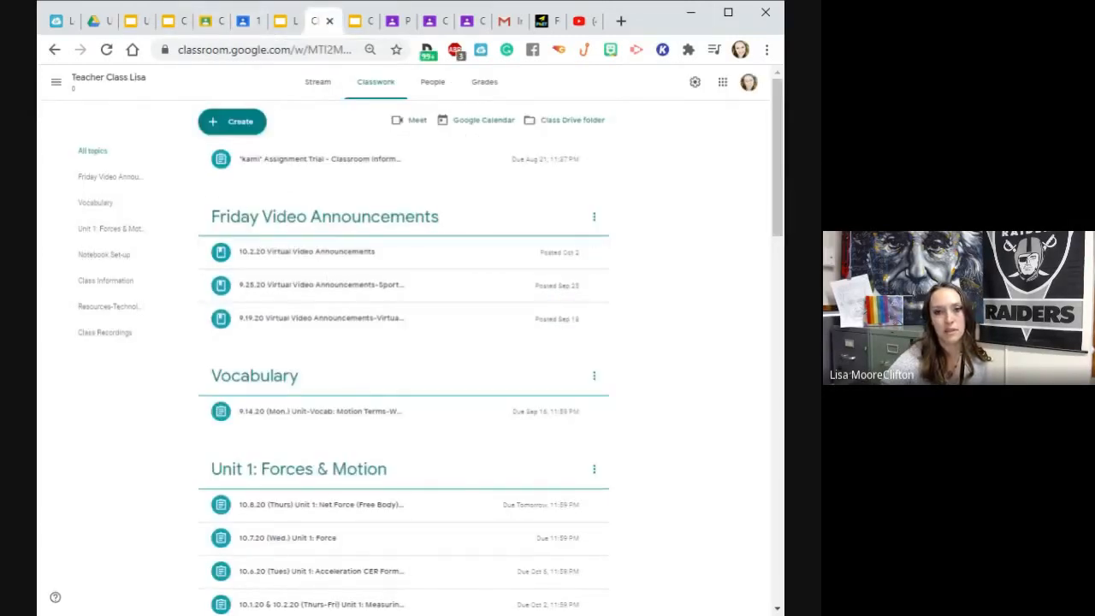
pyautogui.click(320, 503)
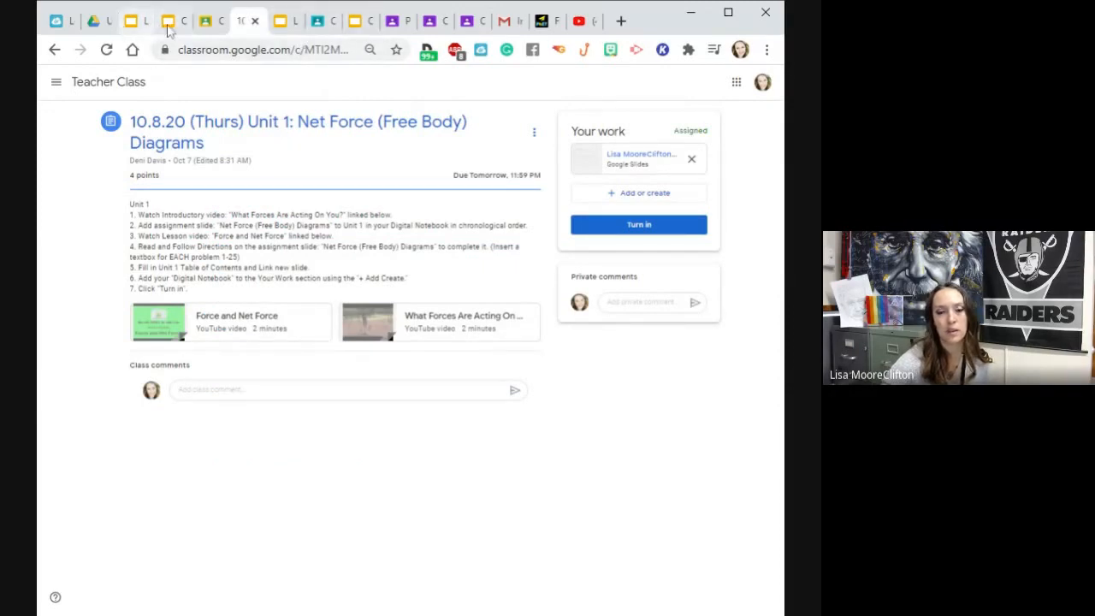
# - Fill the new row as 10/8/20 titled 'Net Force(Free Body) Diagrams'
pyautogui.click(134, 21)
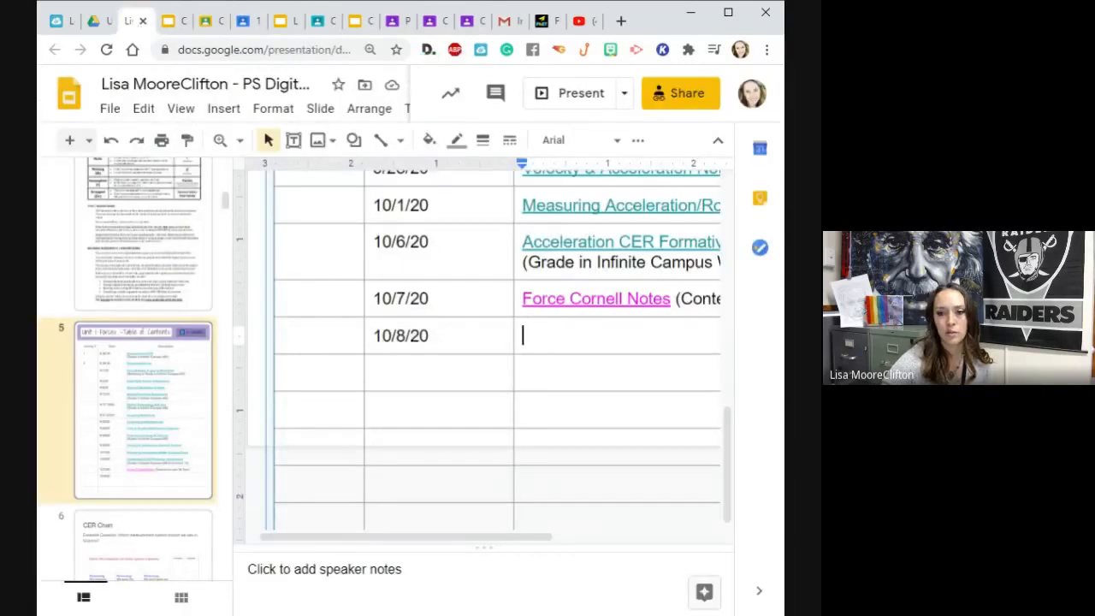
pyautogui.write('Net')
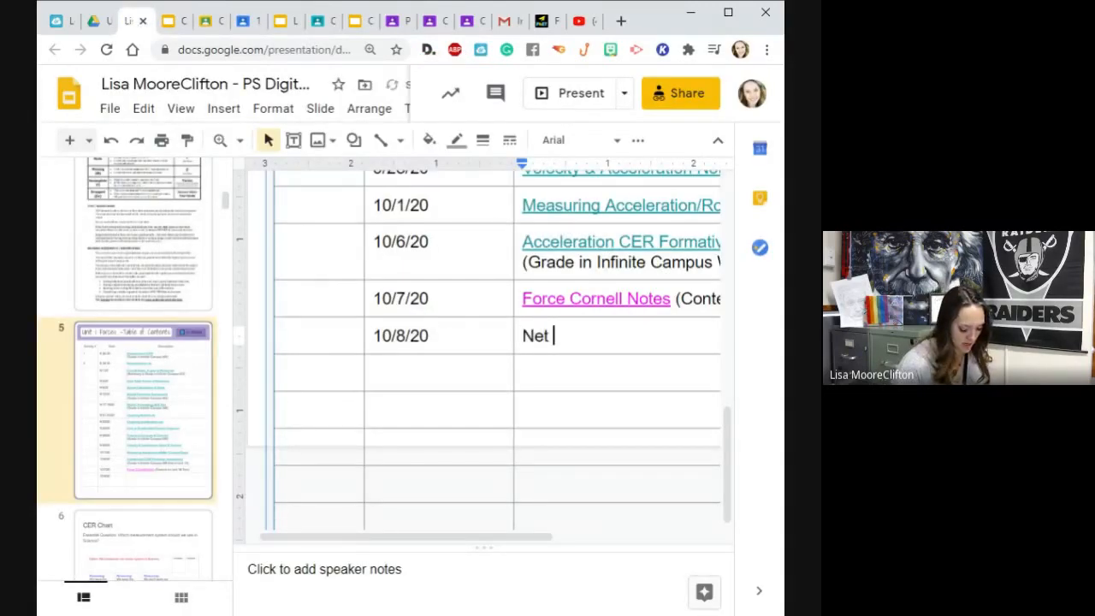
pyautogui.write('Force')
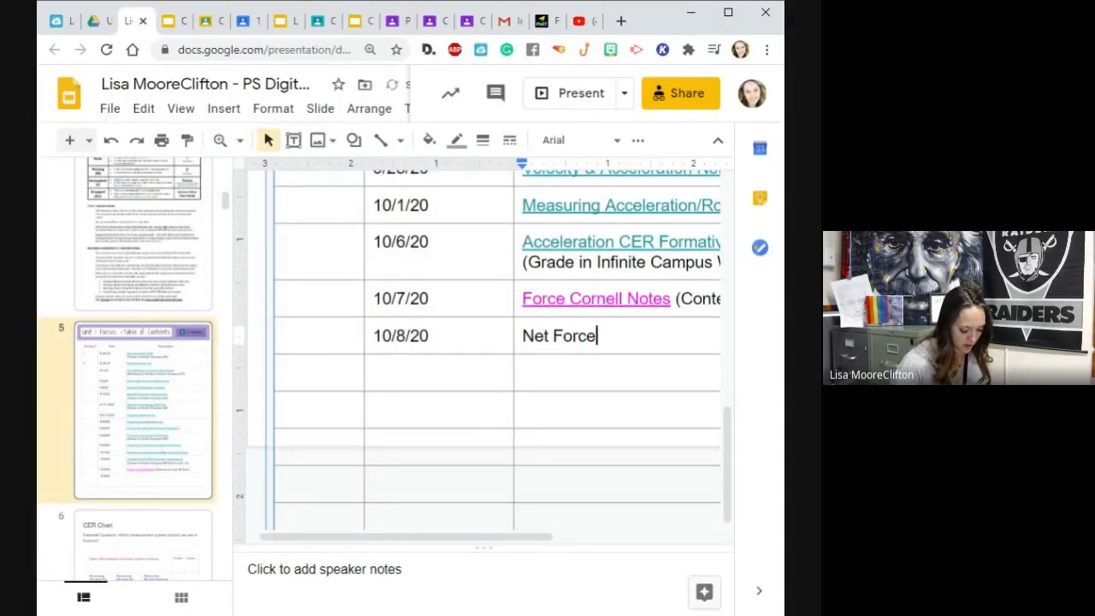
pyautogui.write('(Free Body')
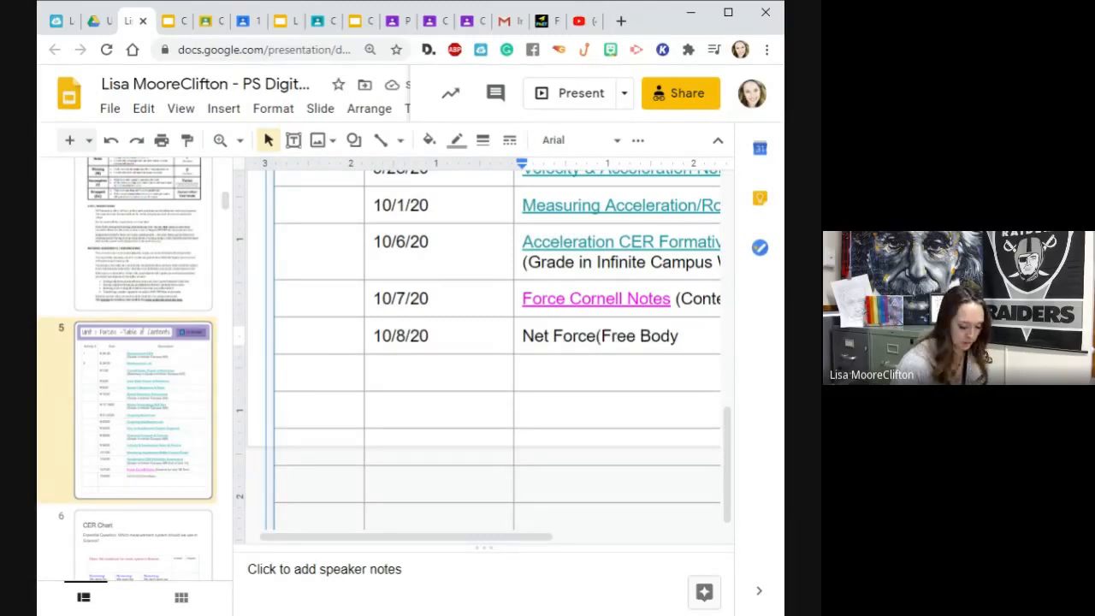
pyautogui.write('Diagrams')
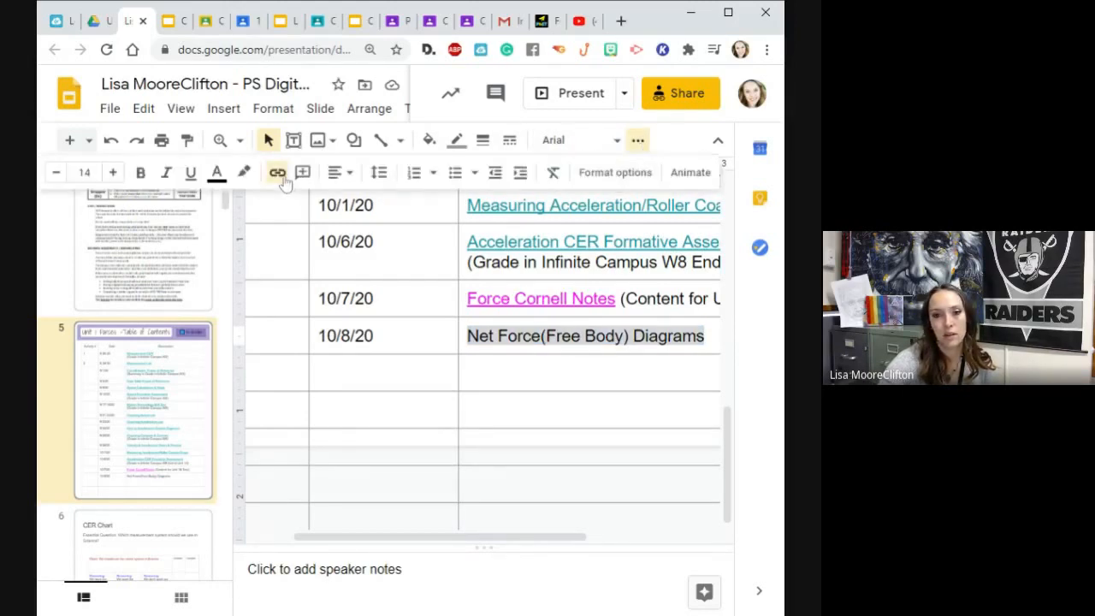
# - Link the Net Force(Free Body) Diagrams entry to slide 29
pyautogui.click(277, 171)
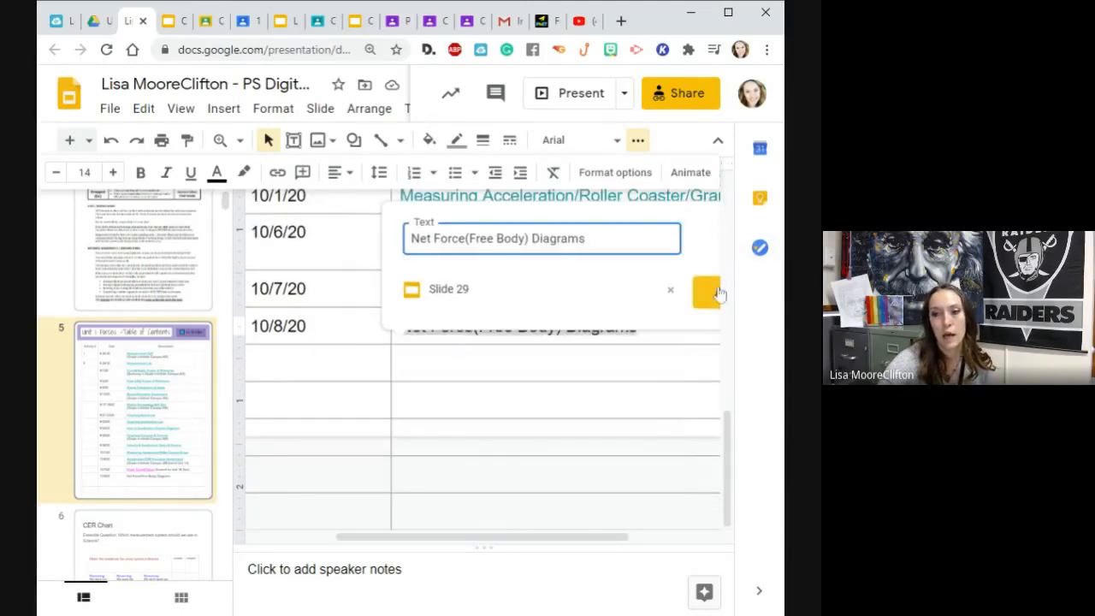
pyautogui.click(705, 290)
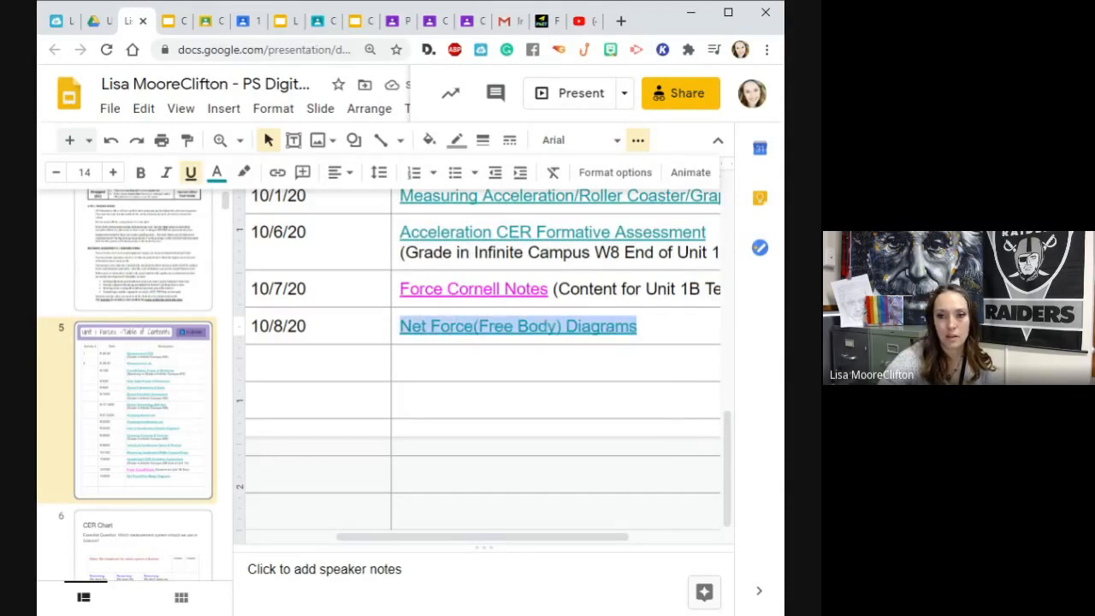
pyautogui.click(215, 171)
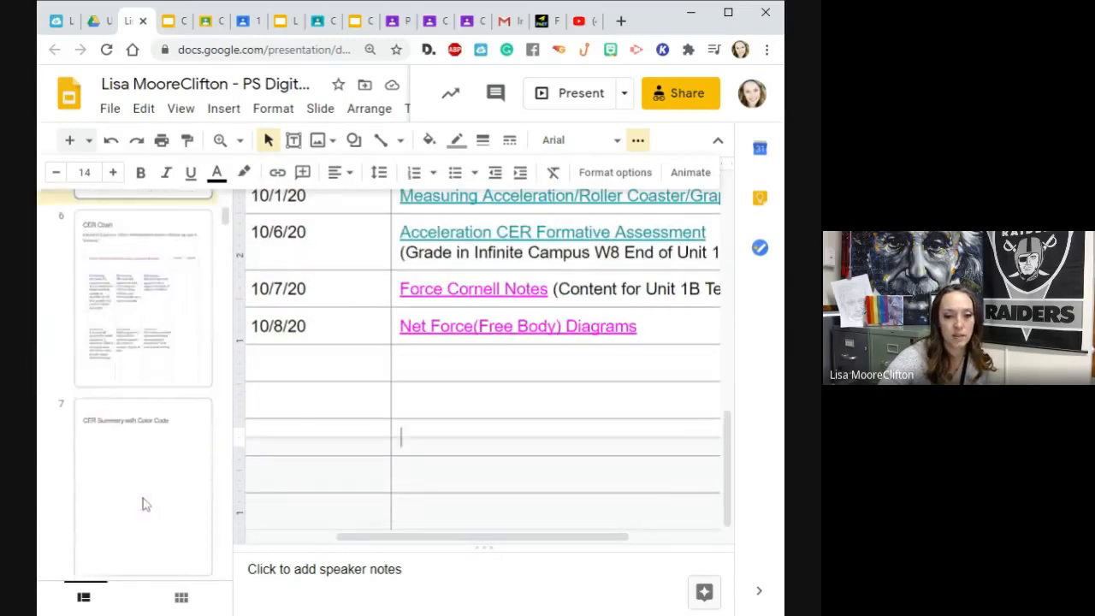
# - Go to slide 29 and zoom in on the worksheet's first force diagrams
pyautogui.scroll(-3)
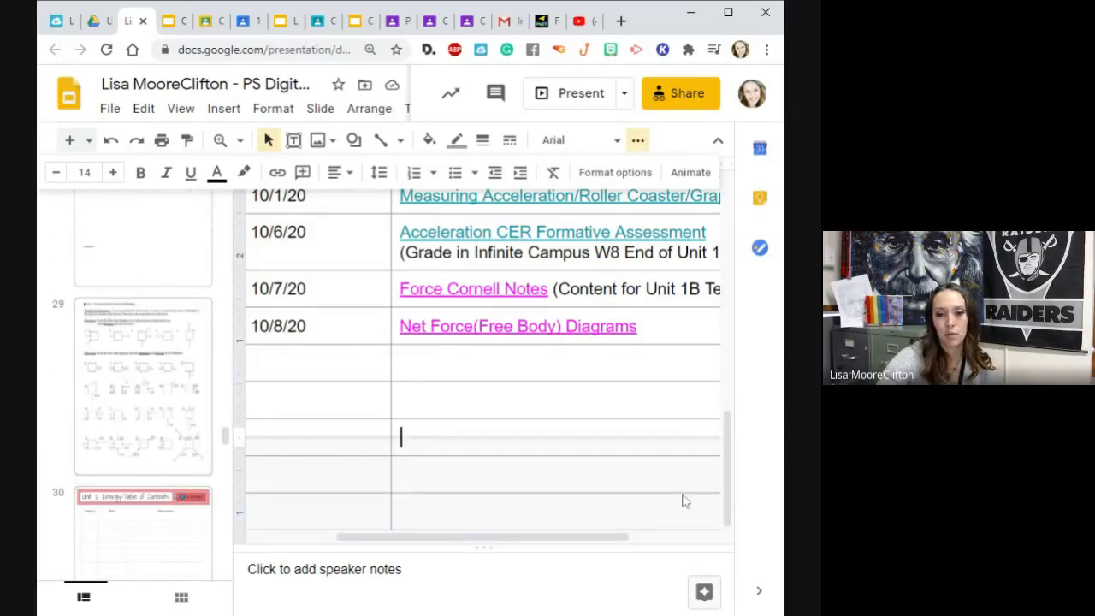
pyautogui.click(127, 385)
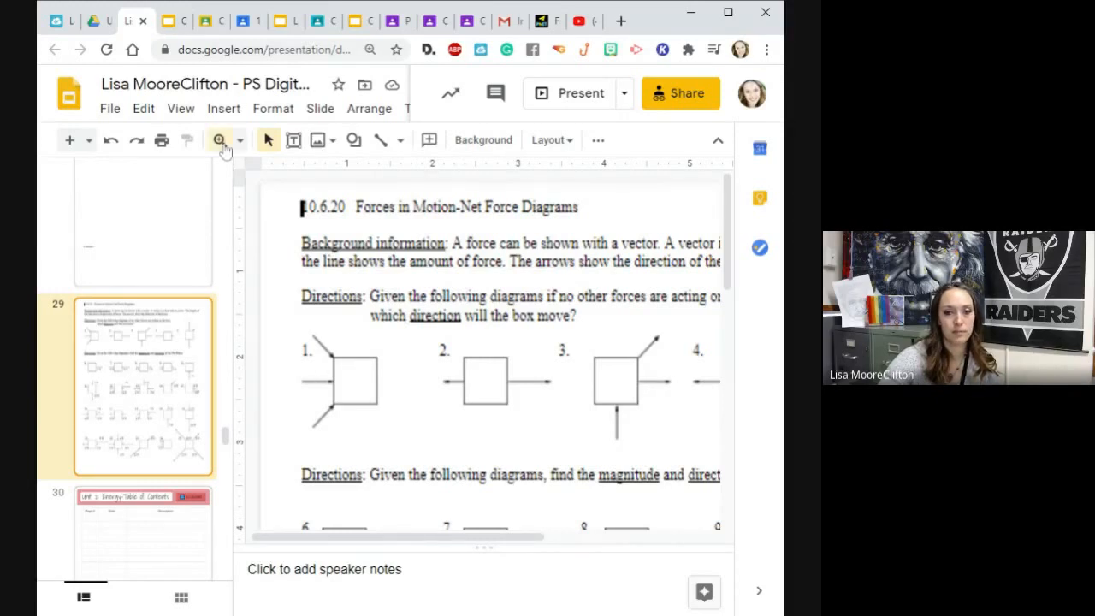
pyautogui.click(219, 140)
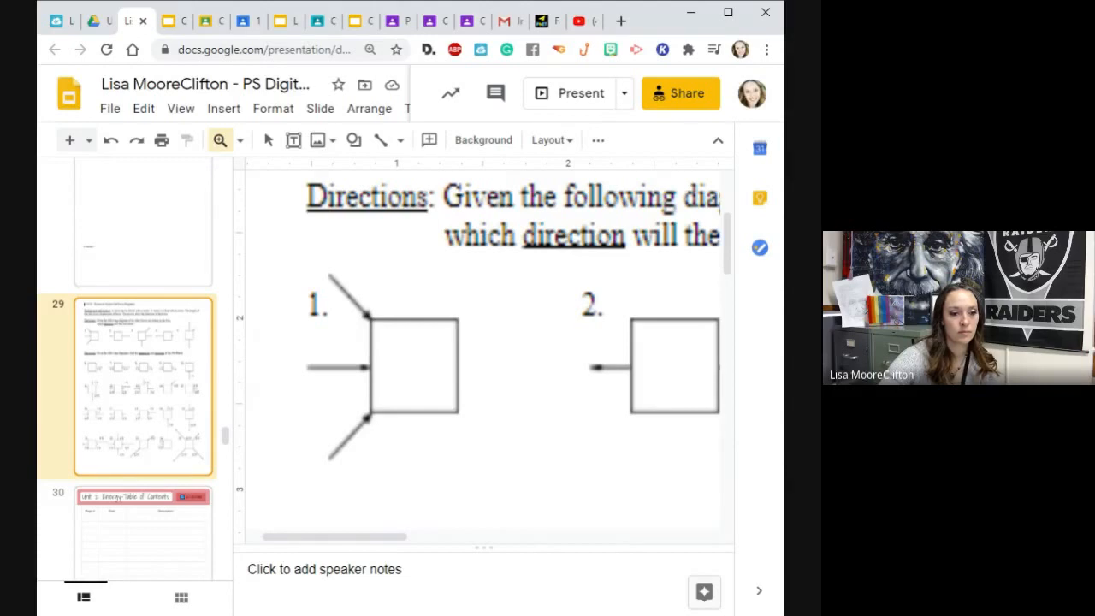
pyautogui.moveTo(546, 379)
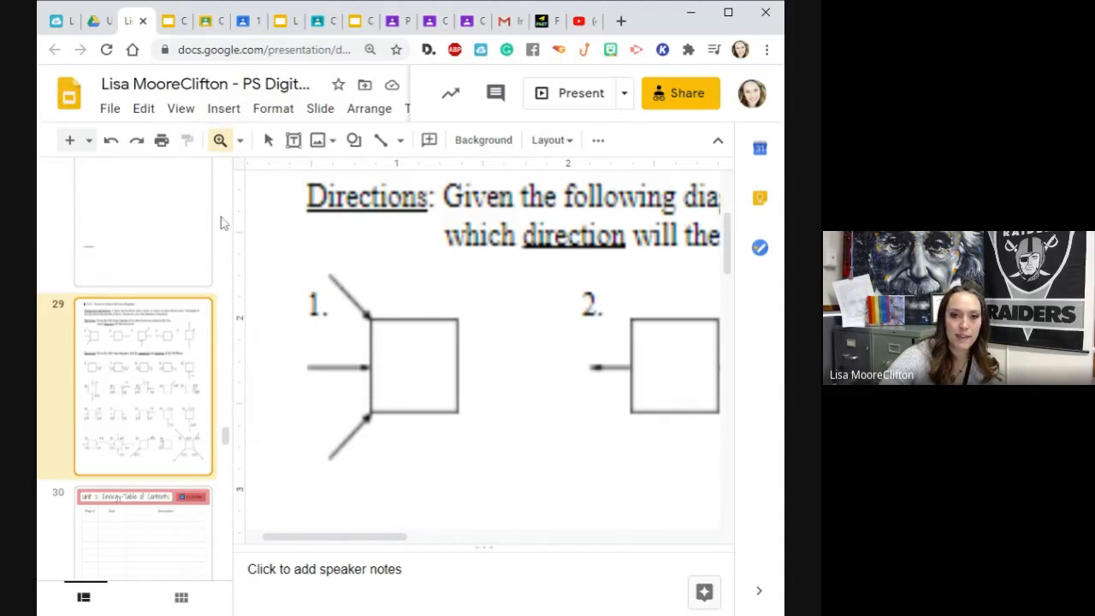
pyautogui.click(267, 140)
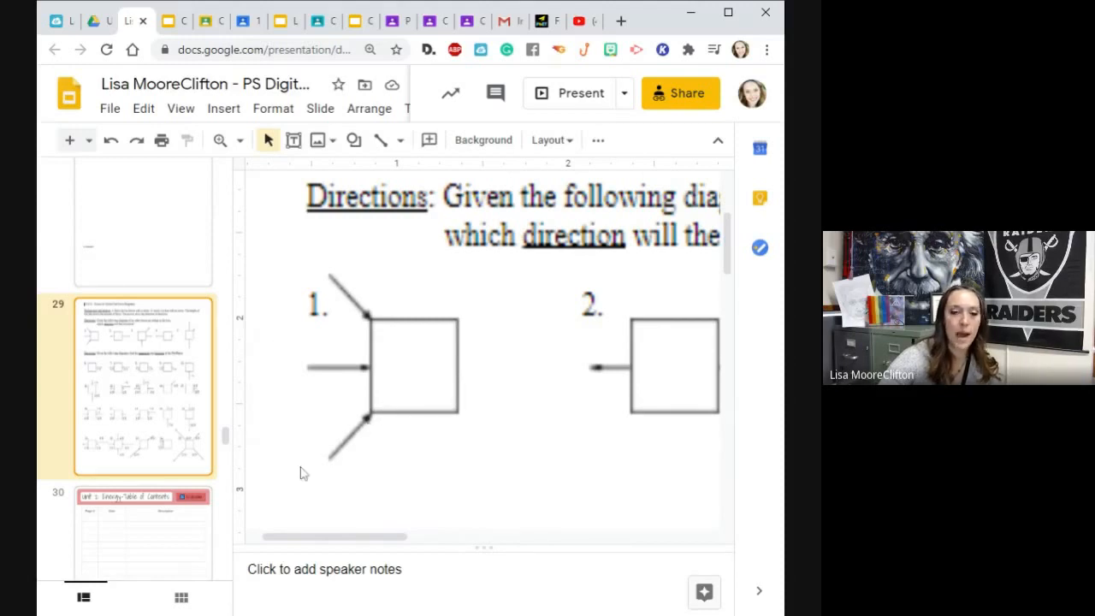
pyautogui.moveTo(342, 294)
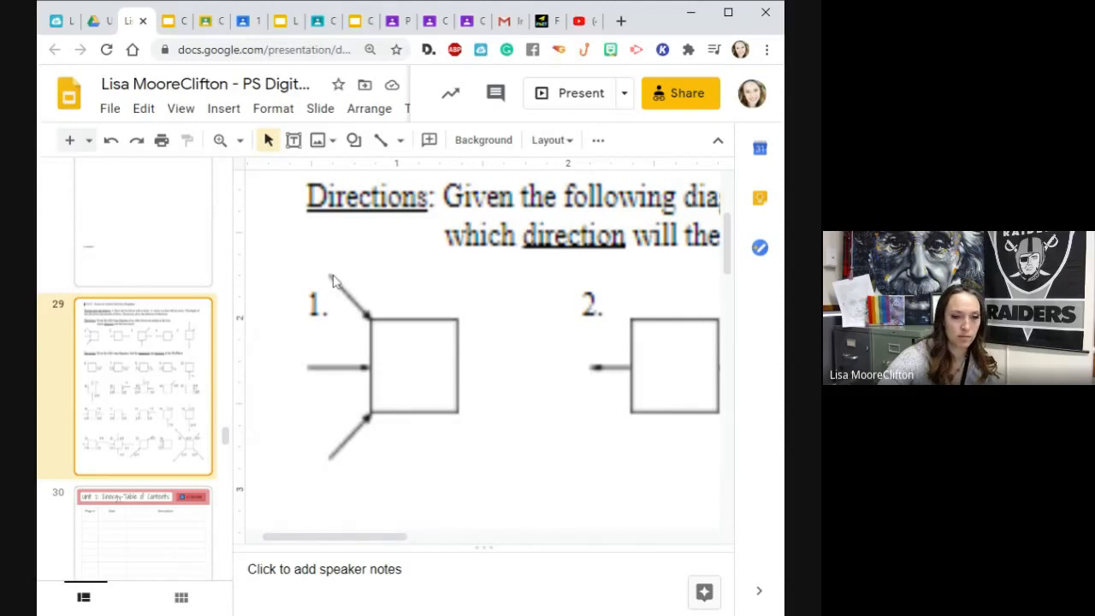
pyautogui.moveTo(223, 116)
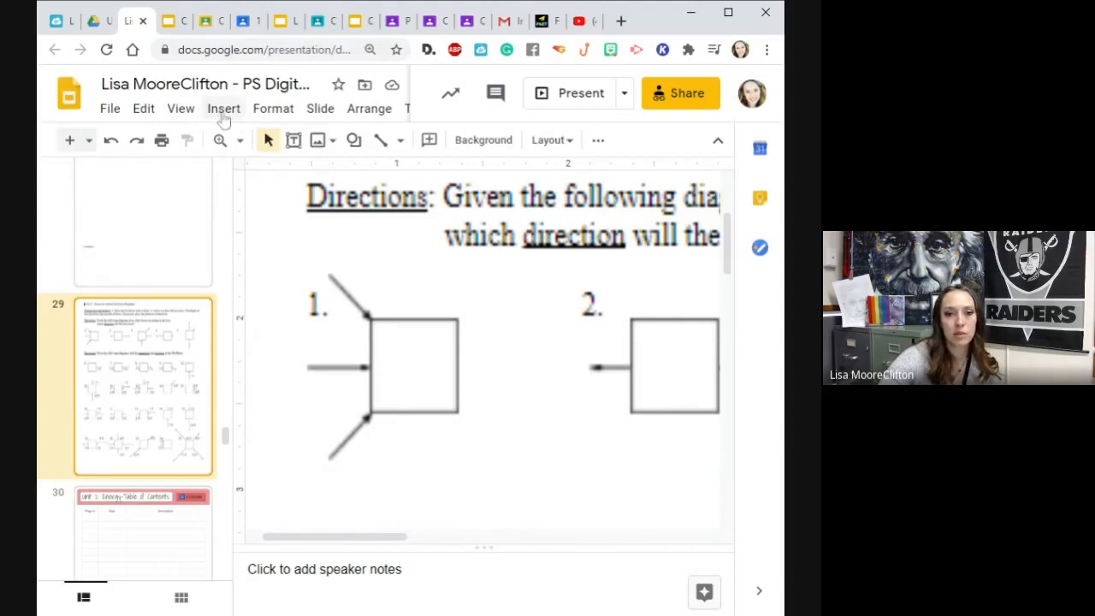
# - Draw arrows on the top and bottom force lines of diagram 1
pyautogui.click(222, 107)
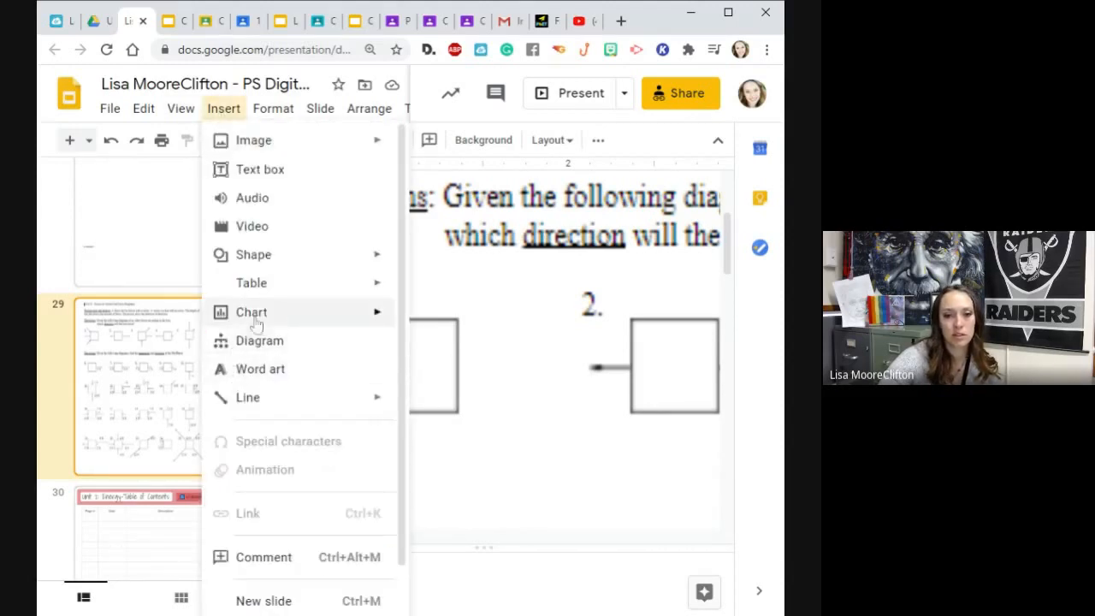
pyautogui.moveTo(252, 282)
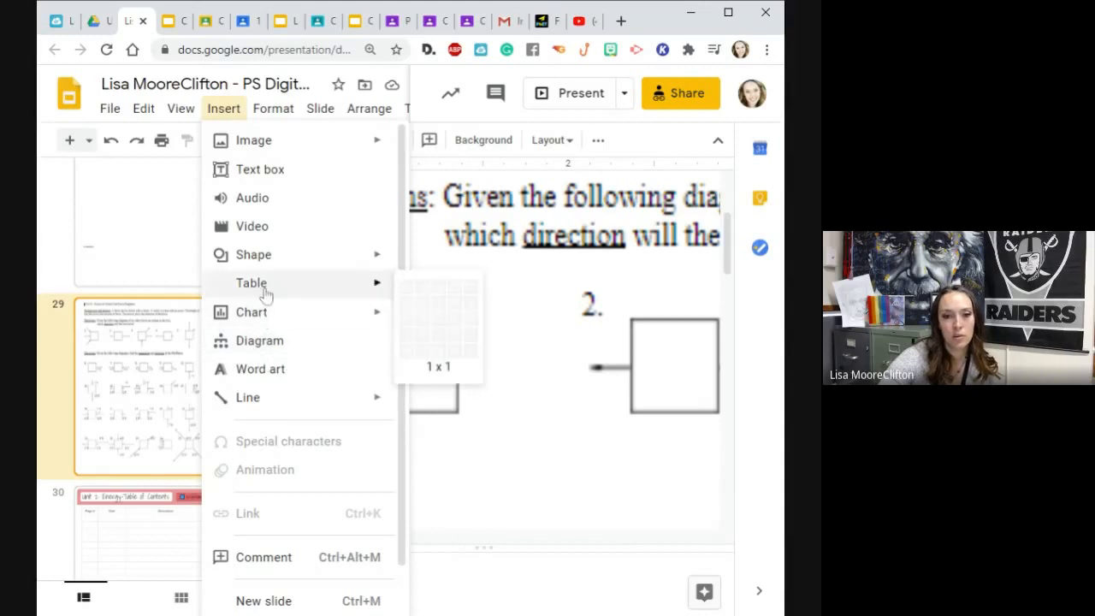
pyautogui.moveTo(250, 396)
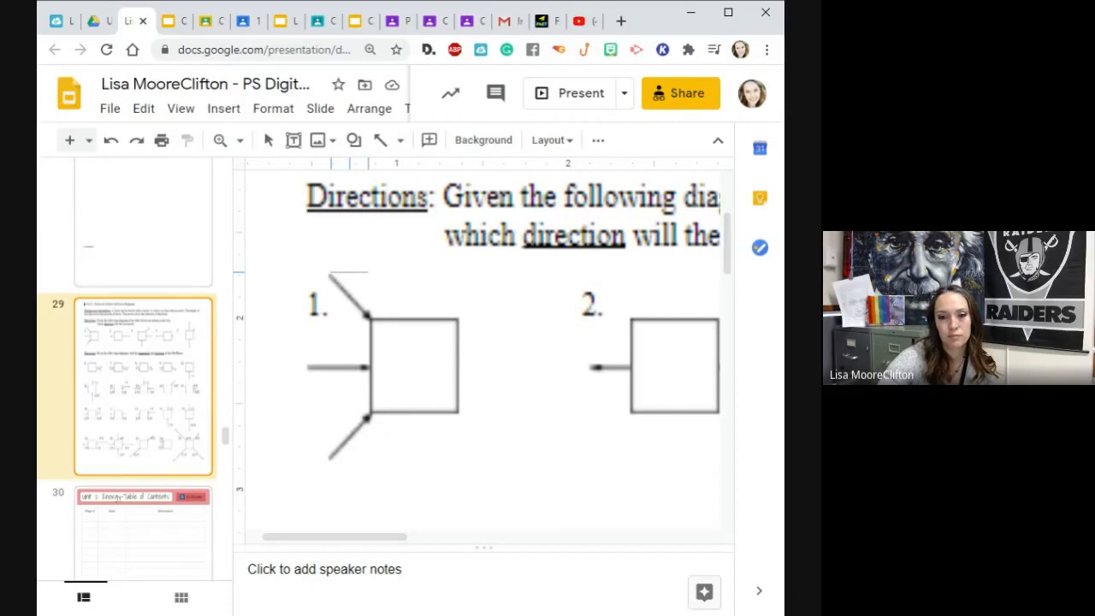
pyautogui.click(222, 107)
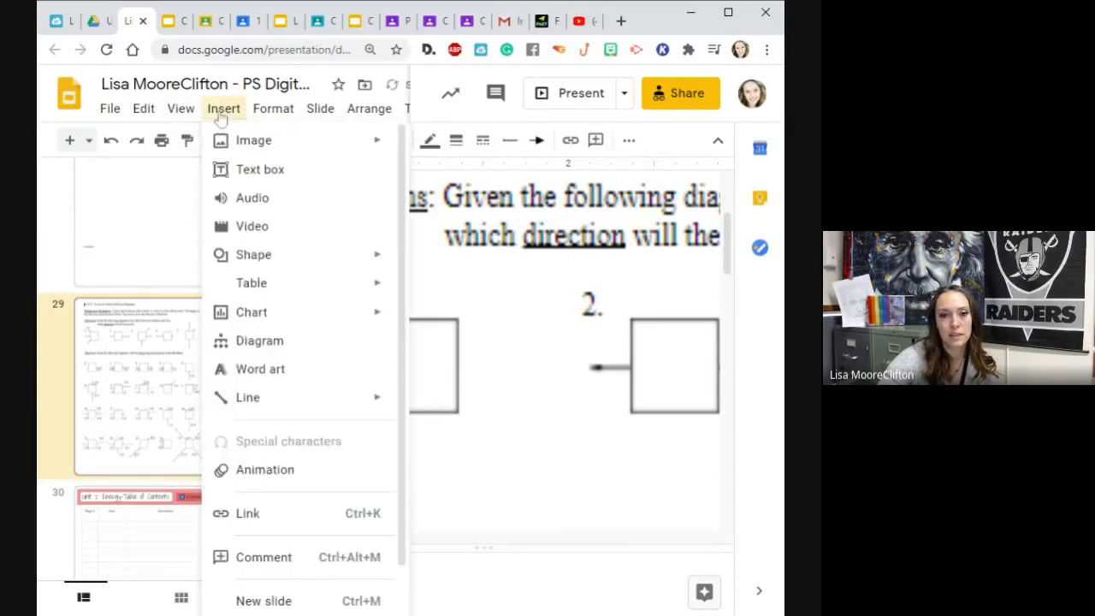
pyautogui.moveTo(247, 397)
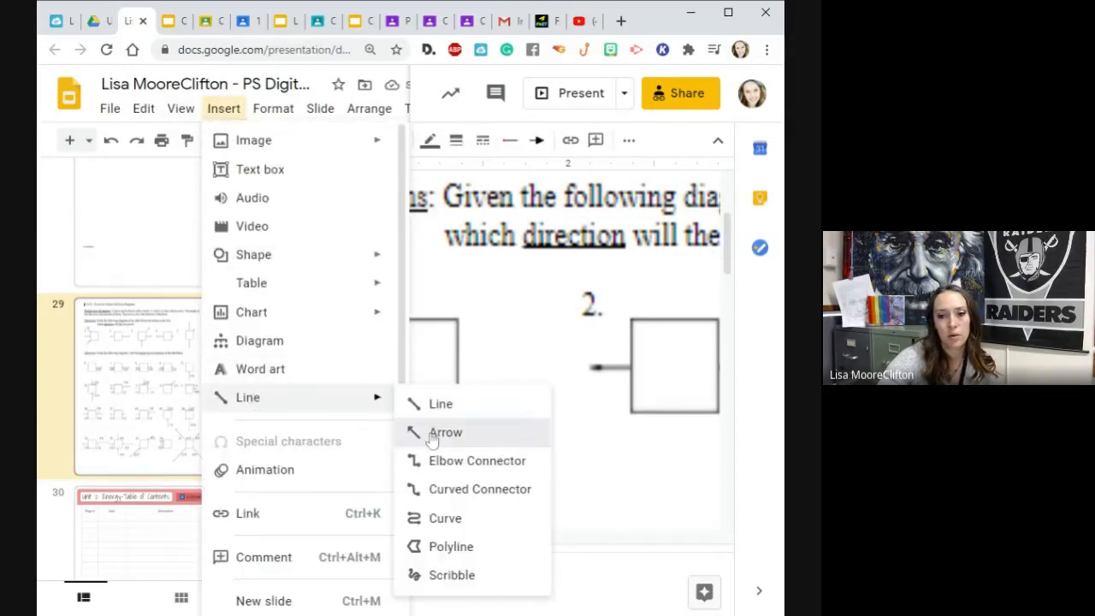
pyautogui.click(445, 431)
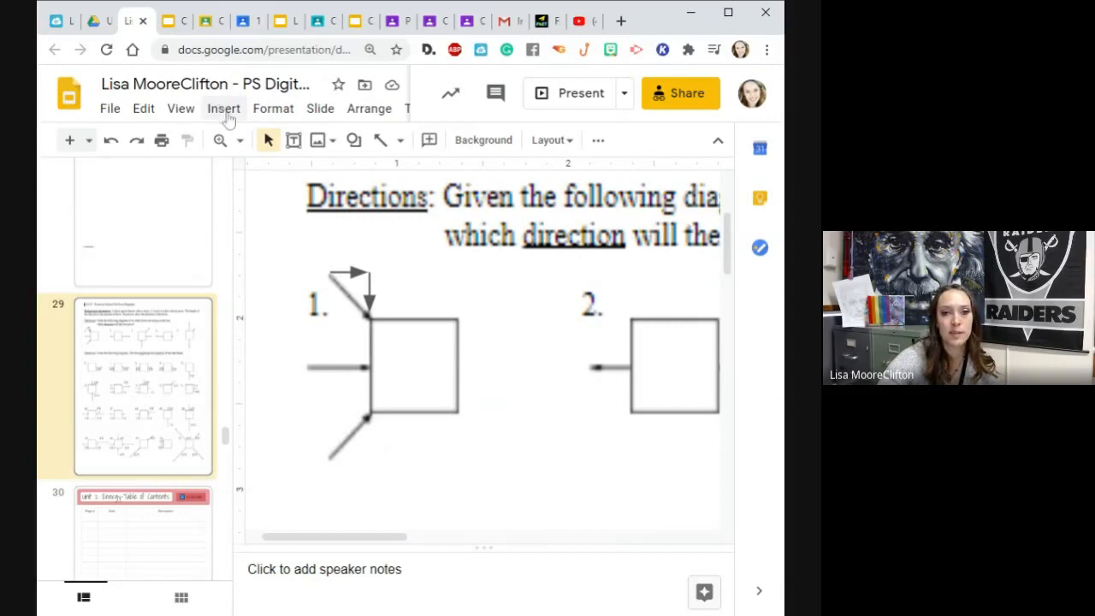
pyautogui.click(223, 107)
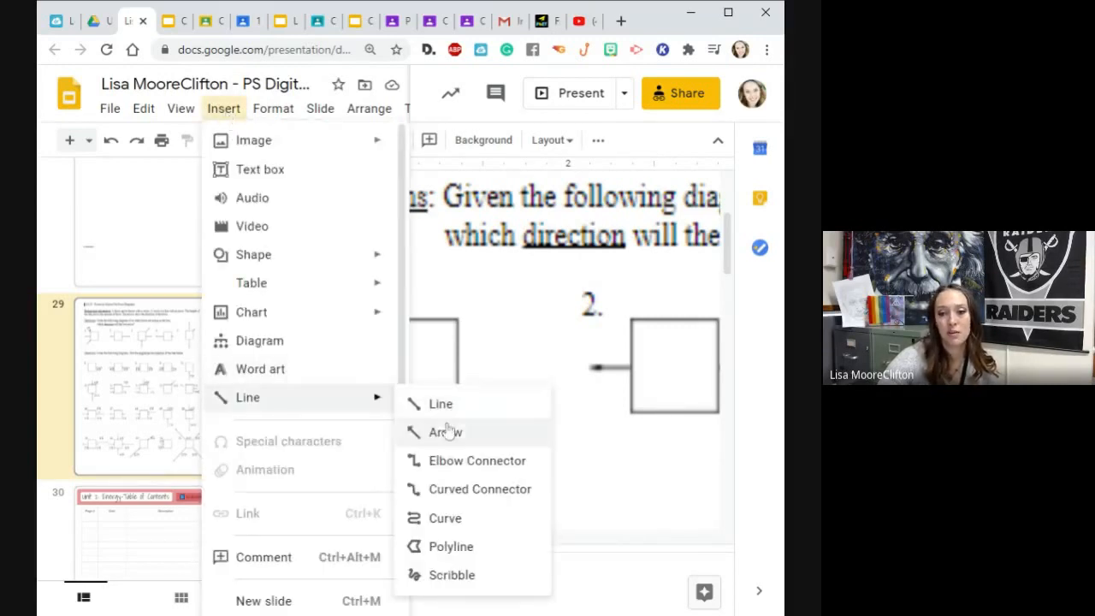
pyautogui.click(445, 432)
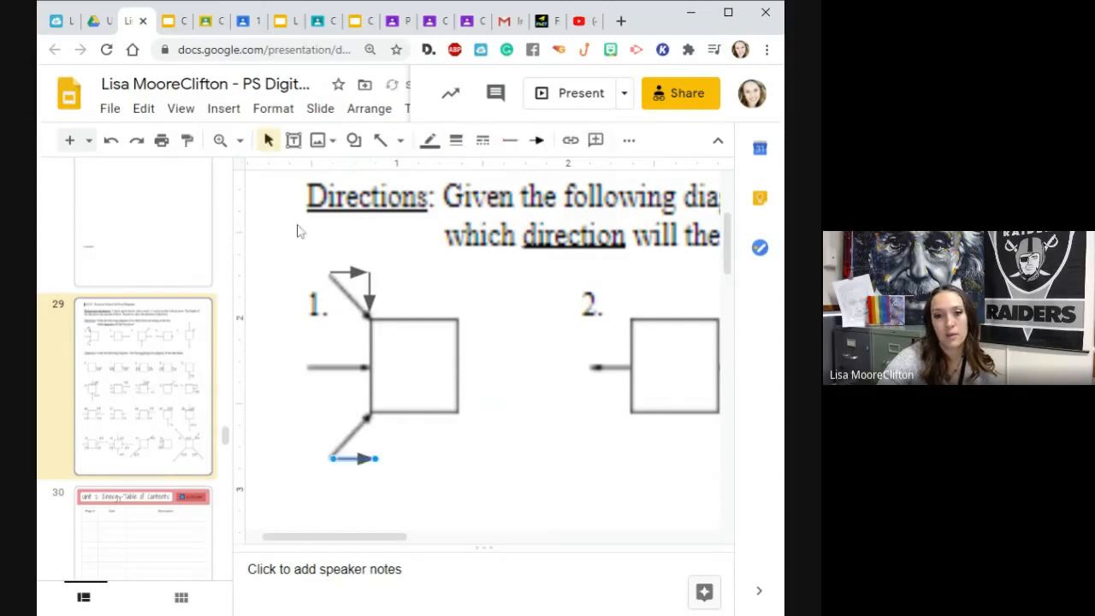
# - Begin inserting another arrow for diagram 1's bottom force line
pyautogui.click(222, 108)
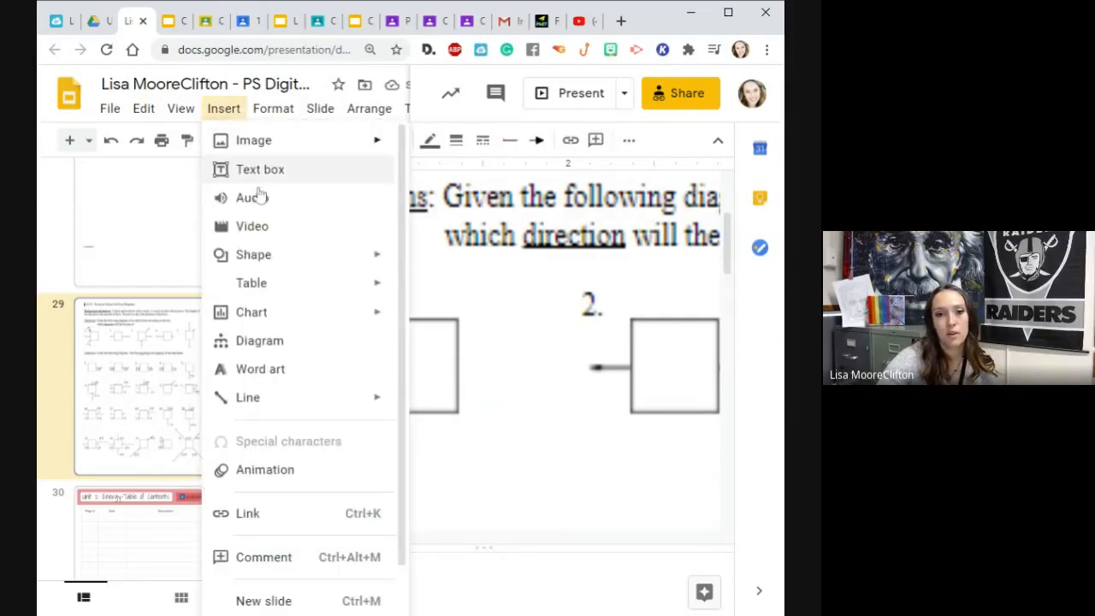
pyautogui.moveTo(305, 397)
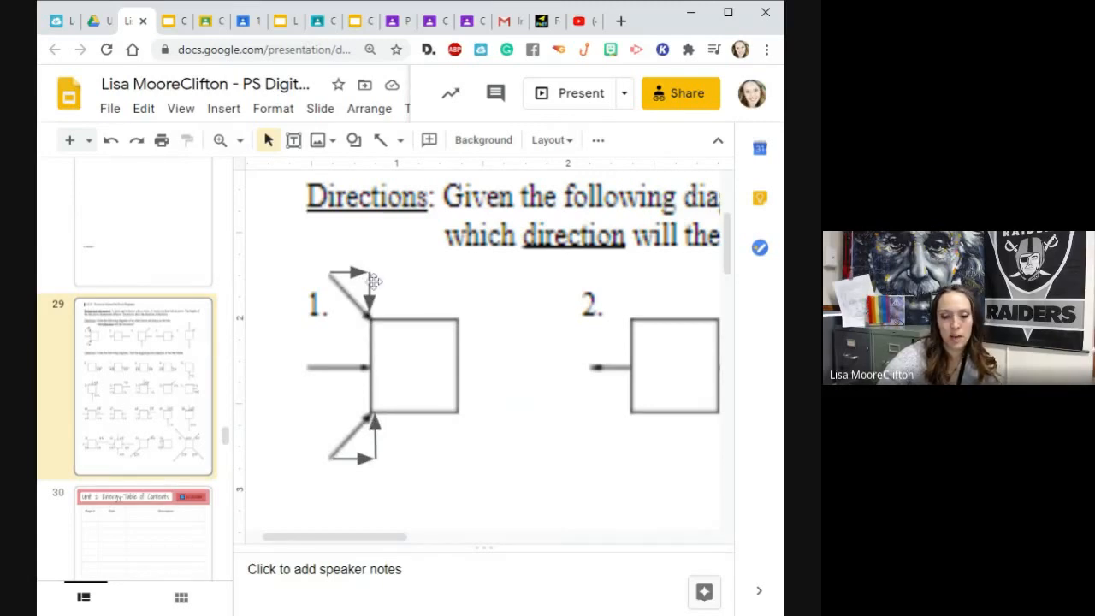
pyautogui.moveTo(385, 500)
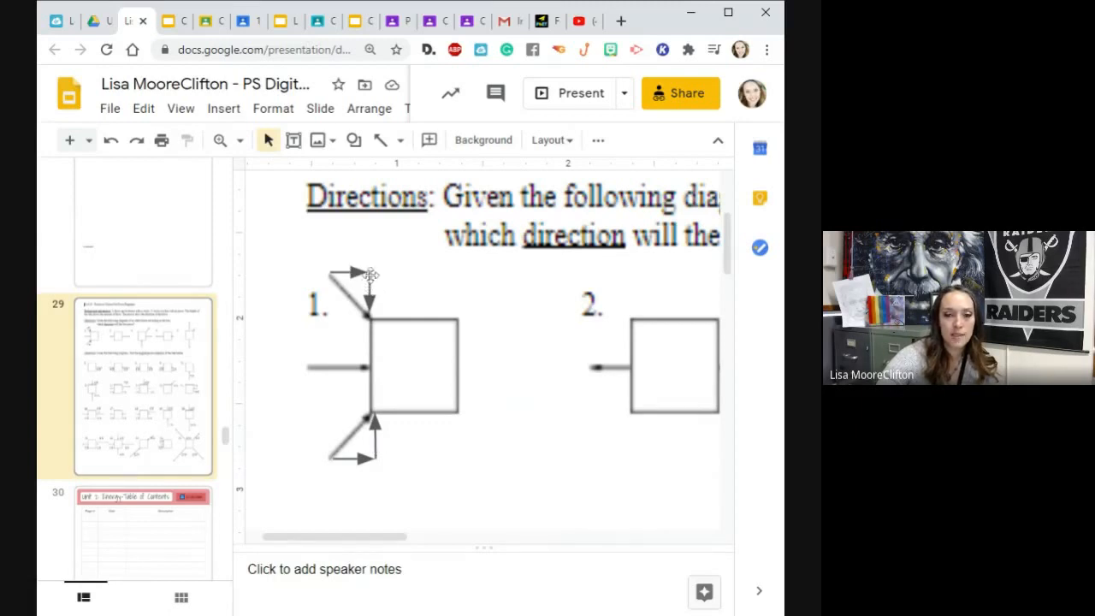
pyautogui.moveTo(376, 269)
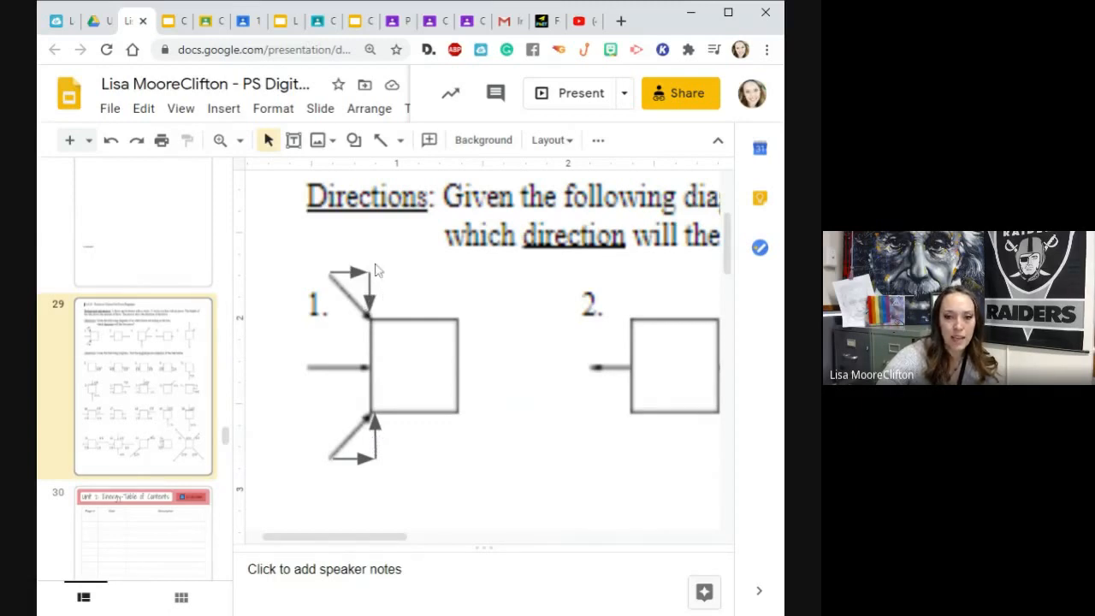
pyautogui.moveTo(373, 479)
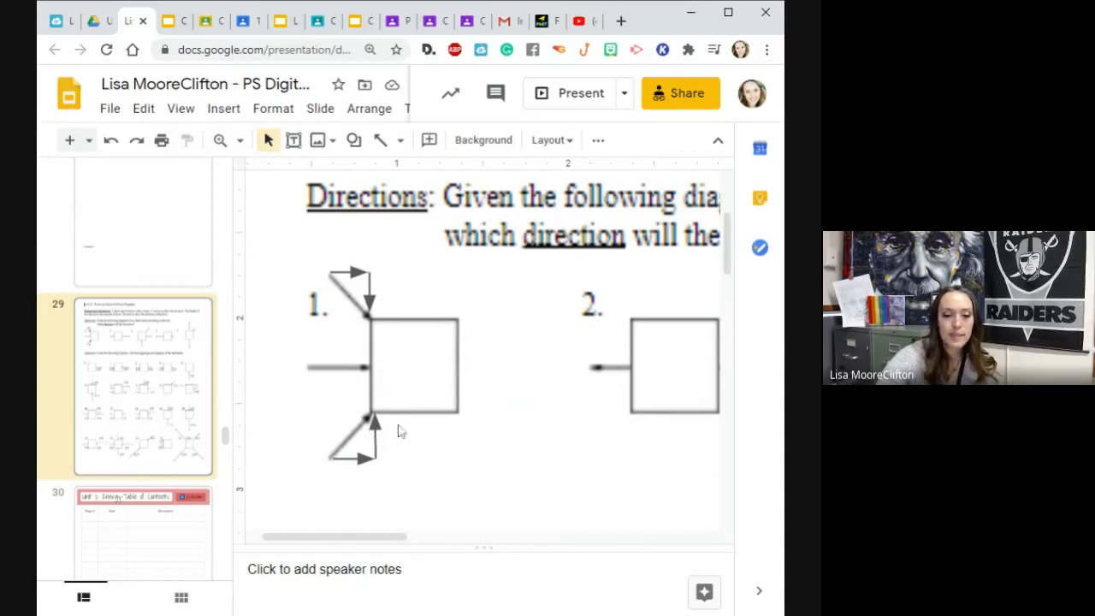
pyautogui.moveTo(409, 287)
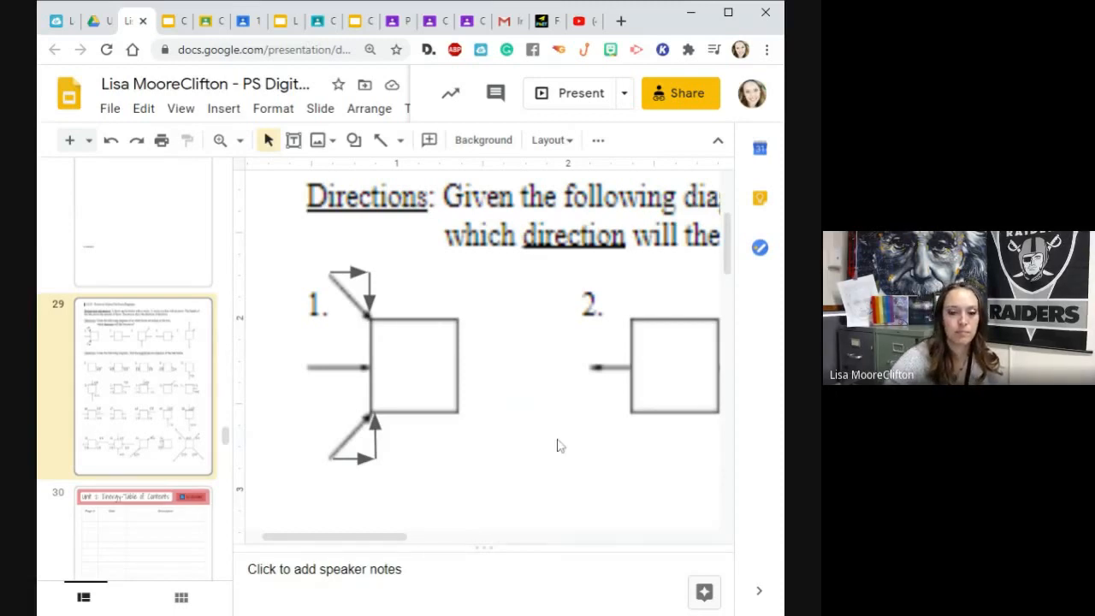
pyautogui.moveTo(578, 441)
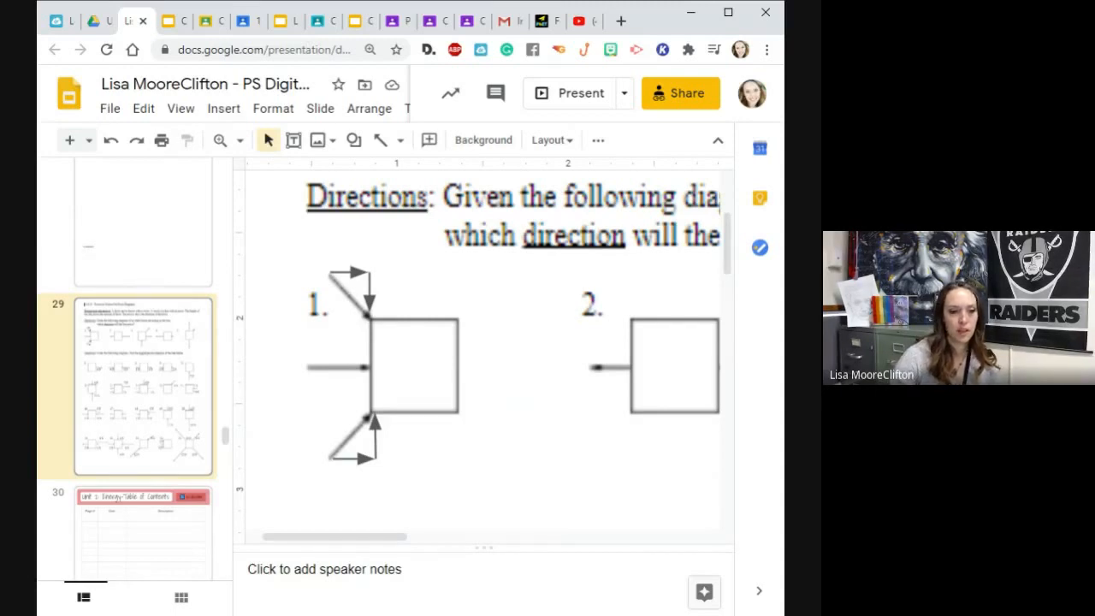
pyautogui.moveTo(551, 376)
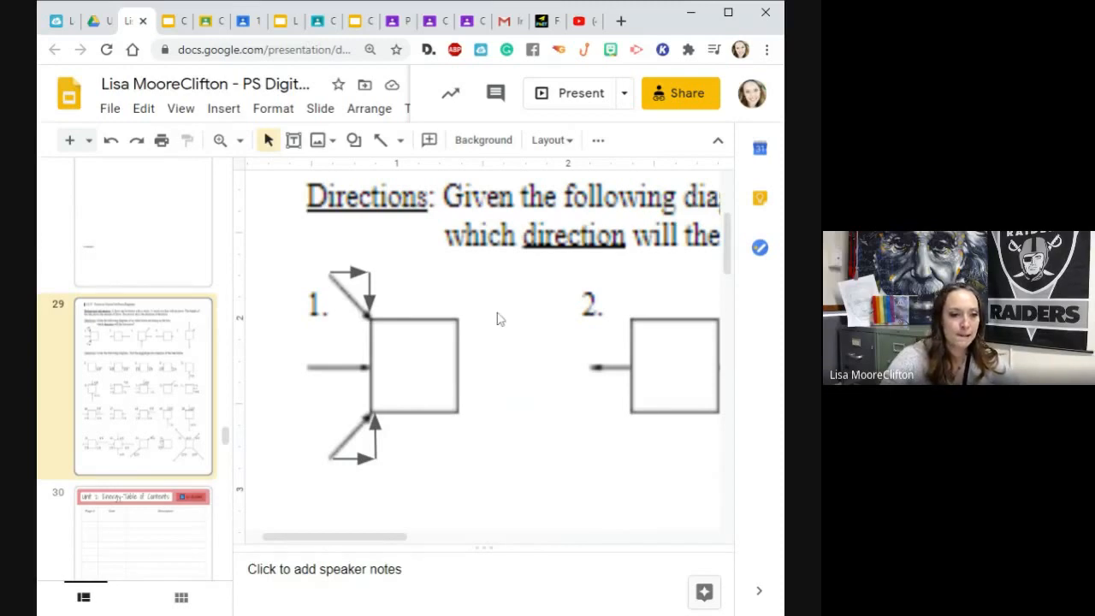
pyautogui.moveTo(529, 318)
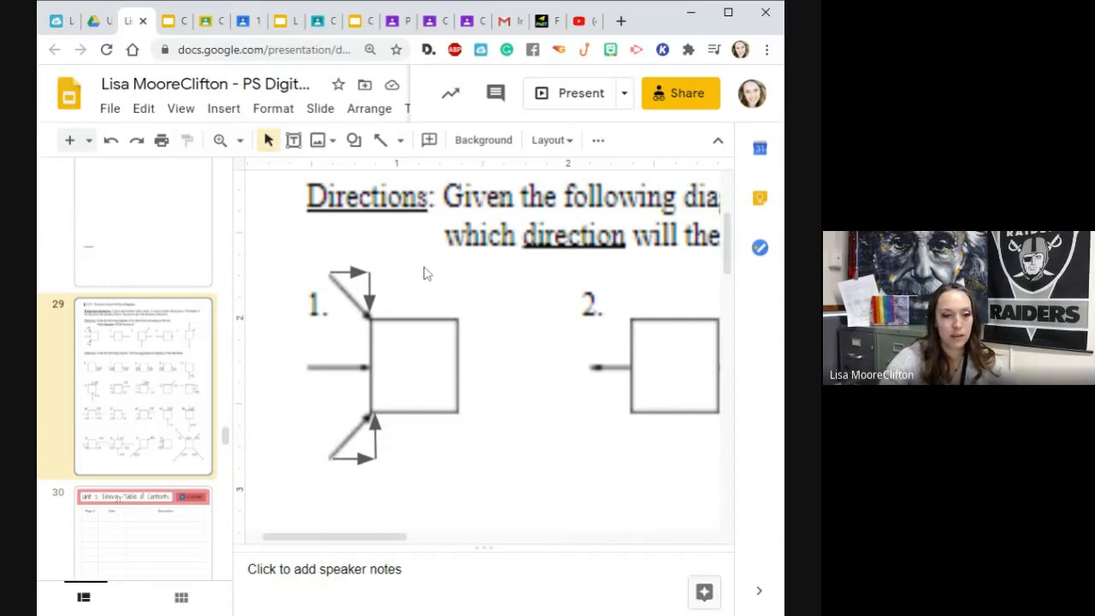
pyautogui.moveTo(436, 282)
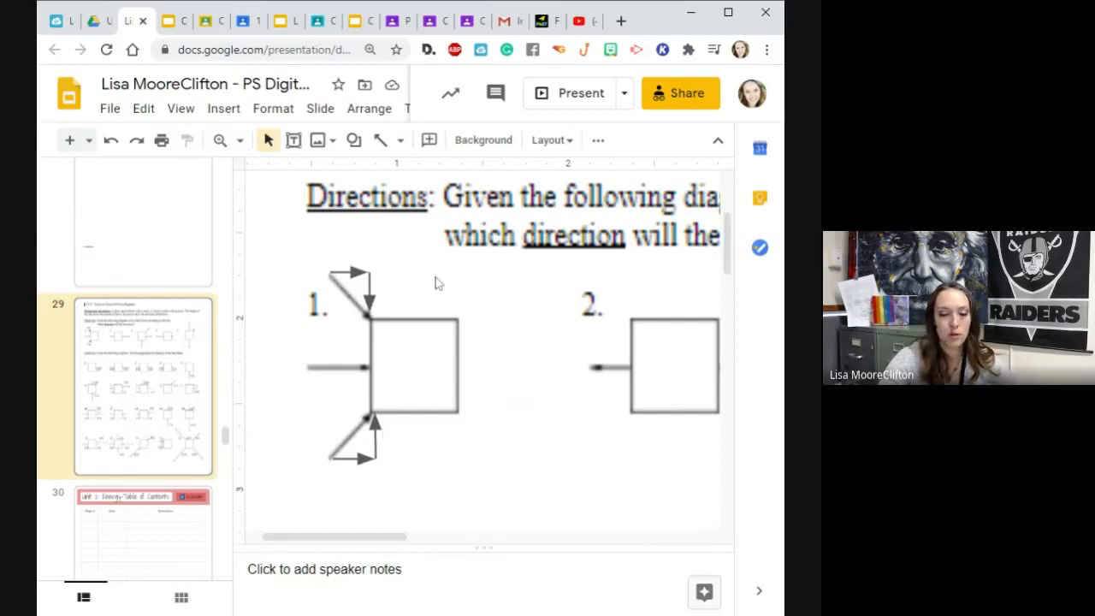
pyautogui.moveTo(448, 306)
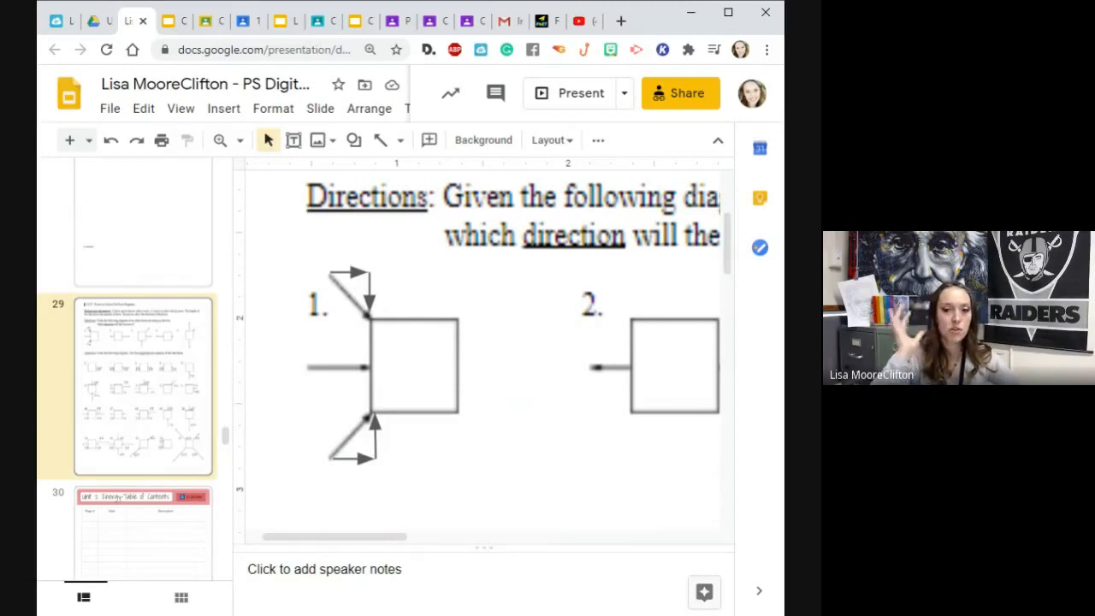
pyautogui.moveTo(385, 427)
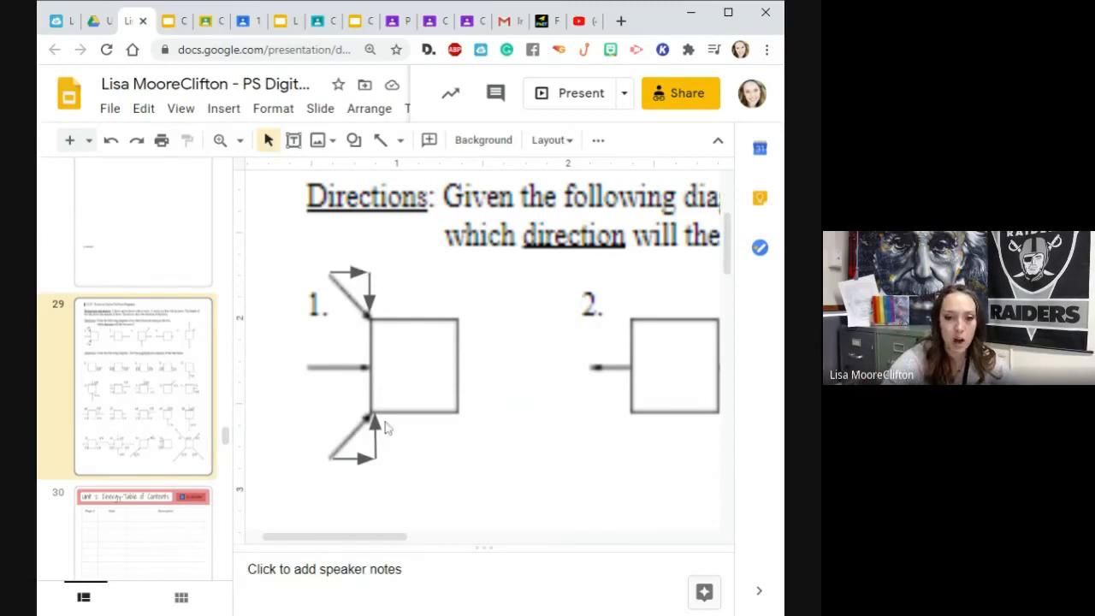
pyautogui.moveTo(358, 224)
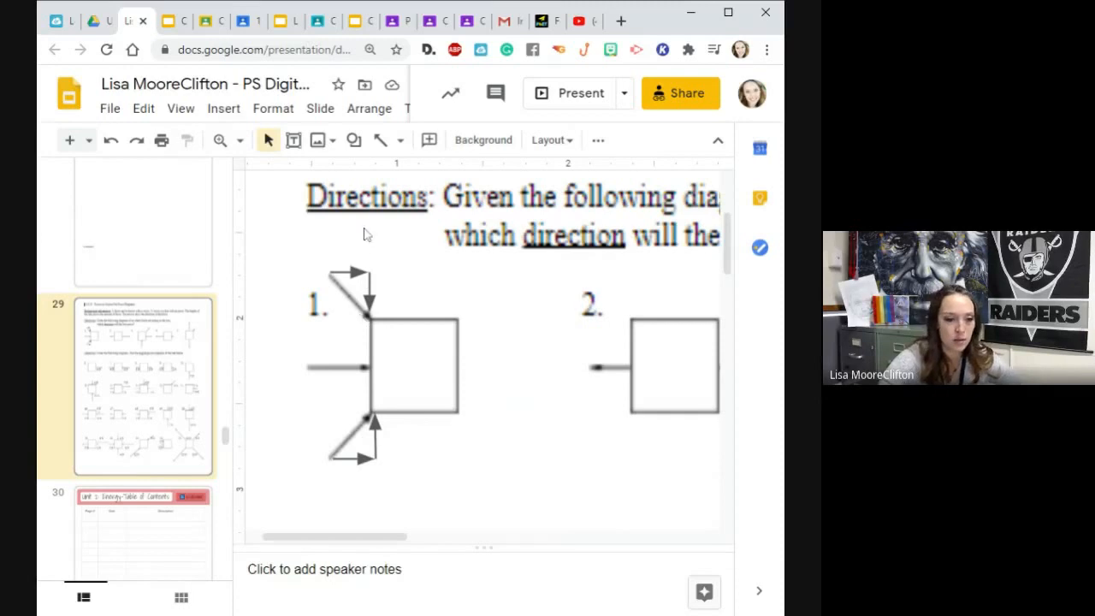
pyautogui.moveTo(385, 392)
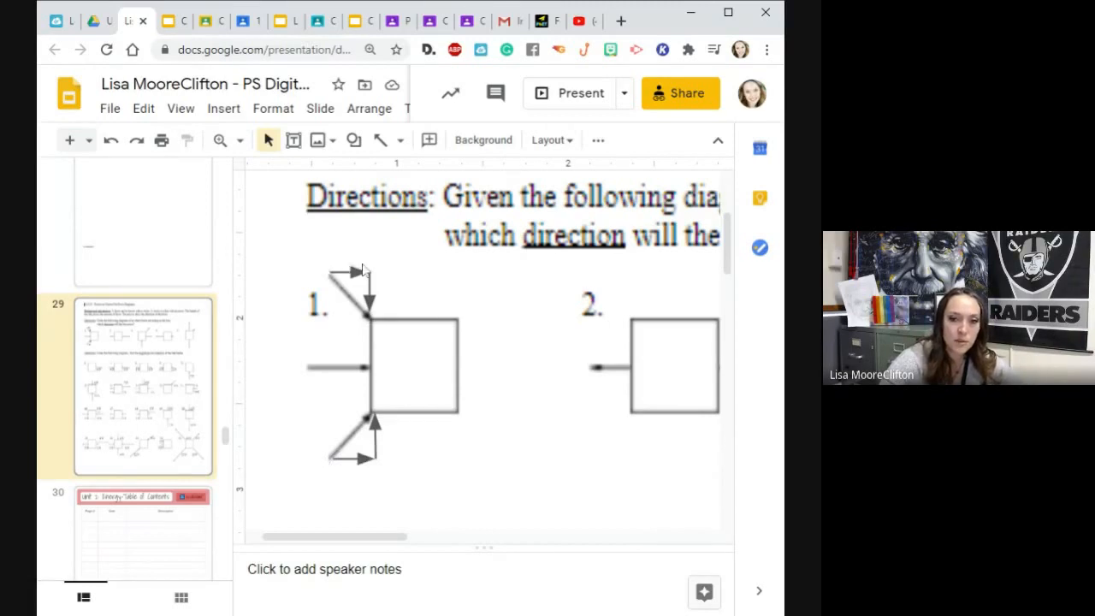
pyautogui.moveTo(318, 378)
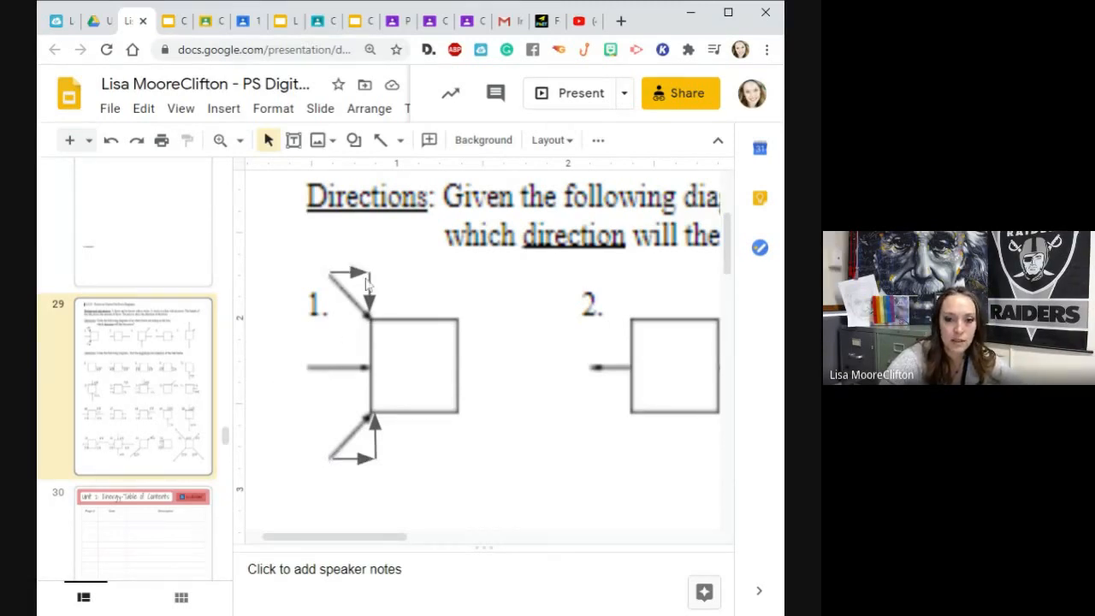
pyautogui.moveTo(325, 405)
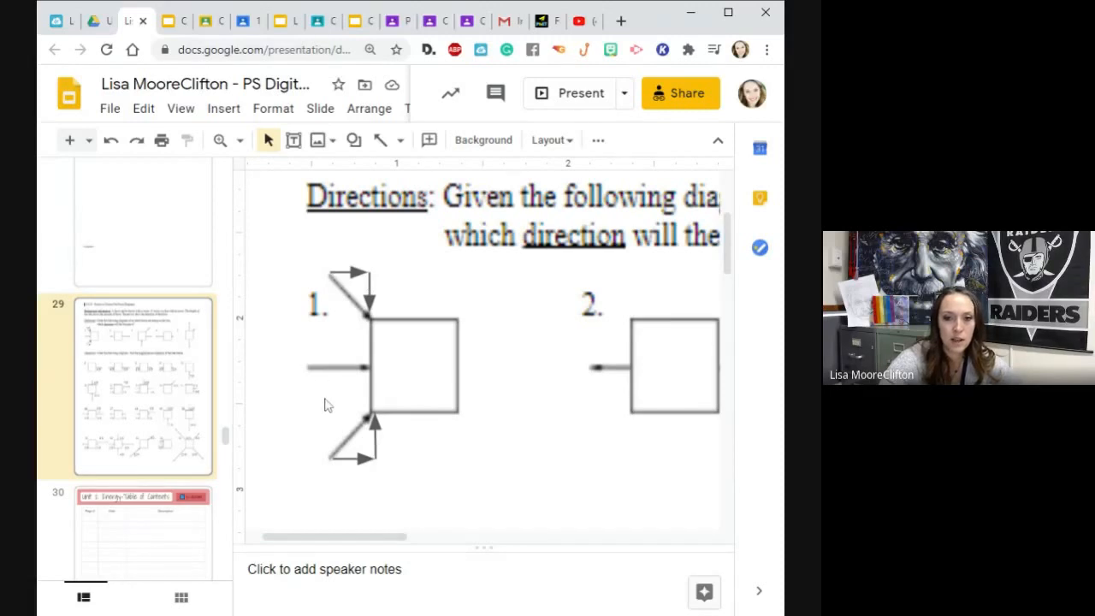
pyautogui.moveTo(386, 240)
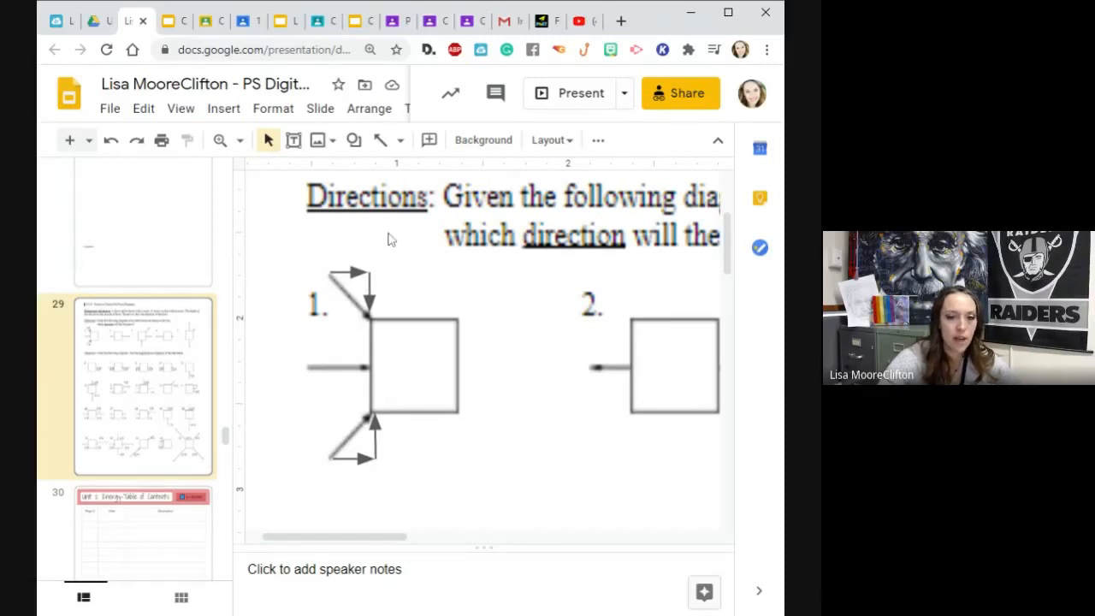
pyautogui.moveTo(441, 485)
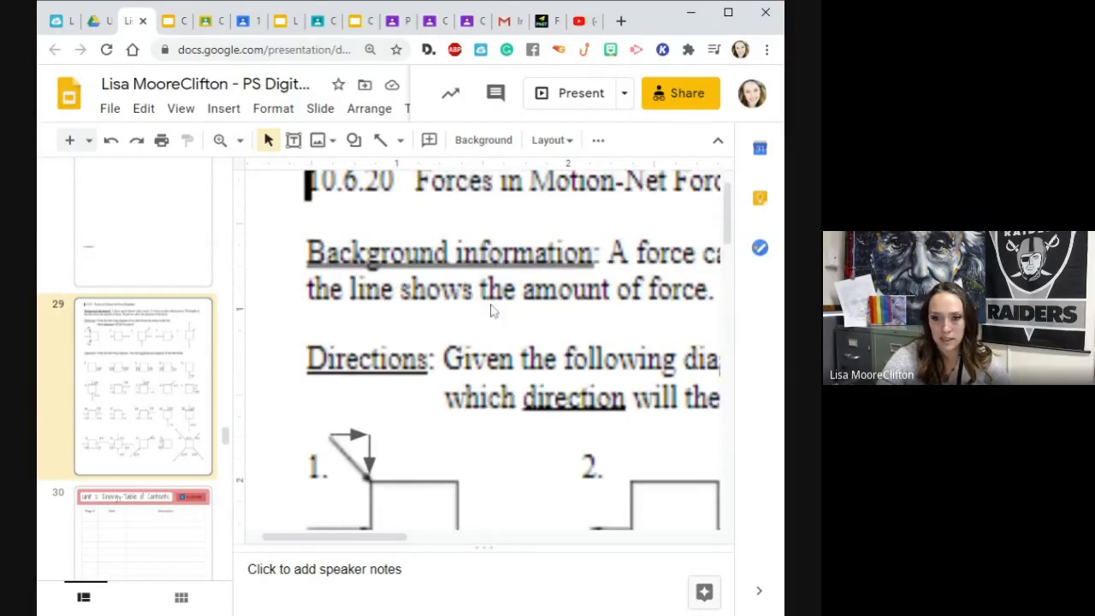
# - Scroll slide 29 so force diagrams 1 and 2 are in view
pyautogui.scroll(-3)
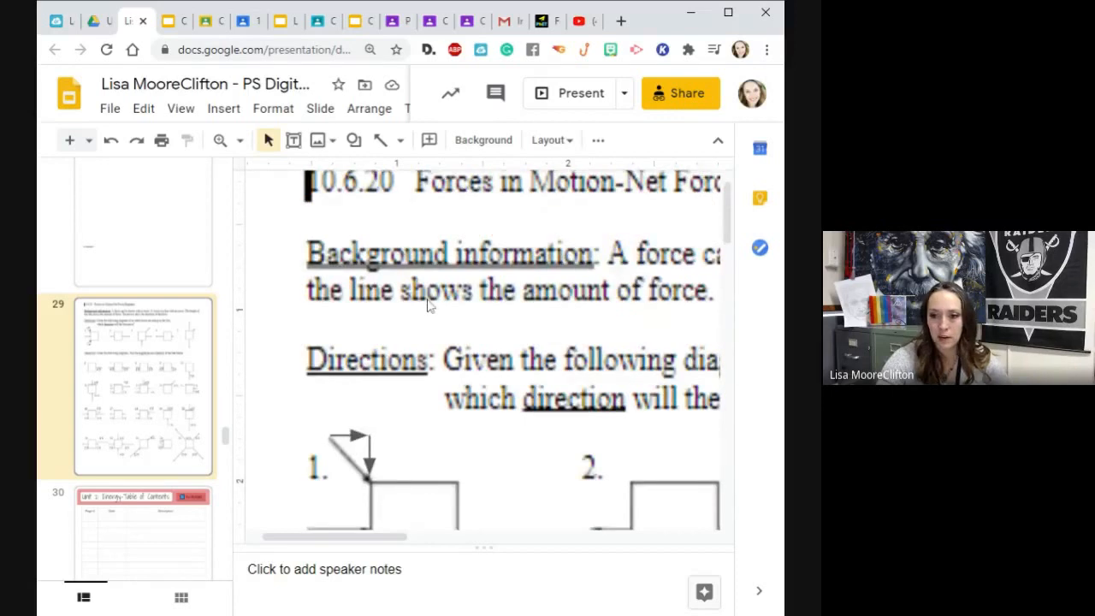
pyautogui.scroll(-3)
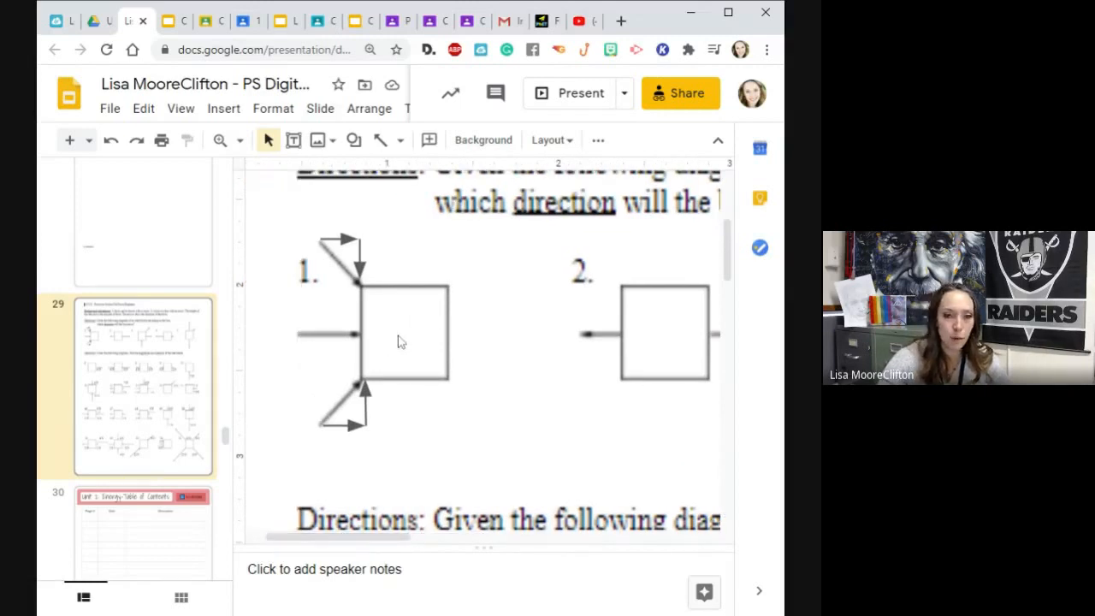
pyautogui.moveTo(494, 332)
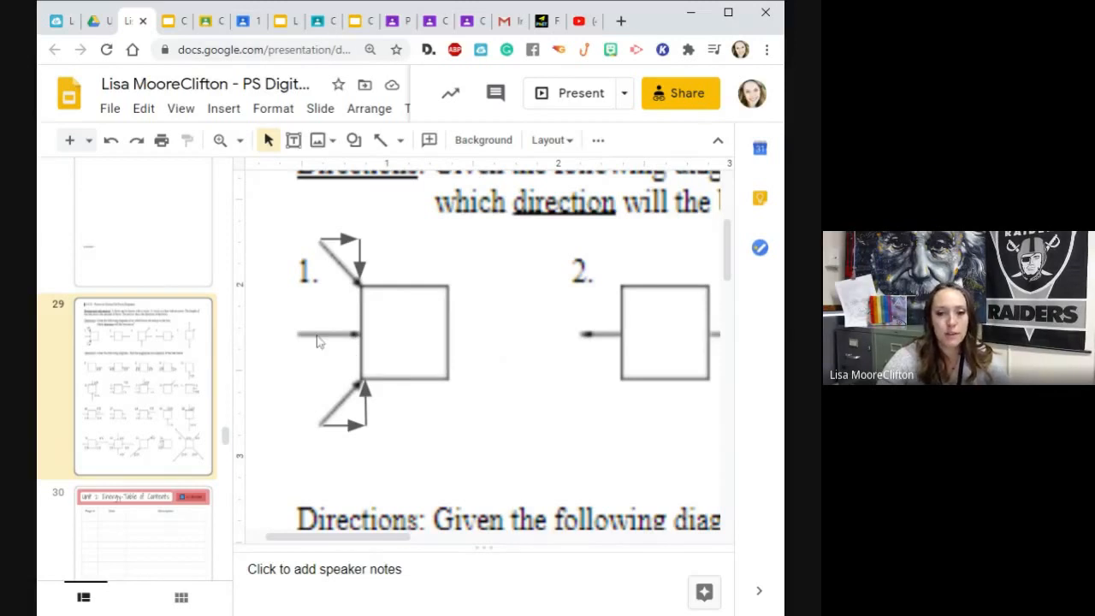
pyautogui.moveTo(373, 346)
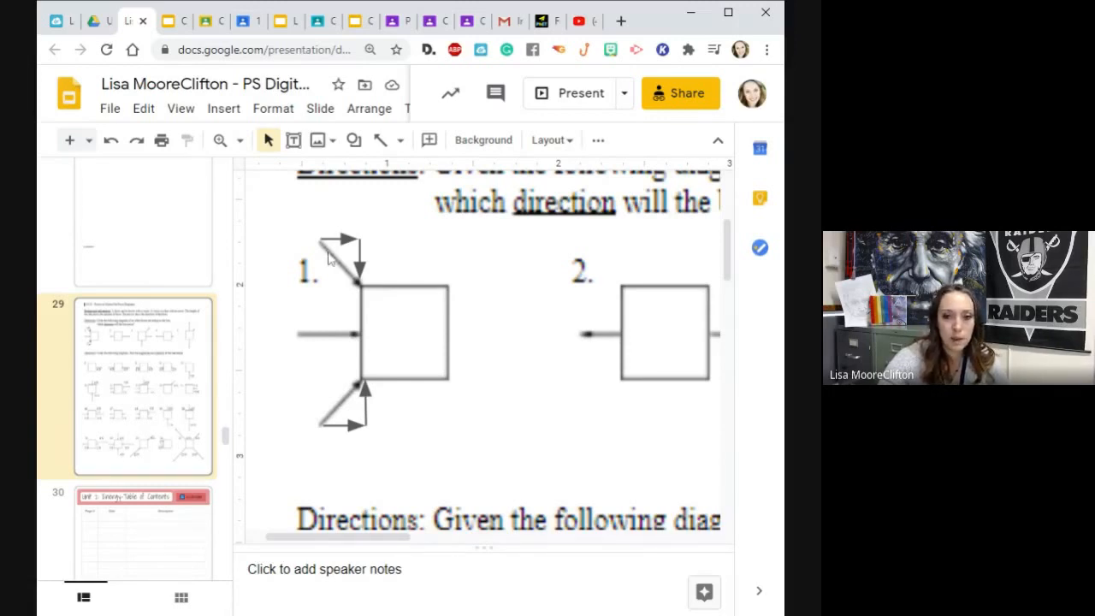
pyautogui.moveTo(342, 426)
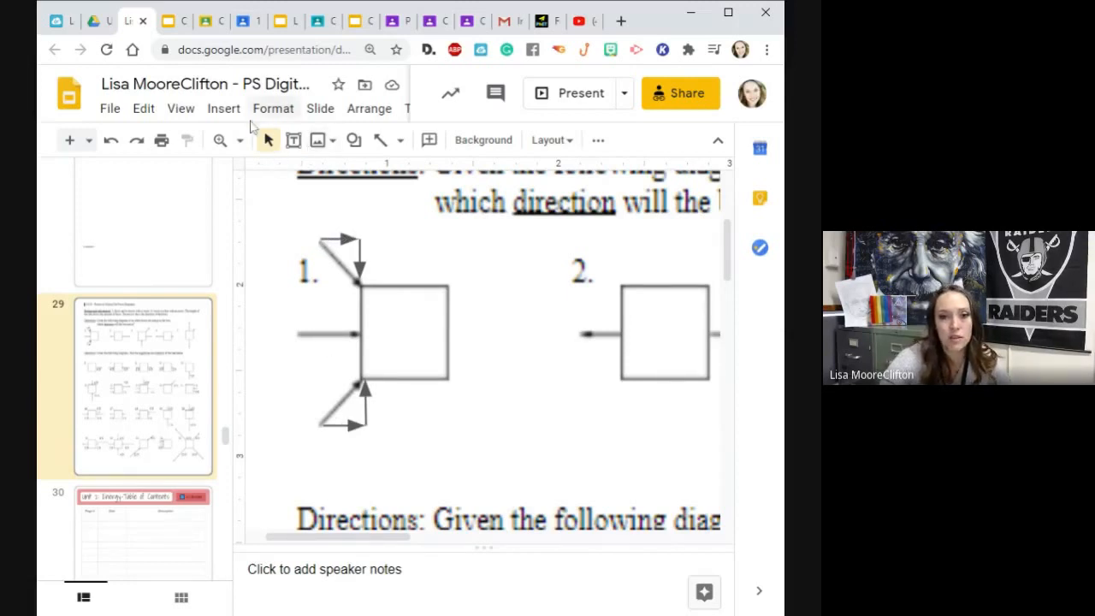
# - Draw a rightward arrow from the centre of diagram 1's box and select it
pyautogui.click(222, 108)
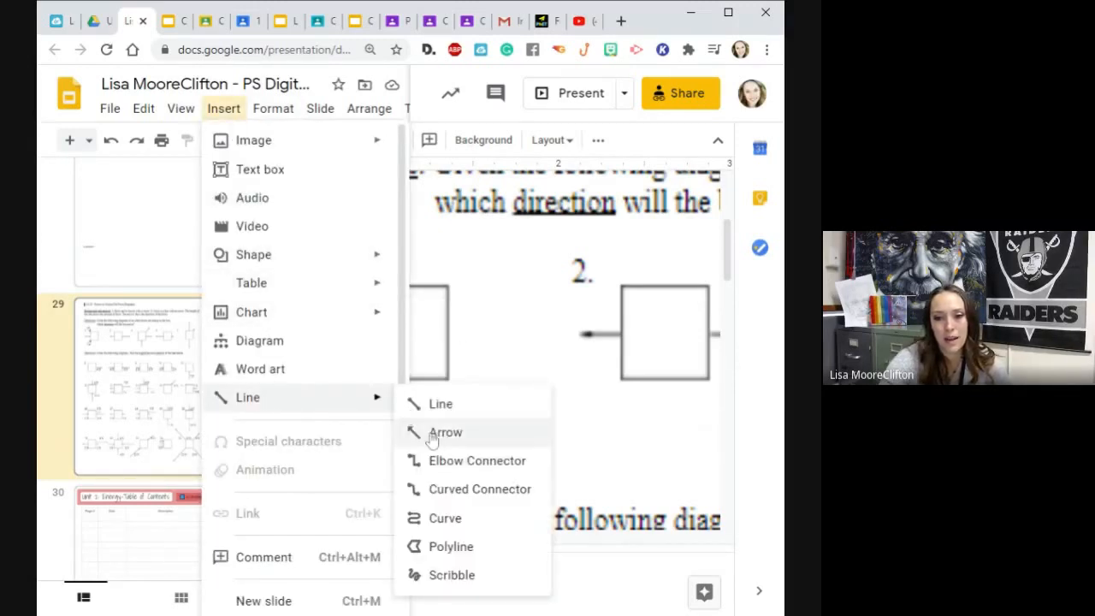
pyautogui.click(445, 431)
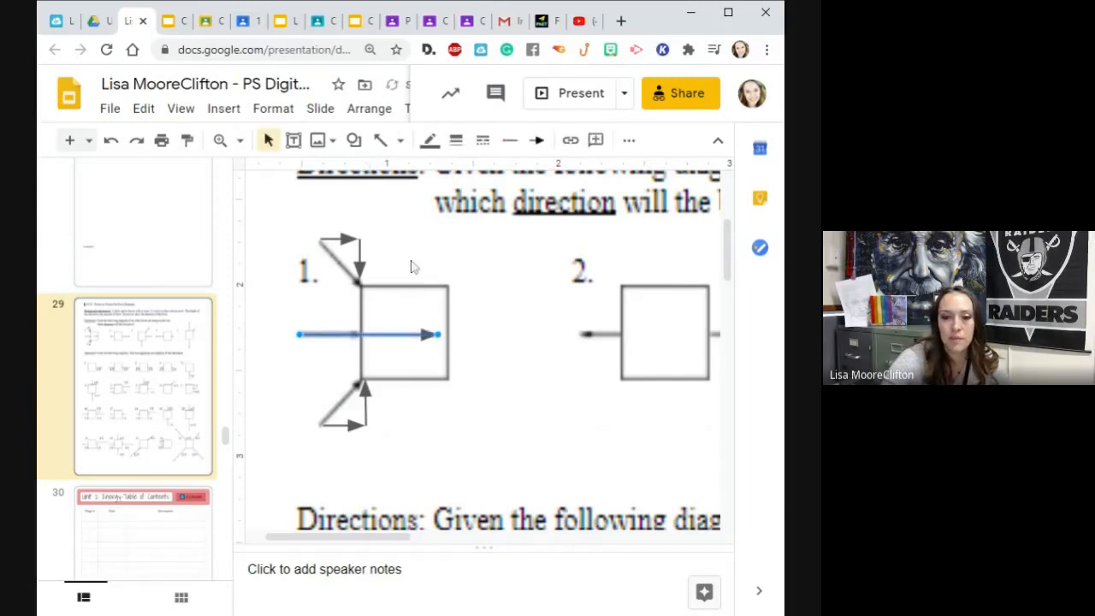
pyautogui.moveTo(283, 392)
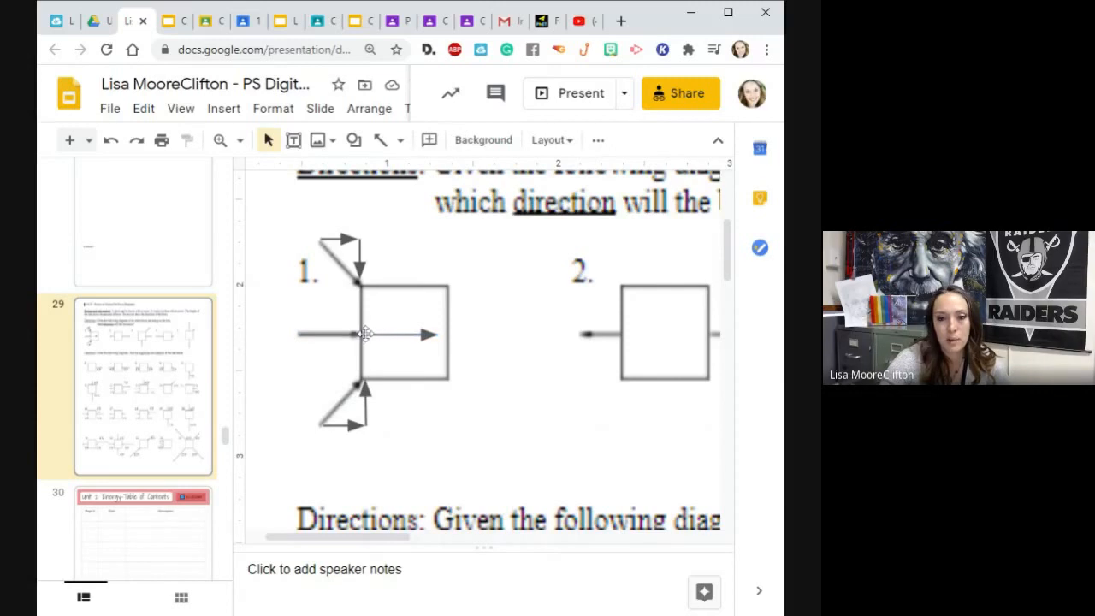
pyautogui.click(363, 333)
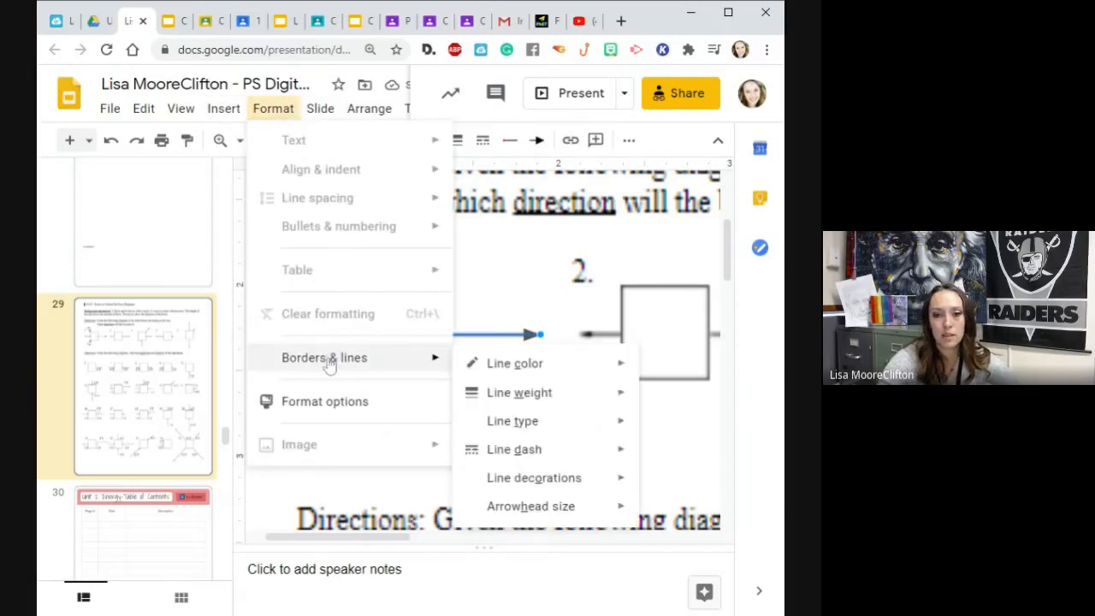
# - Set diagram 1's resultant arrow line colour, first choosing magenta by mistake
pyautogui.click(320, 107)
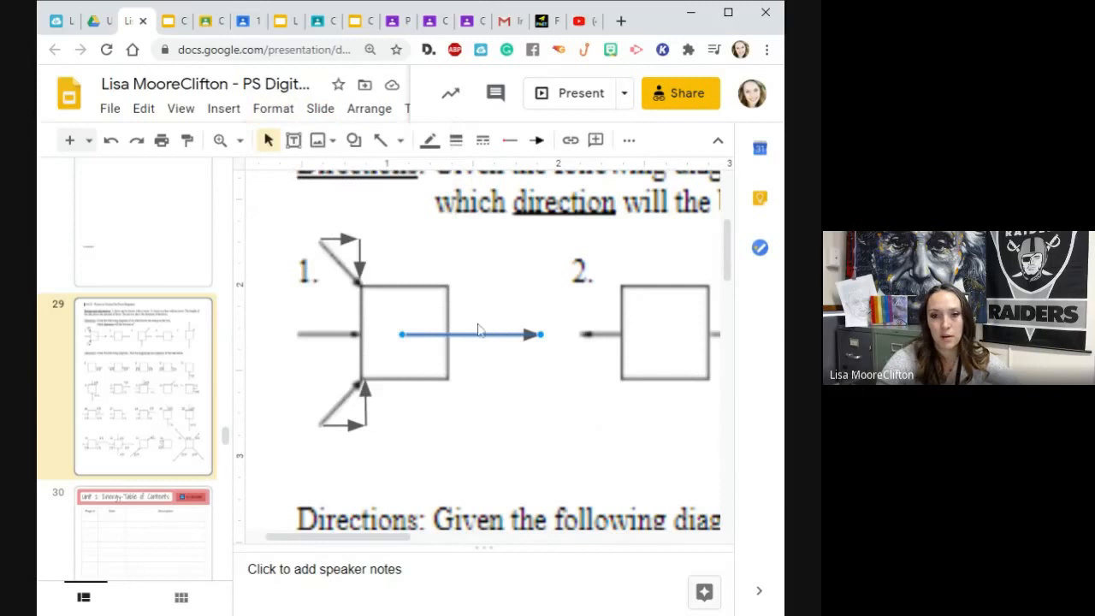
pyautogui.click(273, 108)
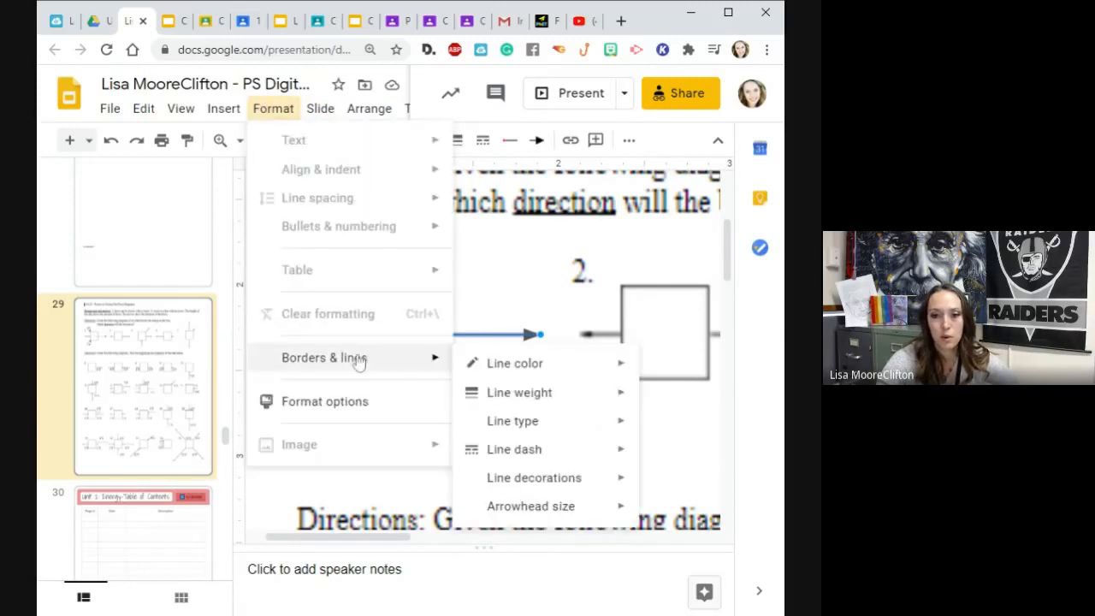
pyautogui.click(515, 362)
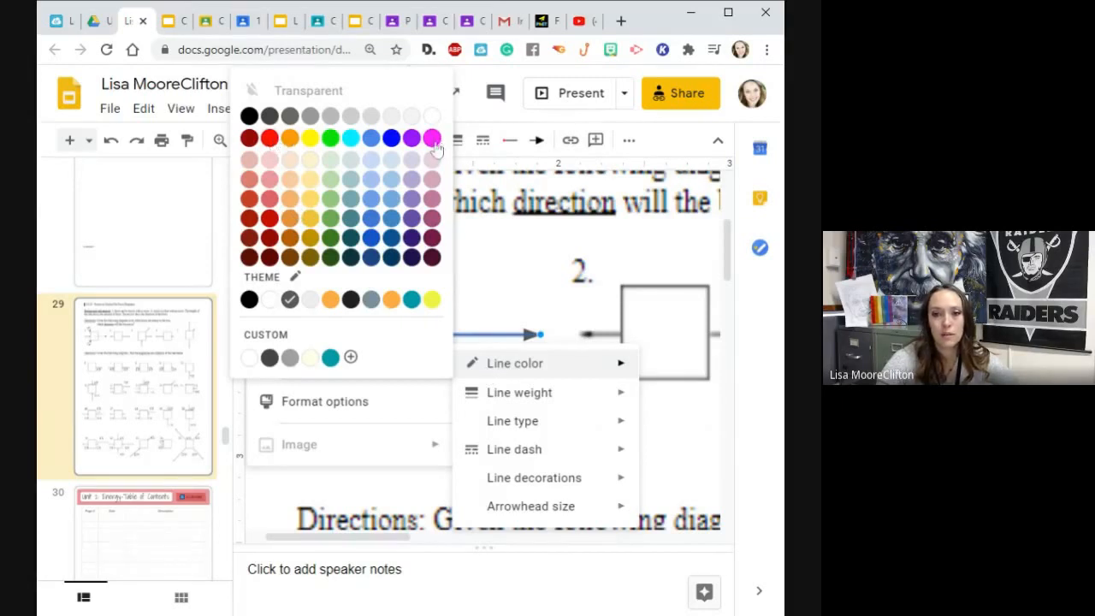
pyautogui.click(432, 137)
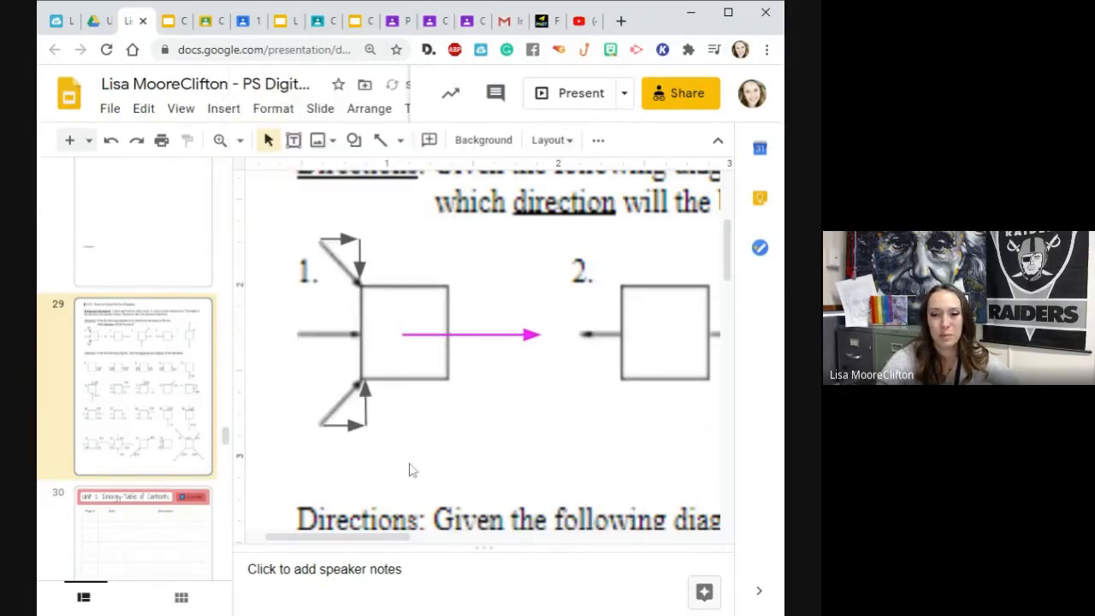
# - Reselect the magenta arrow and change its line colour to red
pyautogui.click(471, 334)
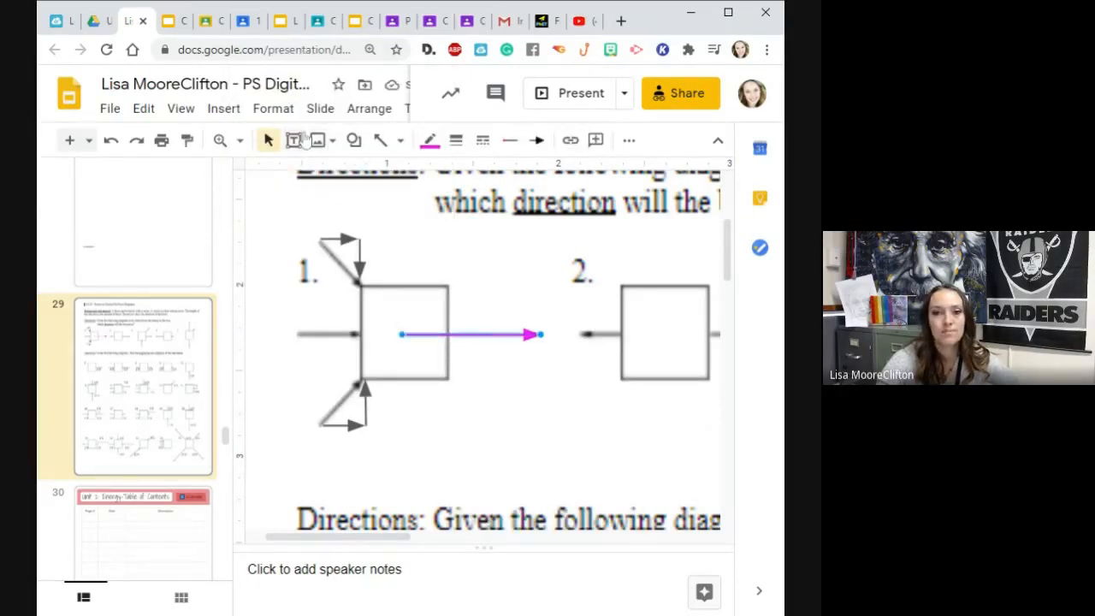
pyautogui.click(274, 108)
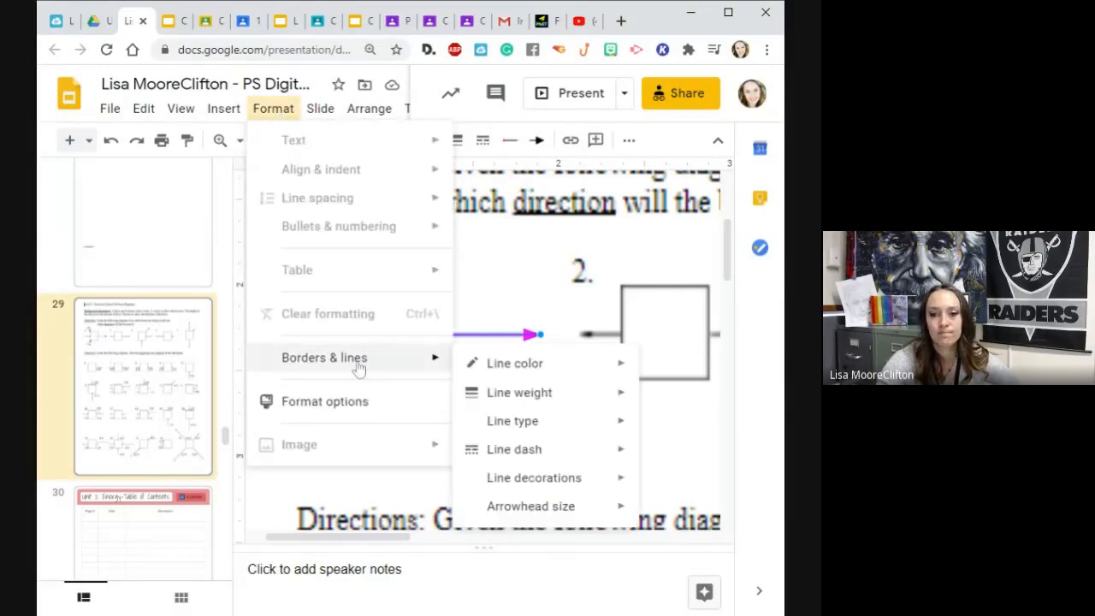
pyautogui.click(513, 363)
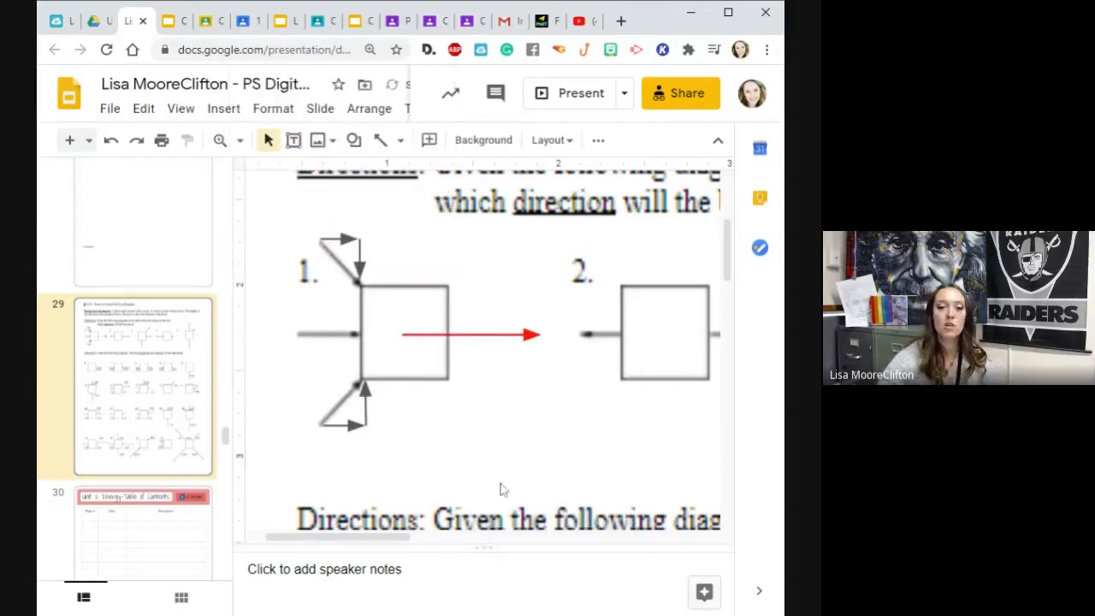
pyautogui.moveTo(473, 455)
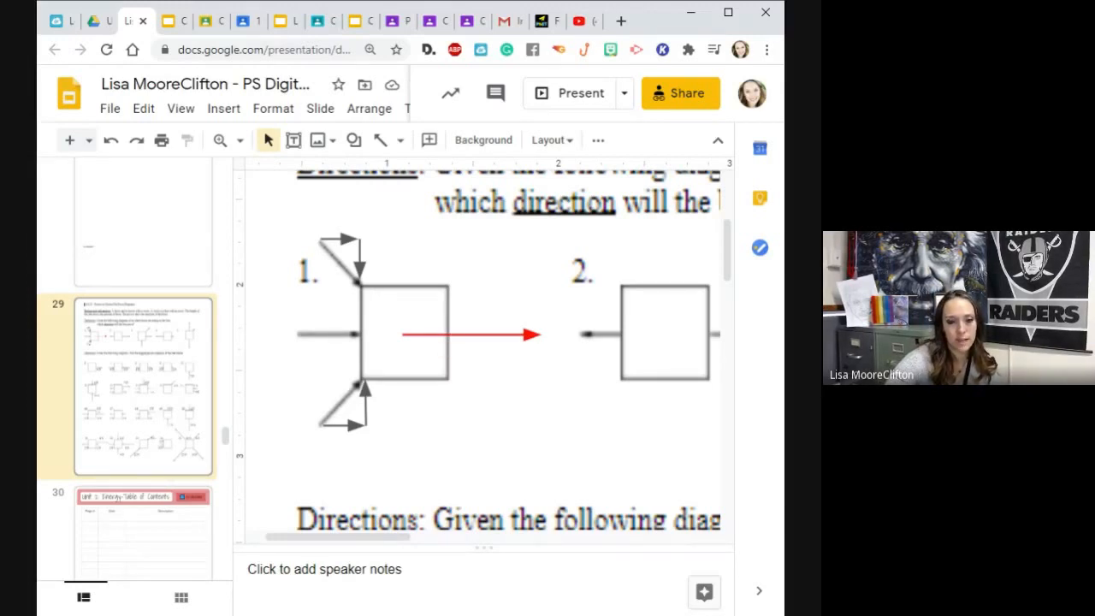
pyautogui.moveTo(425, 537)
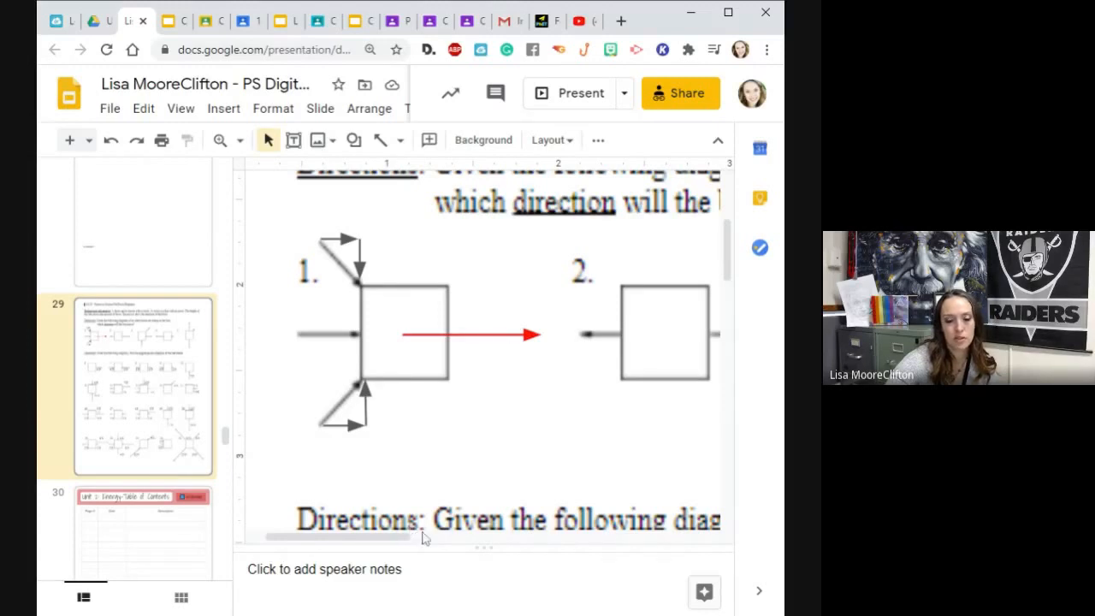
pyautogui.moveTo(445, 462)
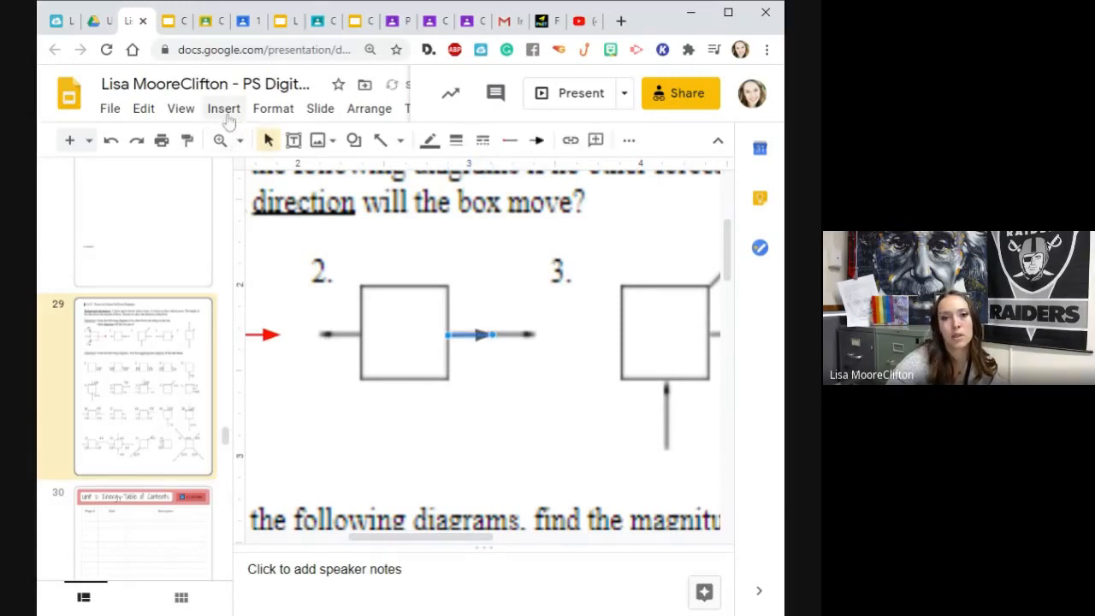
# - Recolour diagram 2's new rightward arrow red via Borders & lines
pyautogui.click(274, 107)
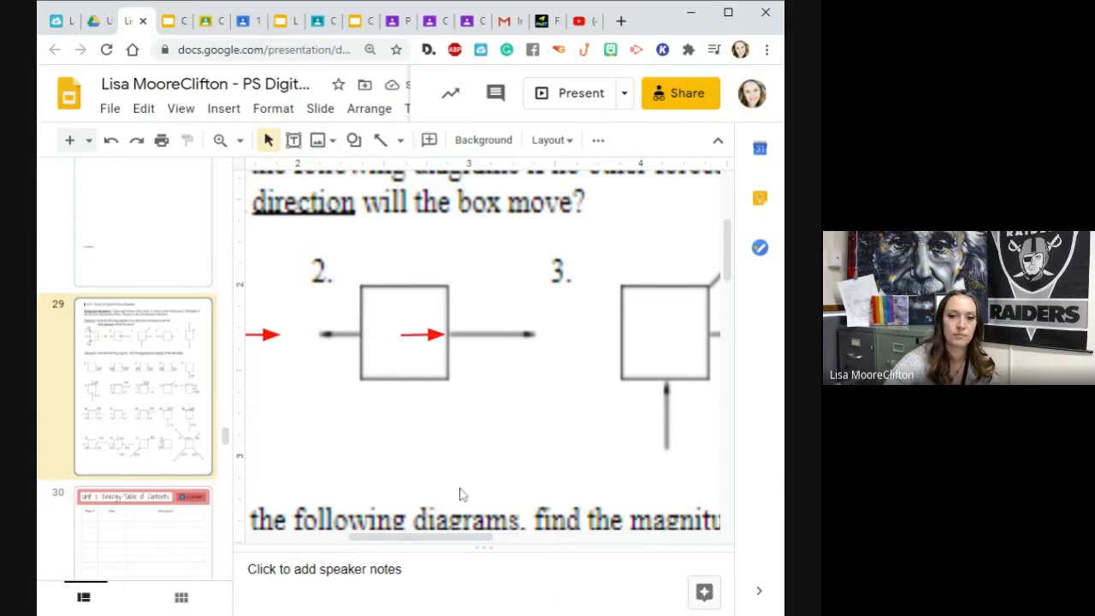
pyautogui.moveTo(443, 309)
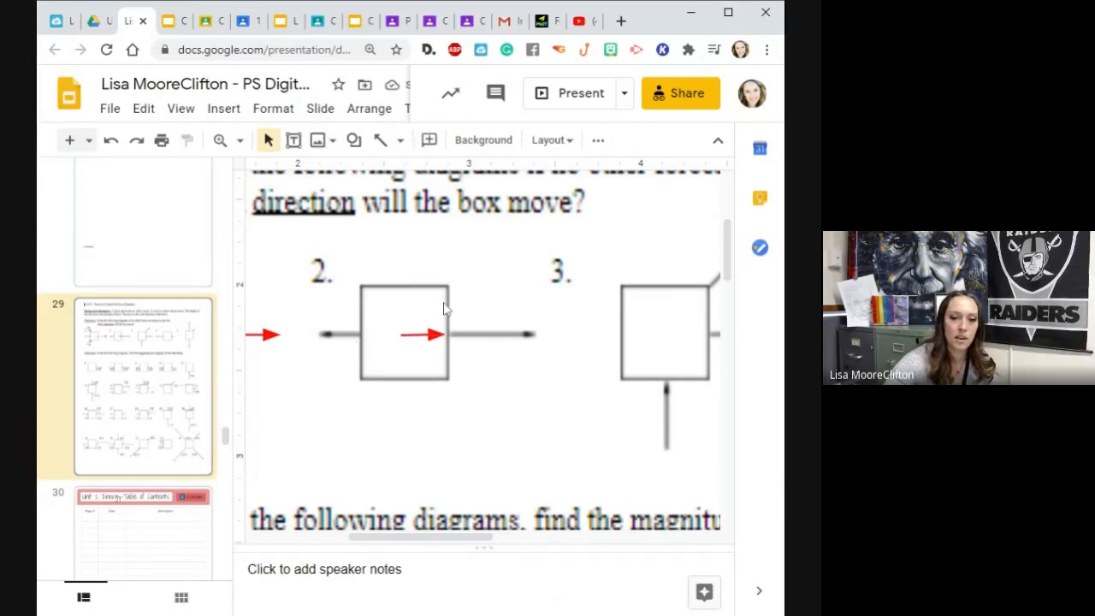
pyautogui.moveTo(414, 333)
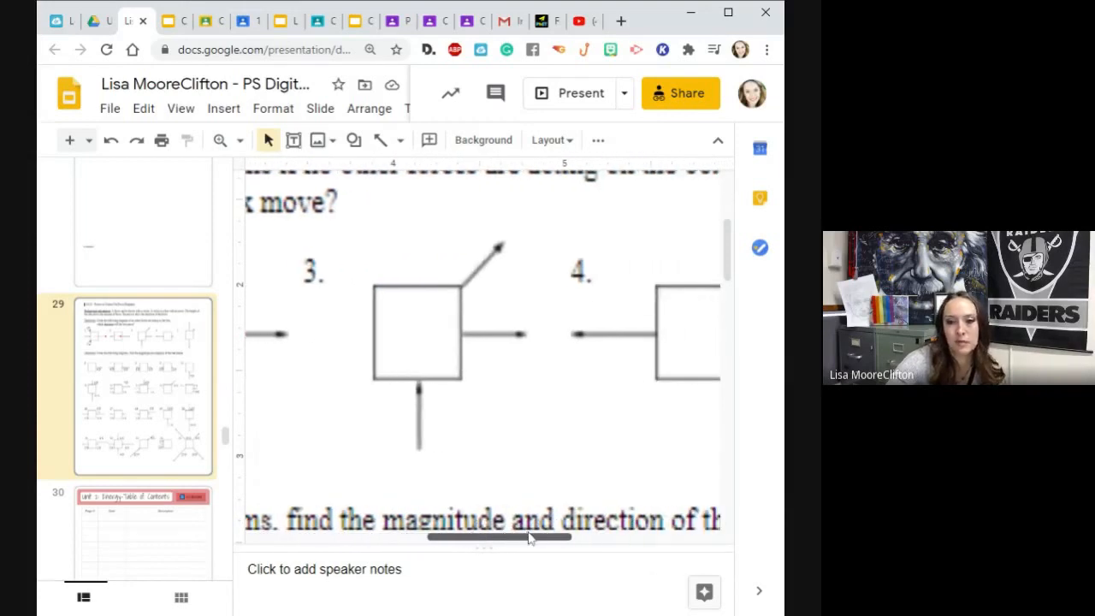
pyautogui.moveTo(530, 537); pyautogui.dragTo(476, 537)
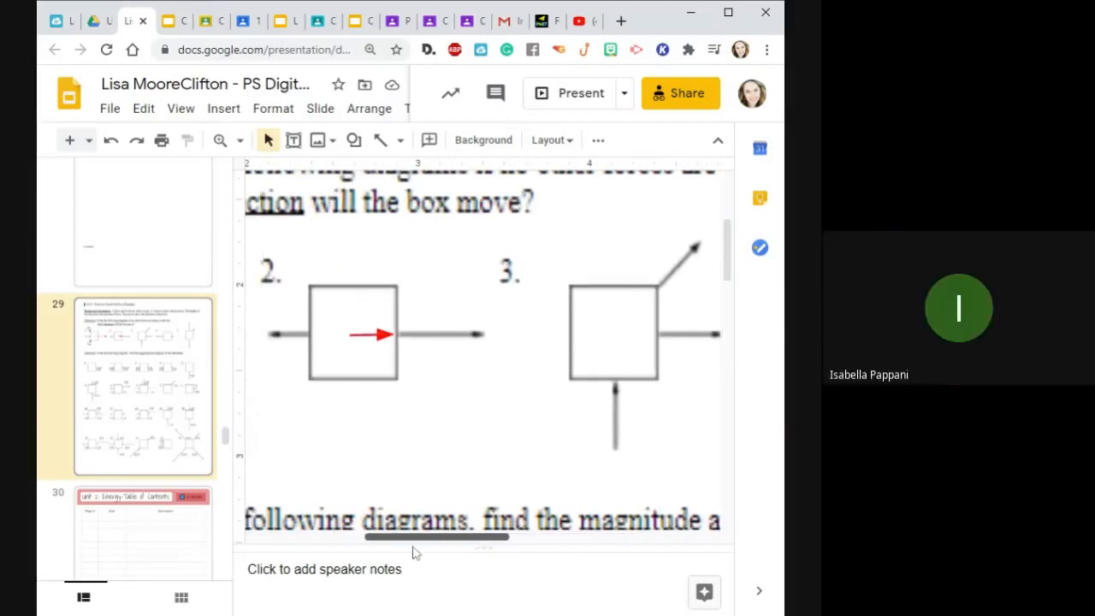
pyautogui.moveTo(407, 547)
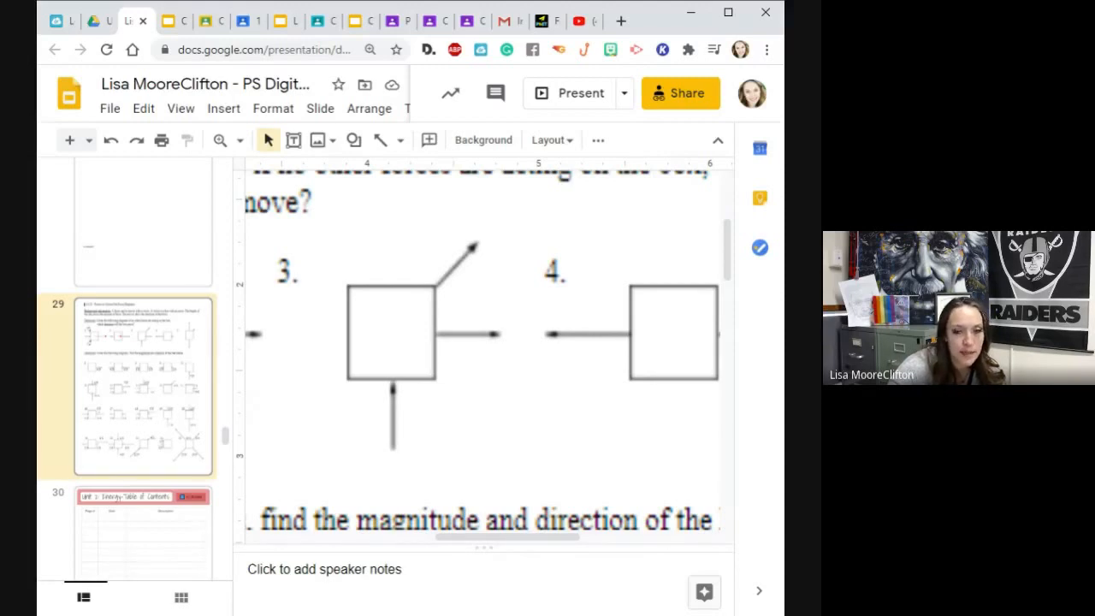
pyautogui.moveTo(516, 411)
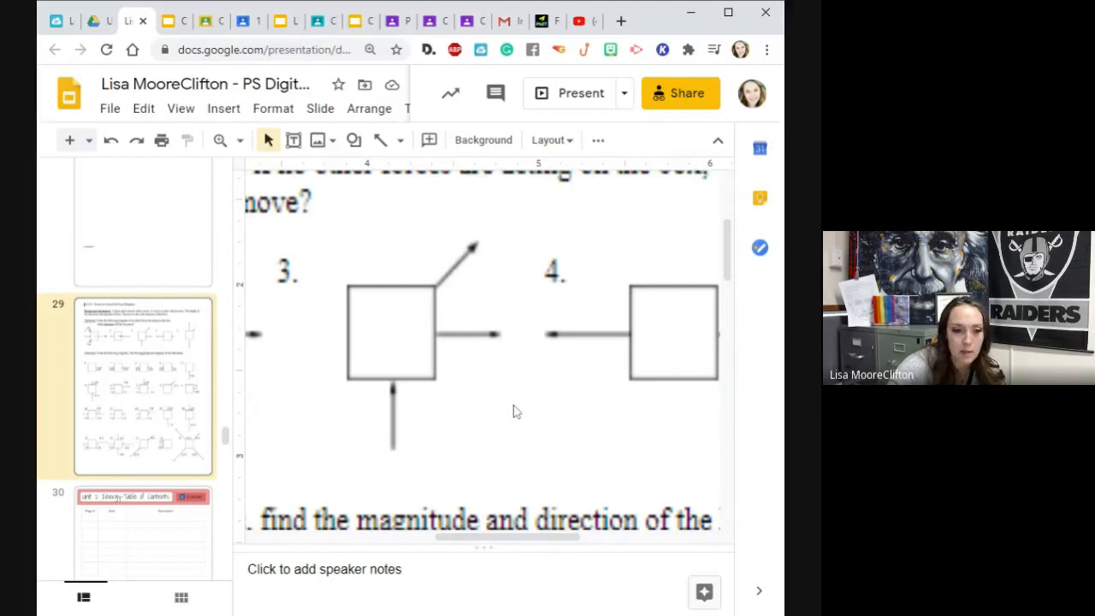
pyautogui.moveTo(528, 417)
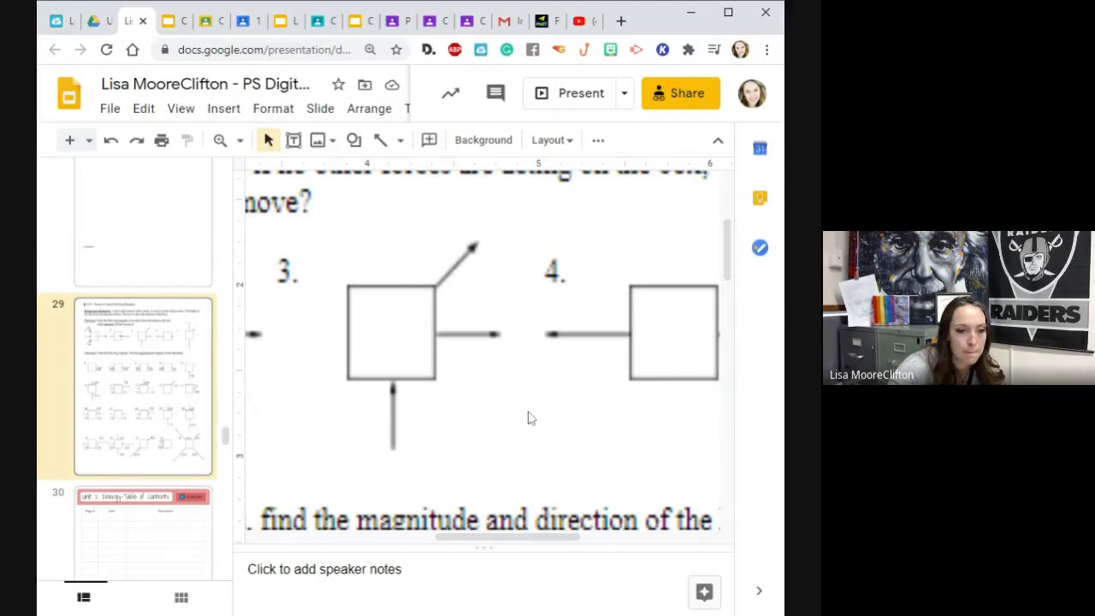
pyautogui.moveTo(499, 442)
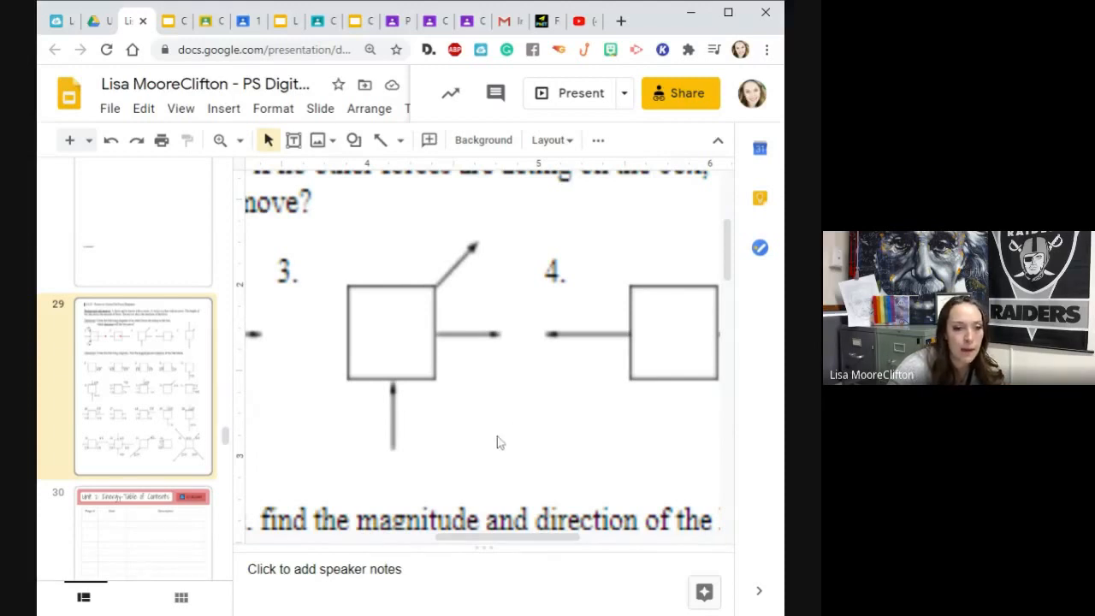
pyautogui.moveTo(489, 423)
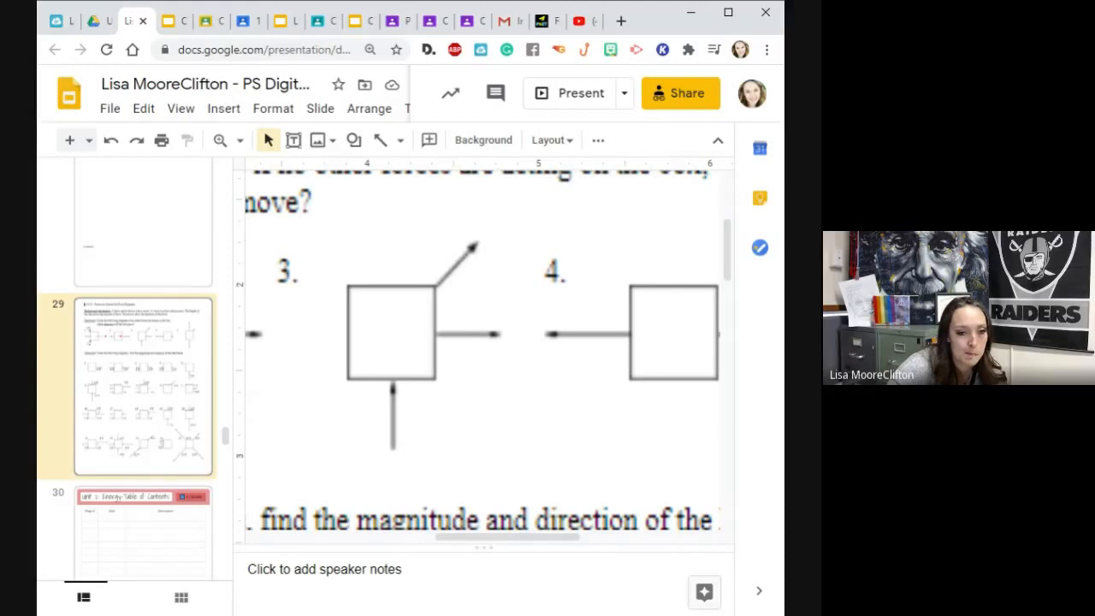
pyautogui.moveTo(500, 393)
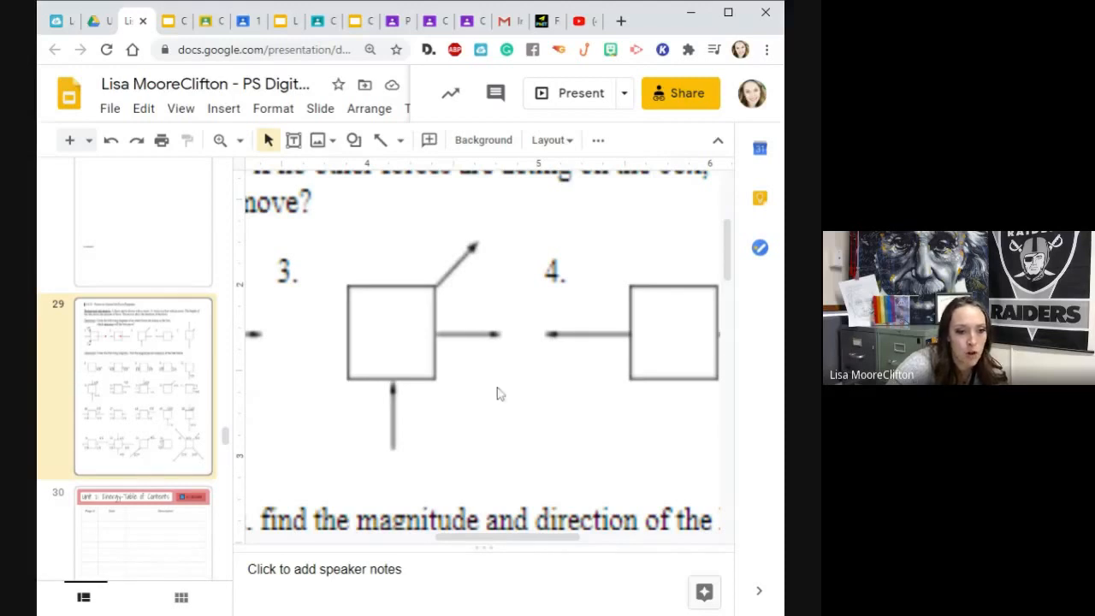
pyautogui.moveTo(294, 154)
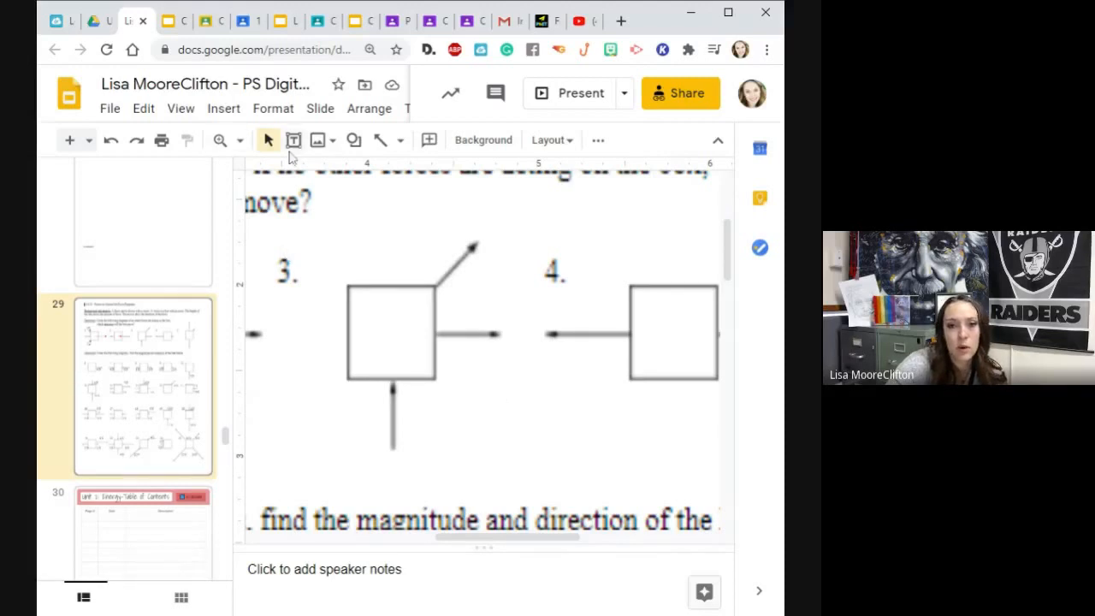
# - Draw an upward arrow from box 3's centre and a horizontal arrow from its tip
pyautogui.click(223, 108)
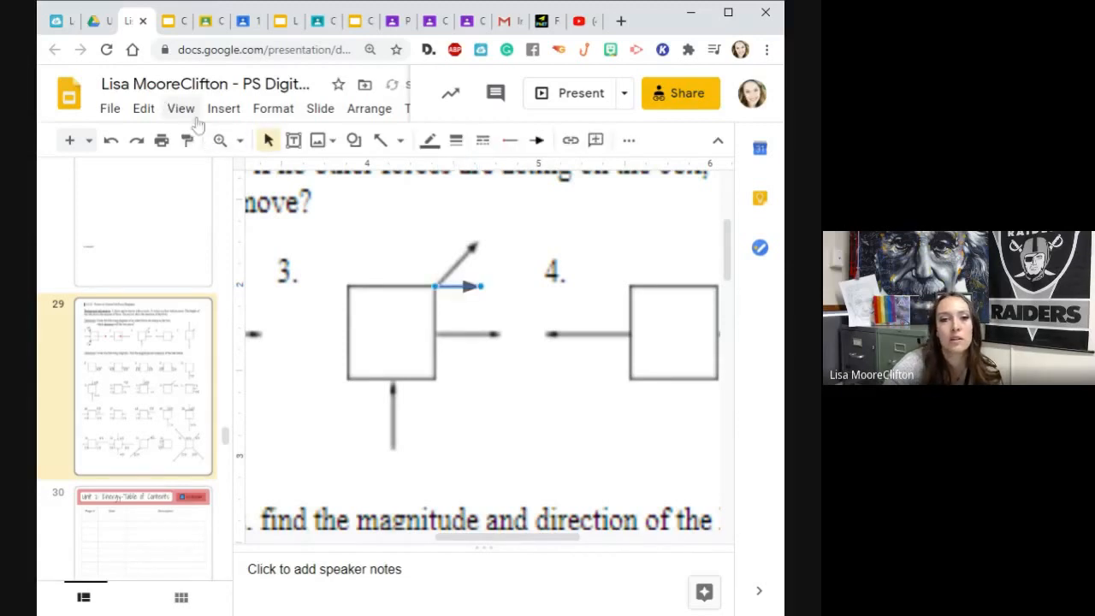
pyautogui.click(222, 108)
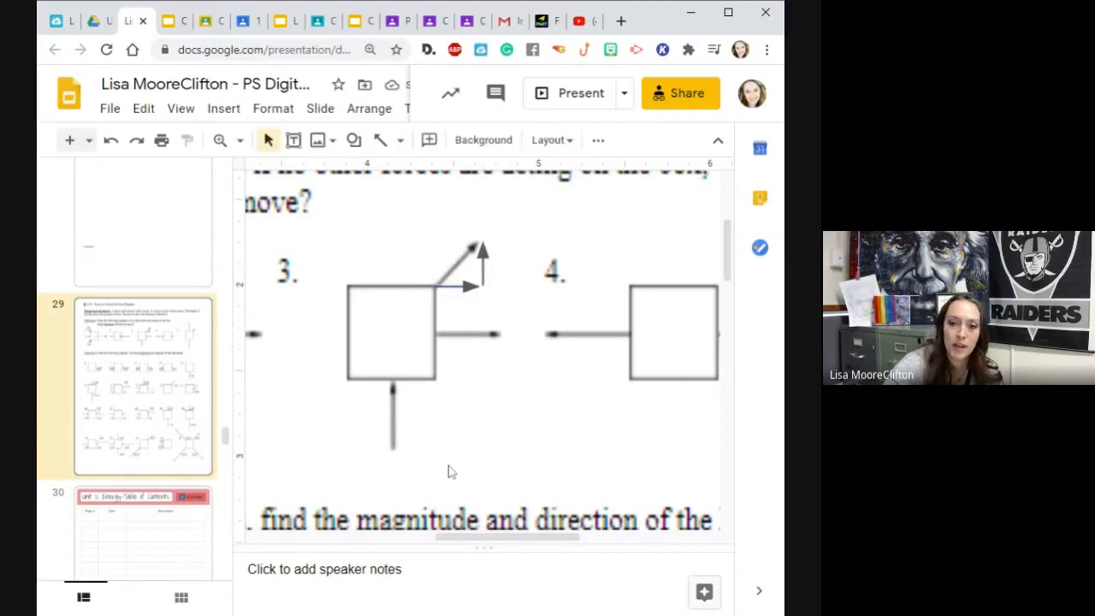
pyautogui.moveTo(466, 441)
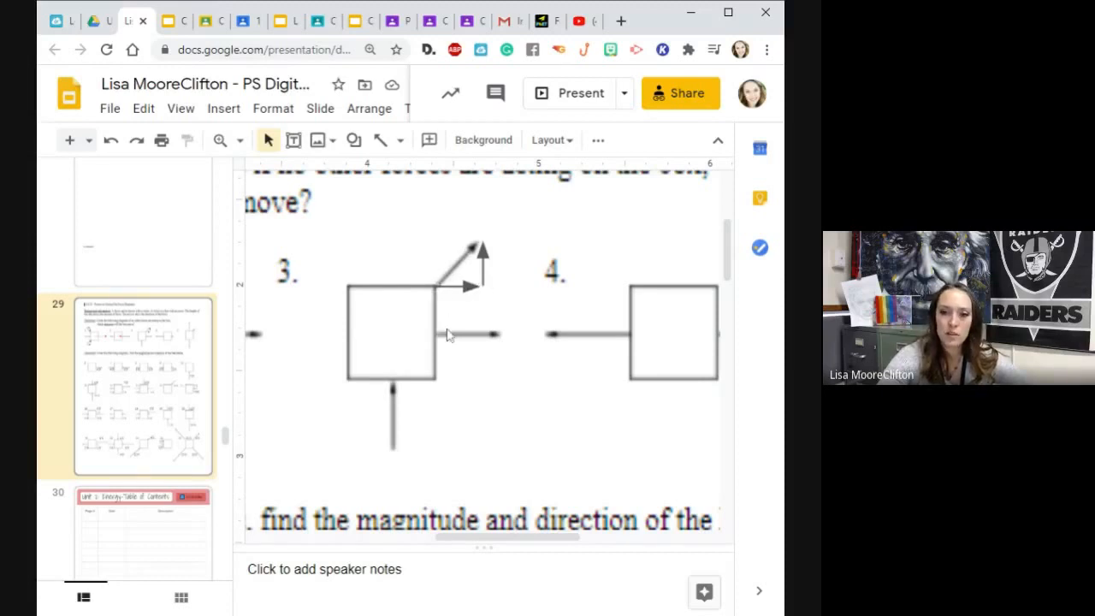
pyautogui.moveTo(452, 315)
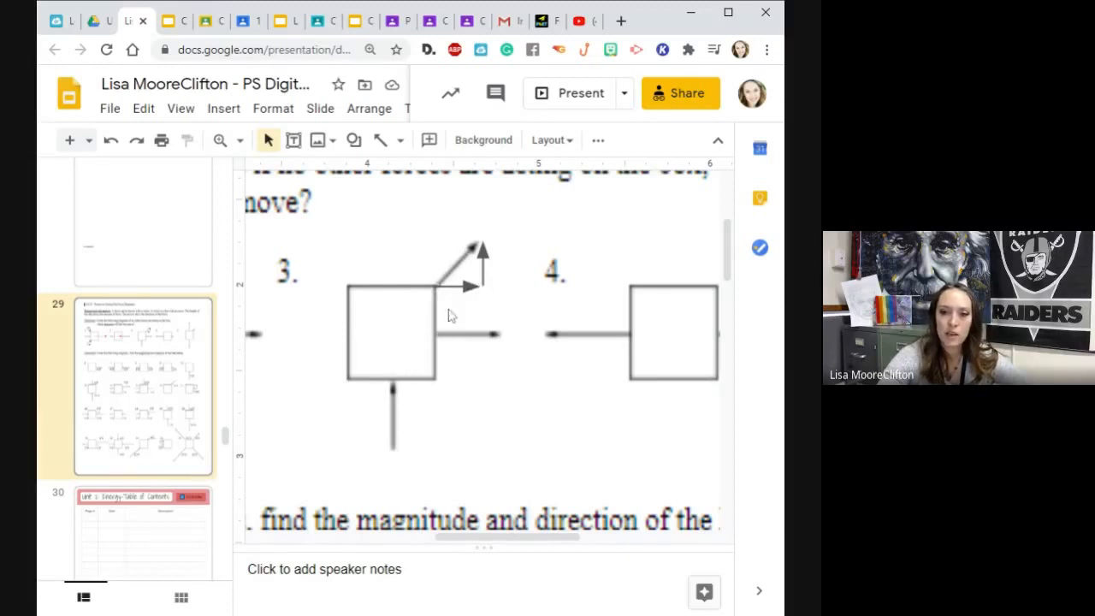
pyautogui.moveTo(500, 349)
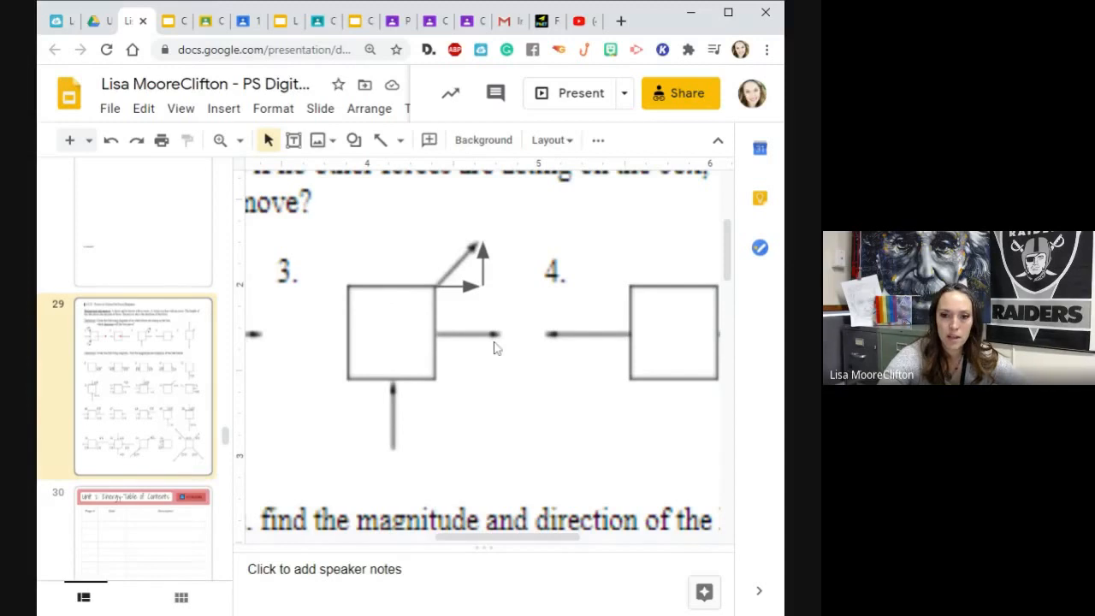
pyautogui.moveTo(403, 469)
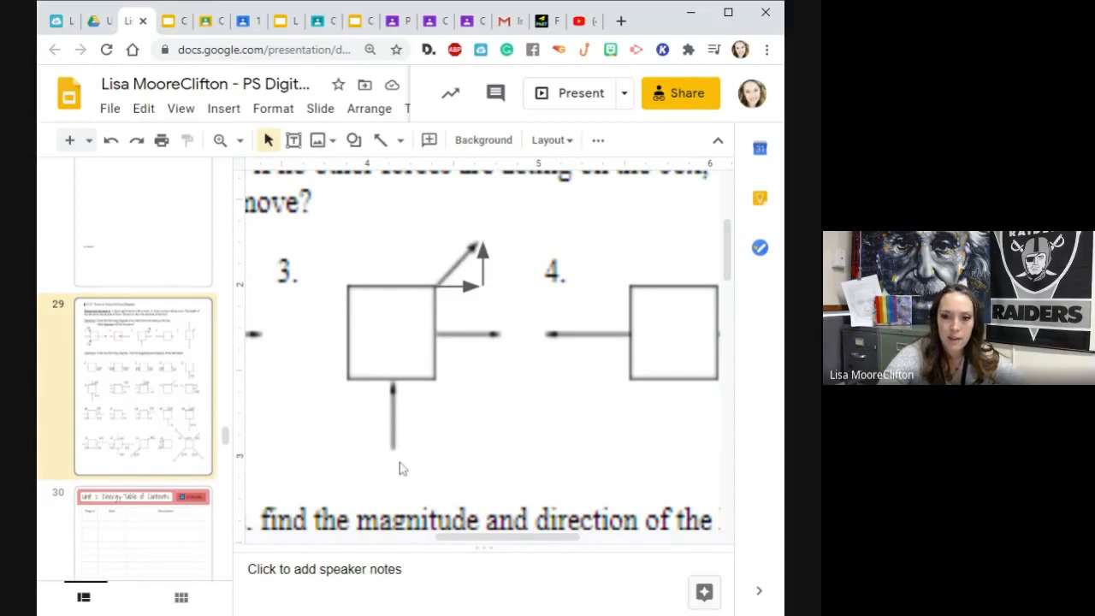
pyautogui.moveTo(469, 426)
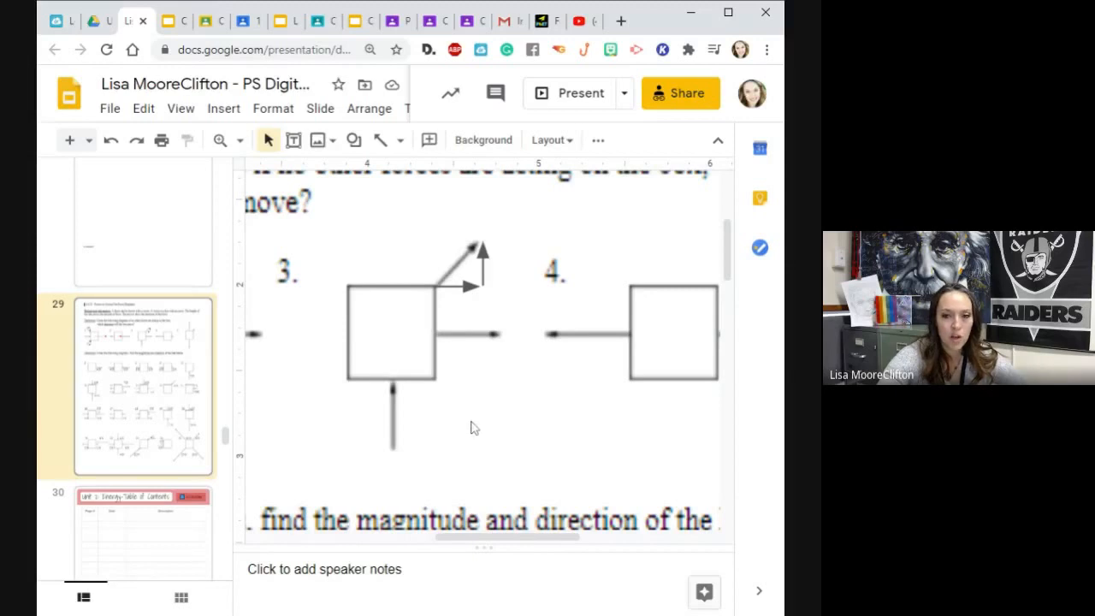
pyautogui.moveTo(469, 402)
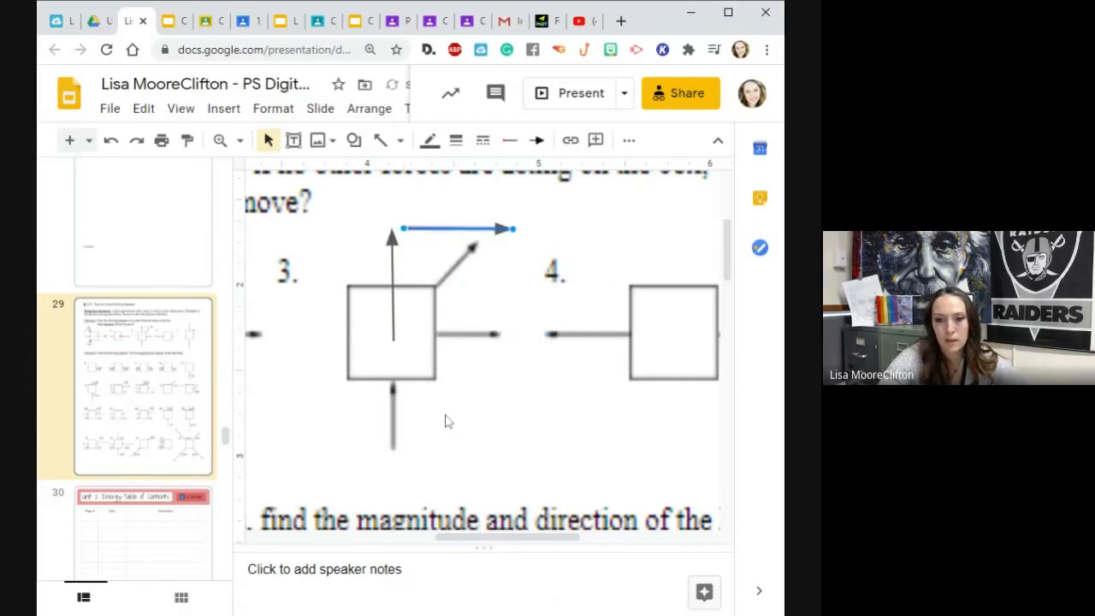
pyautogui.moveTo(529, 246)
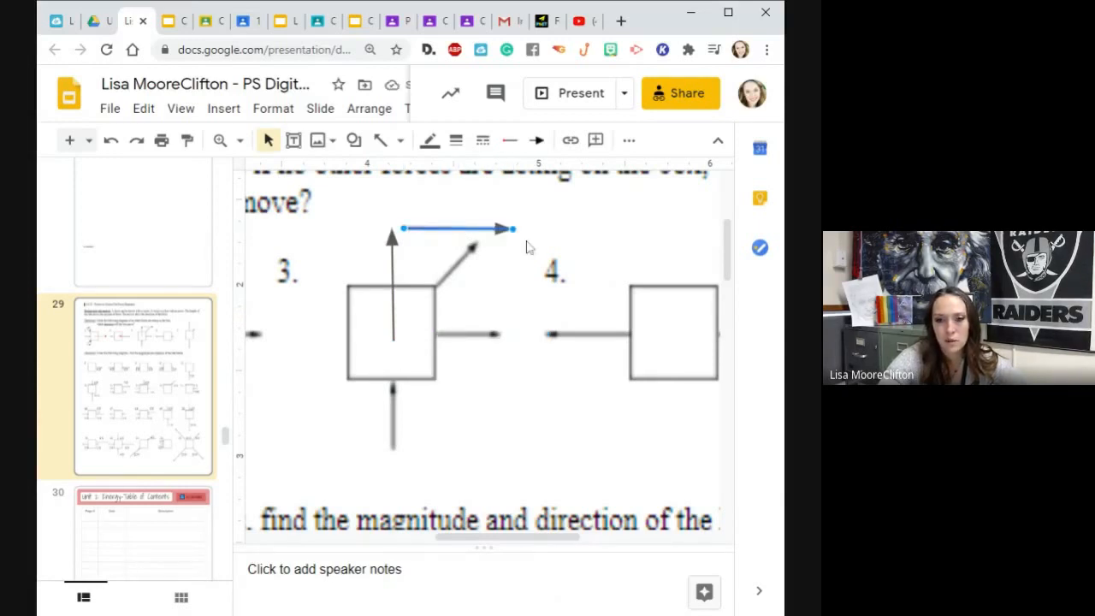
pyautogui.moveTo(427, 311)
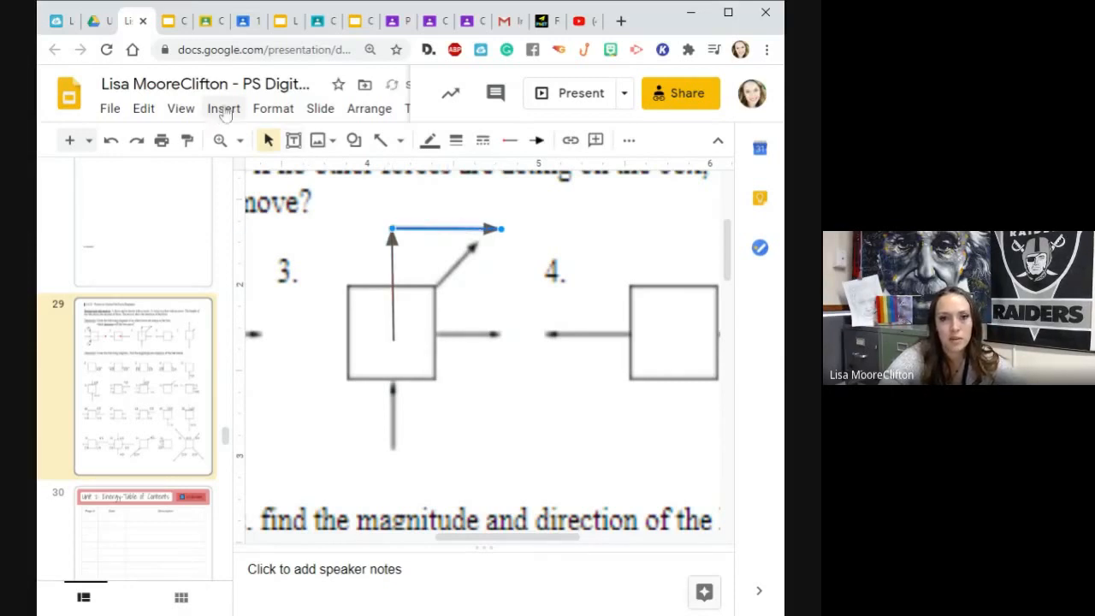
# - Draw the diagonal resultant arrow from box 3's centre and begin colouring it red
pyautogui.click(222, 108)
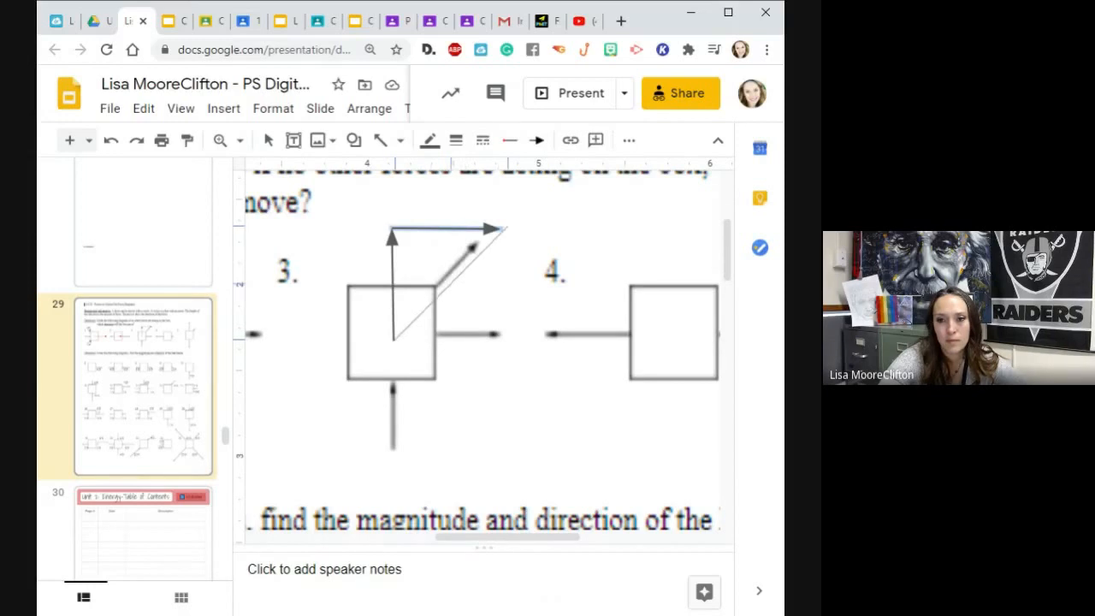
pyautogui.click(441, 283)
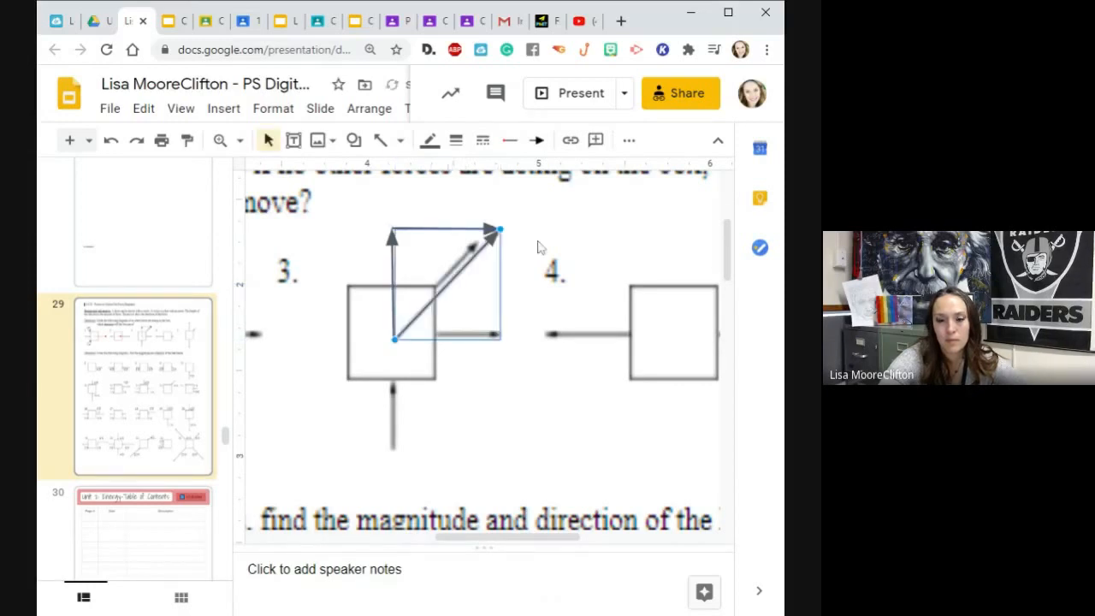
pyautogui.moveTo(272, 185)
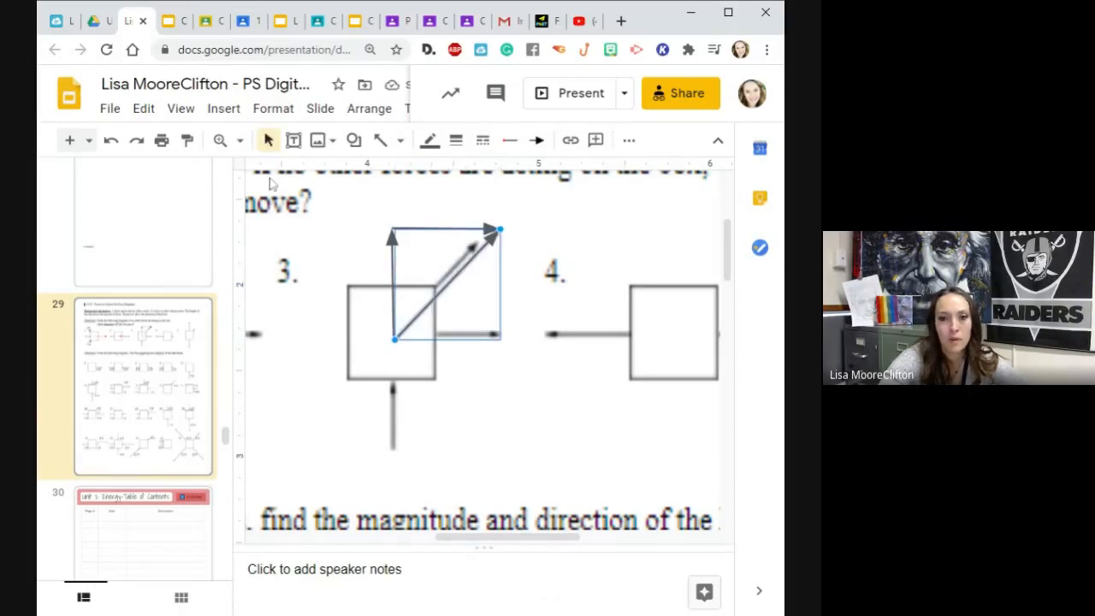
pyautogui.click(273, 108)
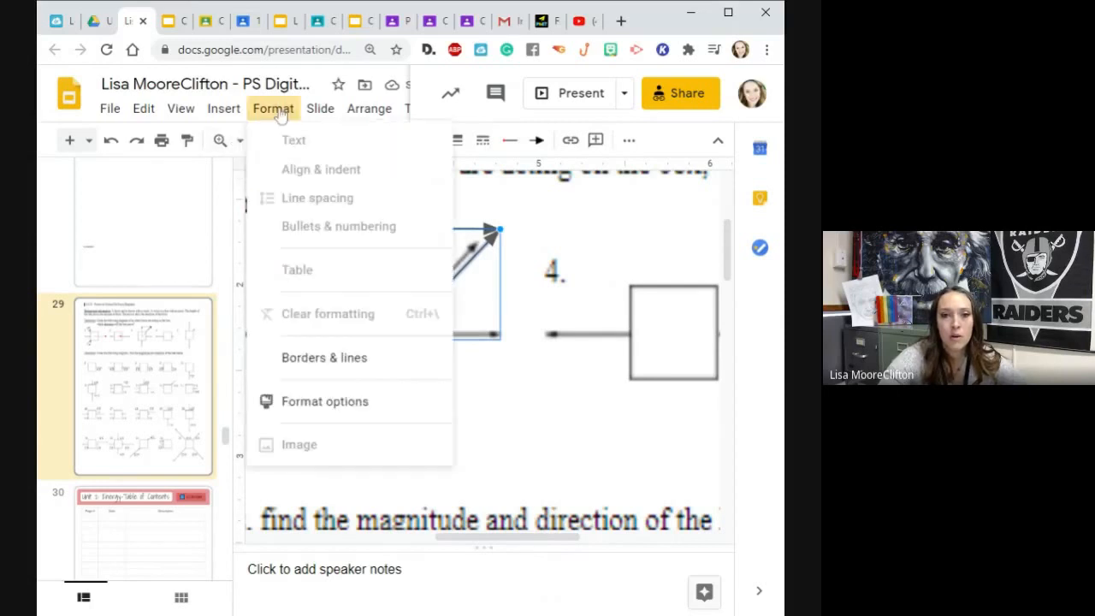
pyautogui.moveTo(325, 358)
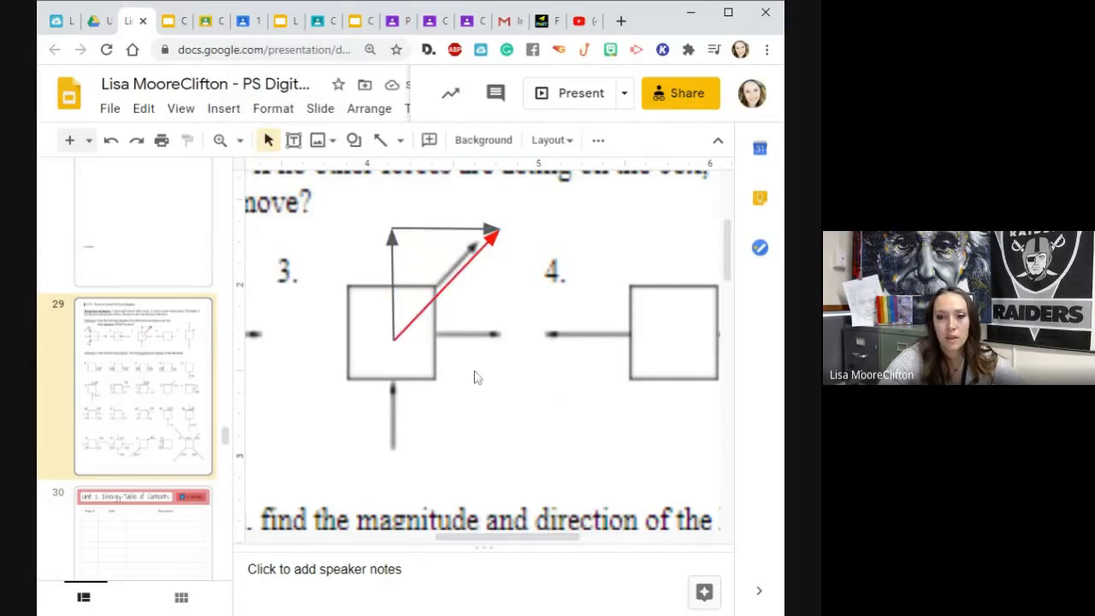
pyautogui.moveTo(505, 479)
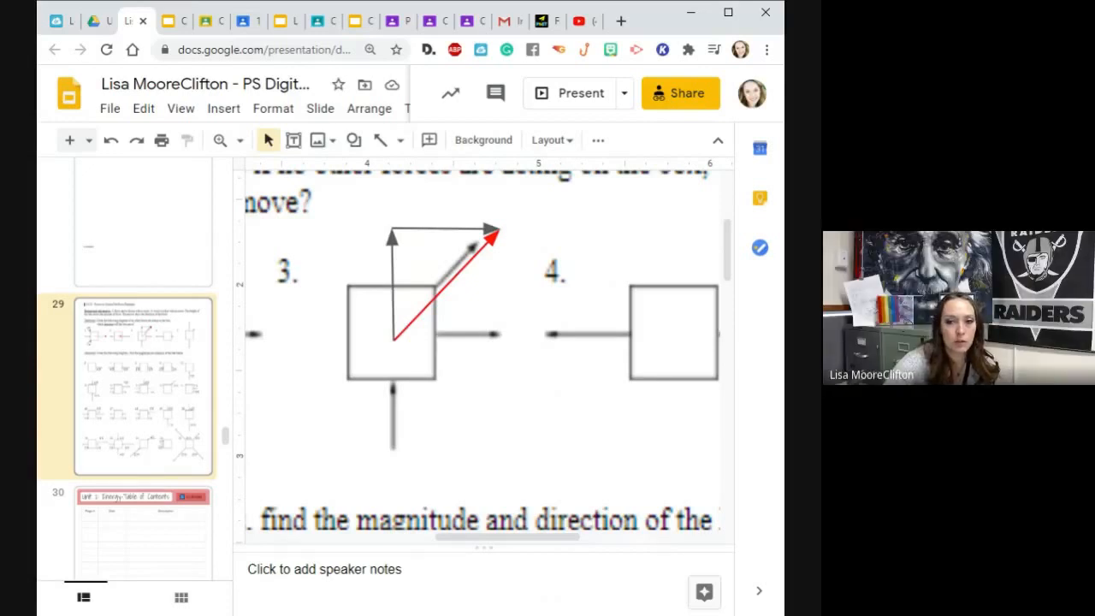
pyautogui.moveTo(448, 287)
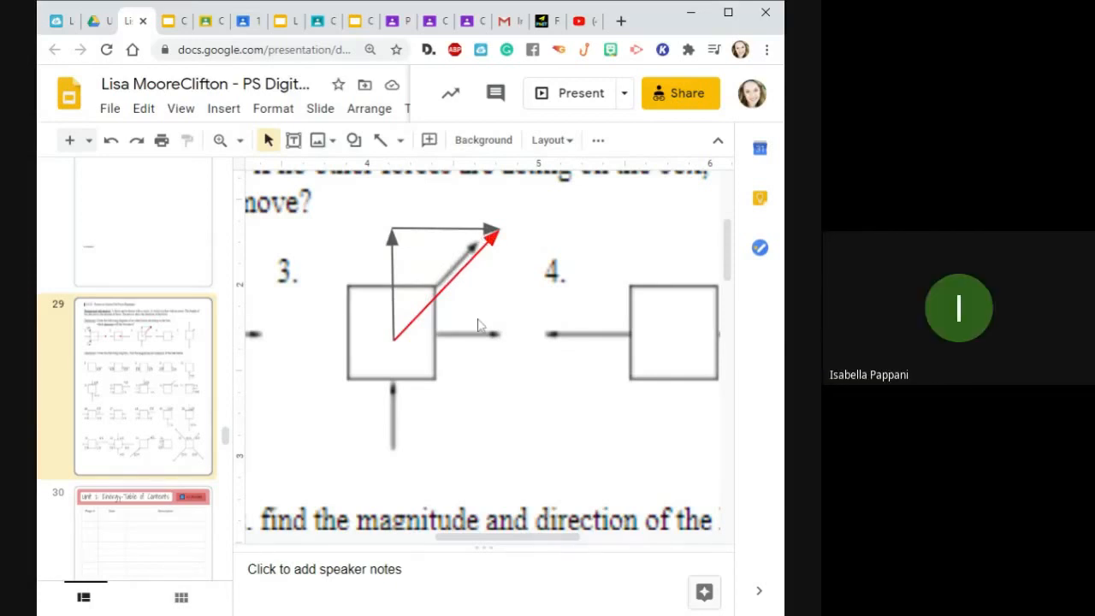
pyautogui.moveTo(458, 332)
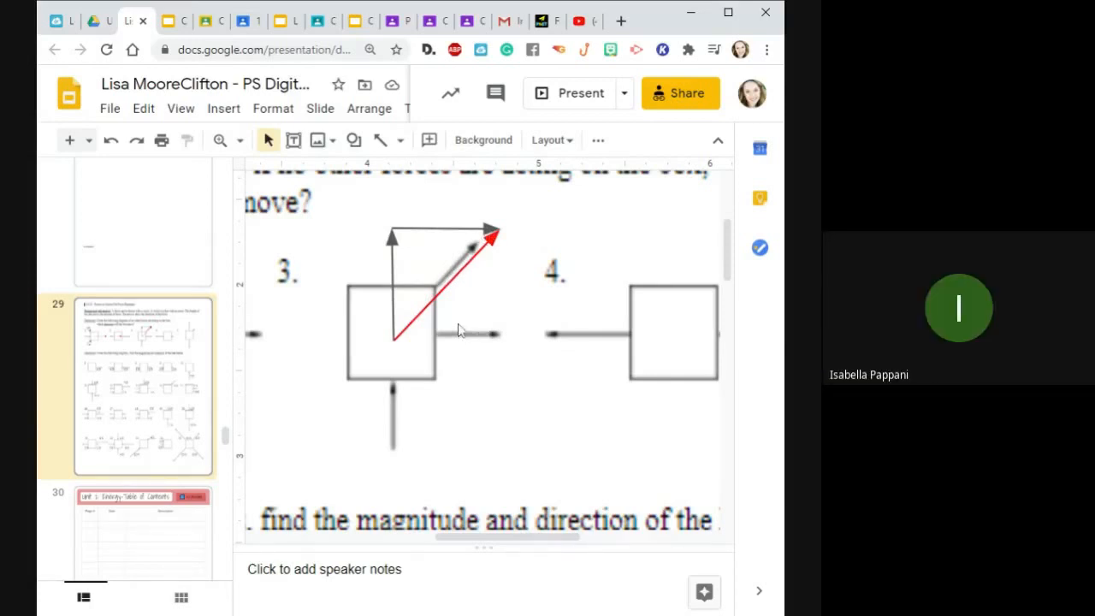
pyautogui.moveTo(465, 307)
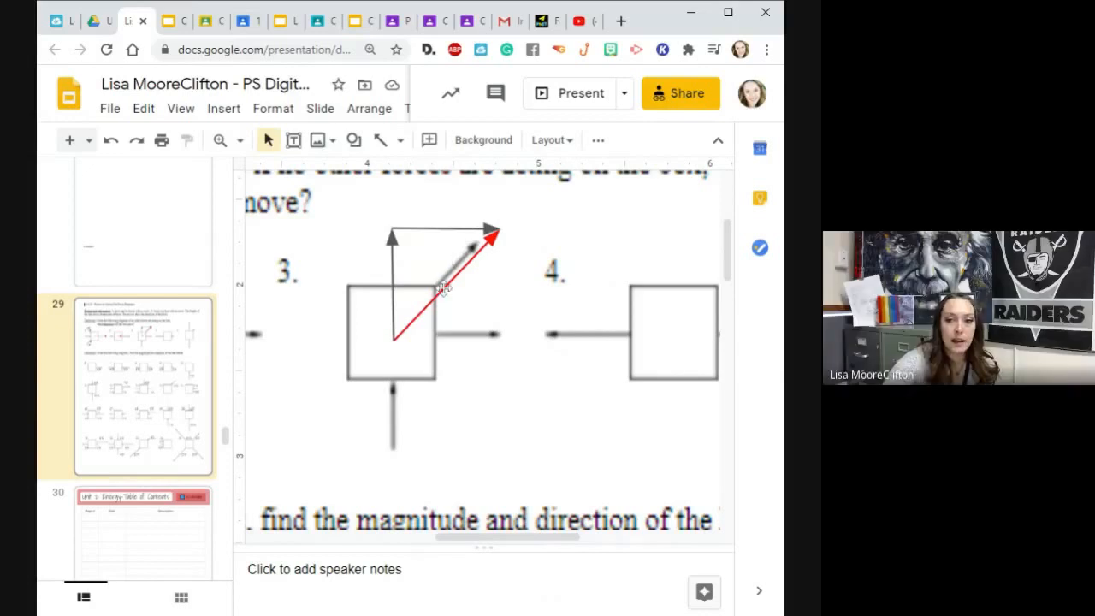
pyautogui.moveTo(470, 246)
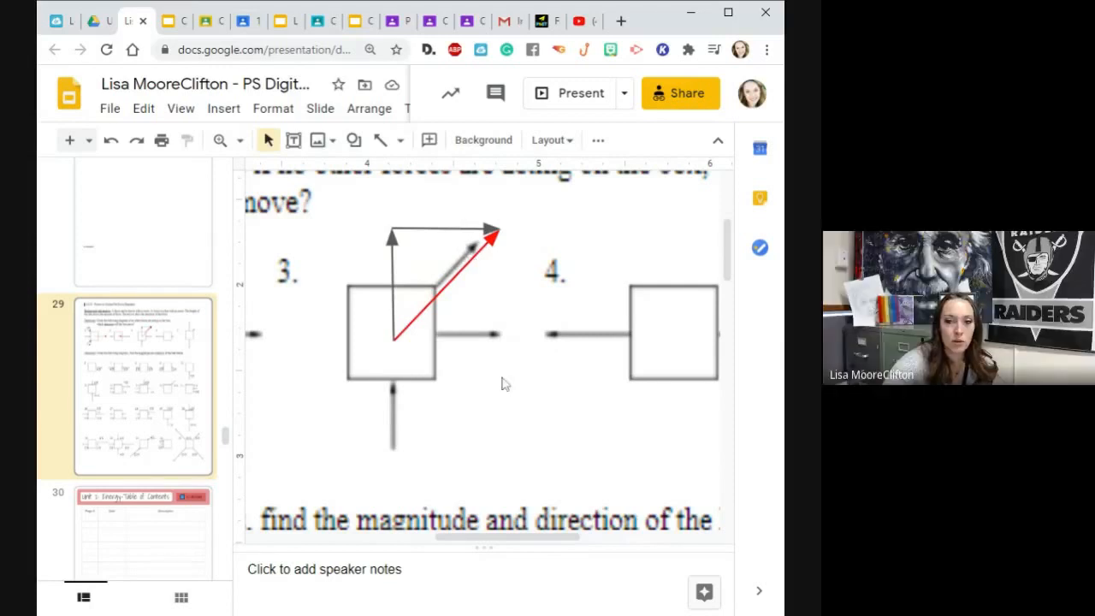
pyautogui.moveTo(471, 335)
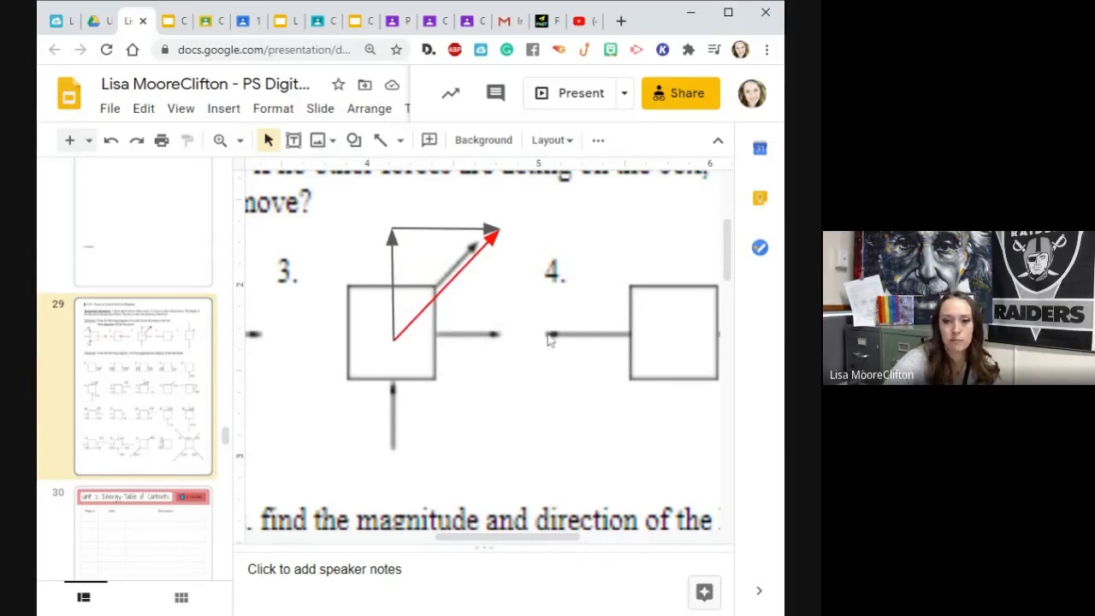
pyautogui.moveTo(486, 391)
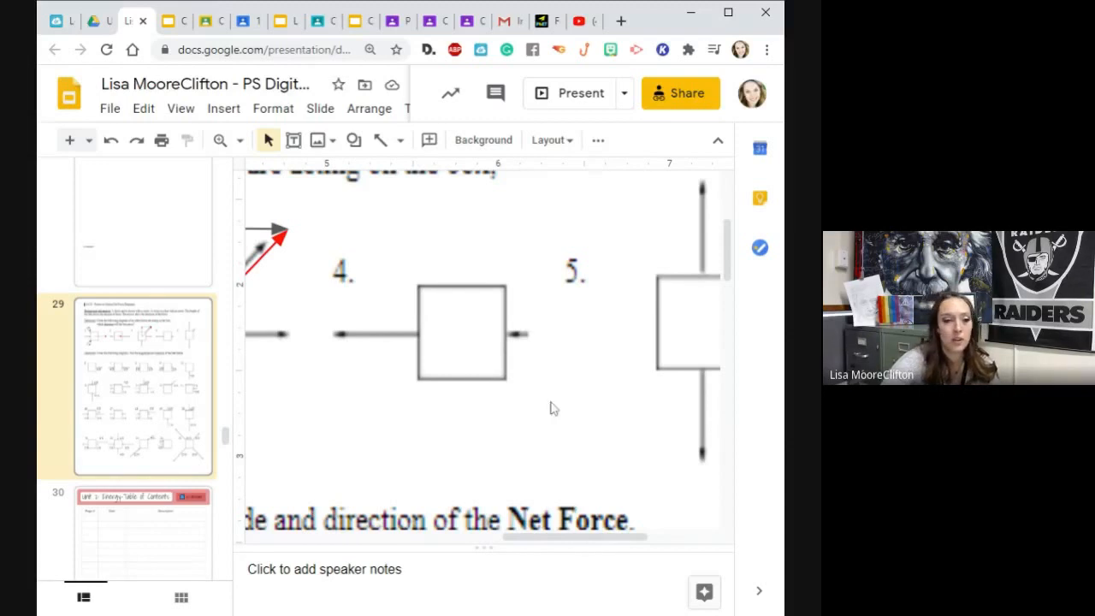
pyautogui.moveTo(516, 359)
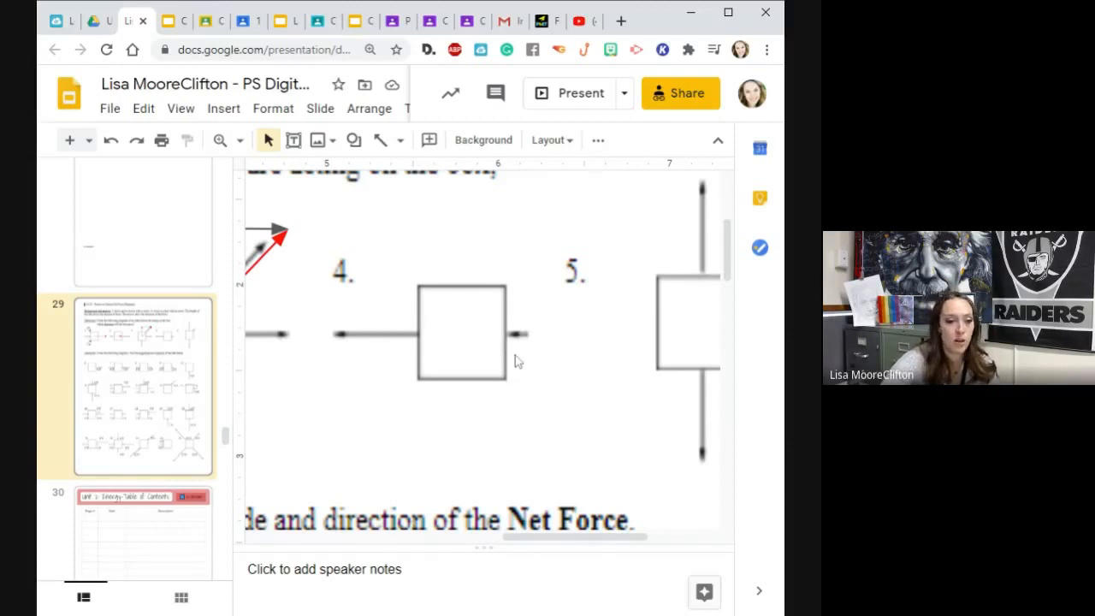
pyautogui.moveTo(539, 412)
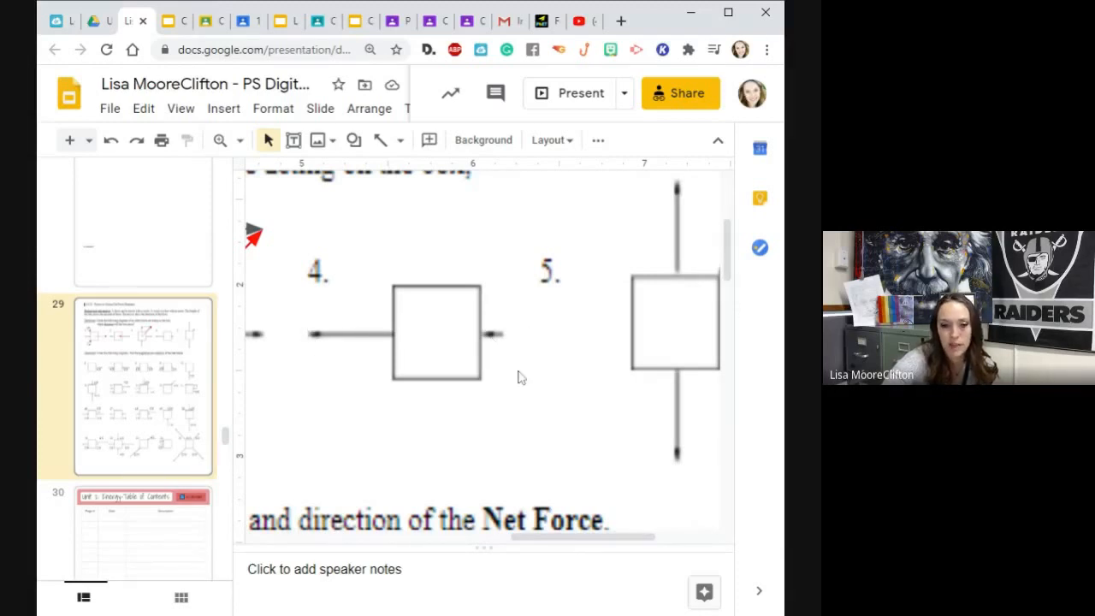
pyautogui.hscroll(3)
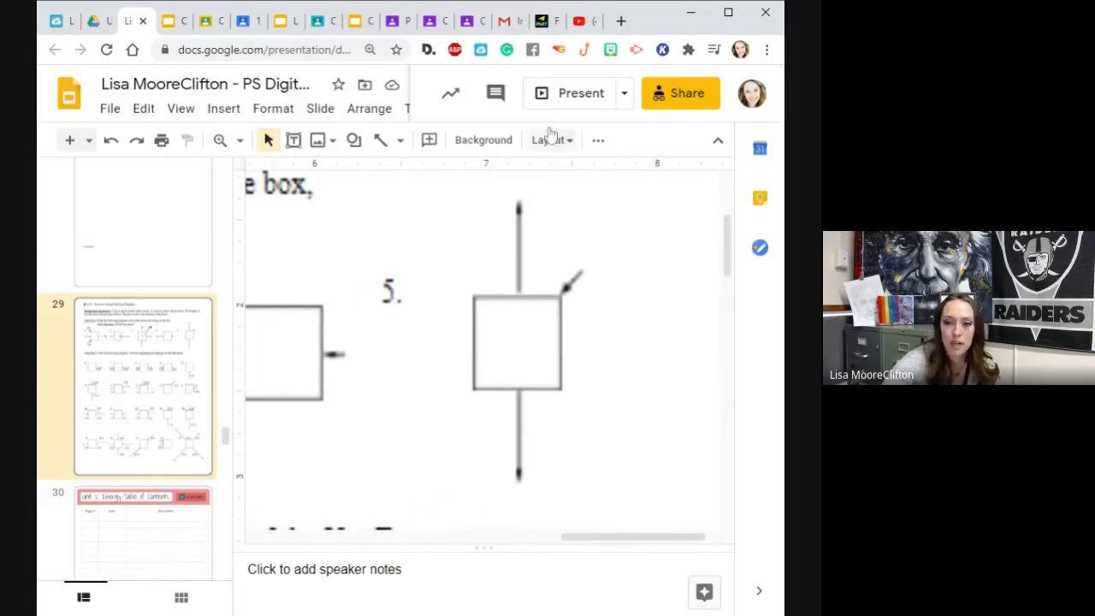
pyautogui.moveTo(539, 246)
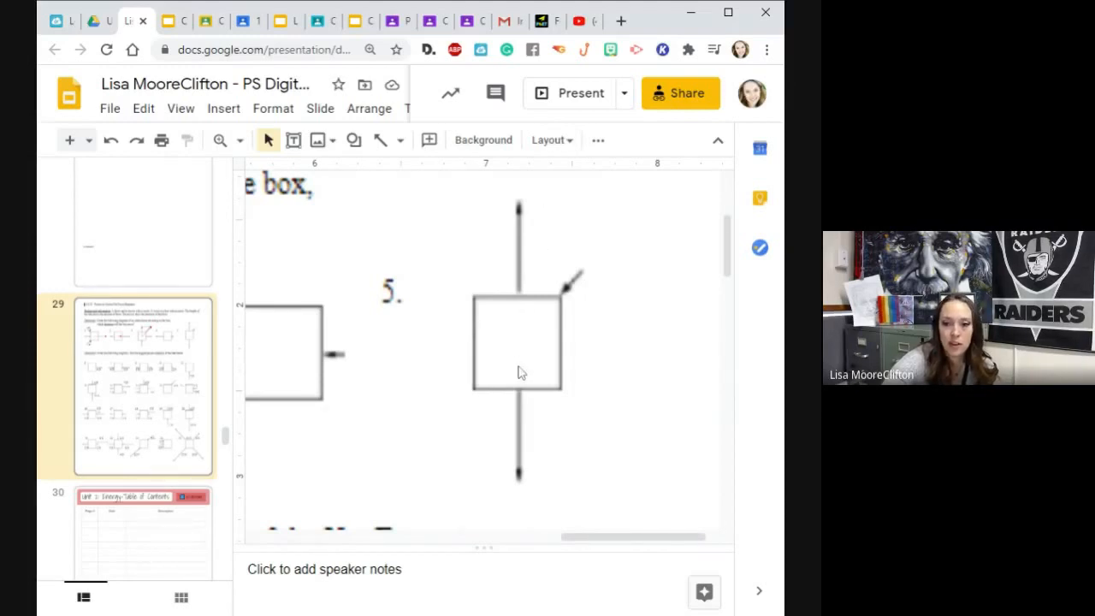
pyautogui.moveTo(677, 411)
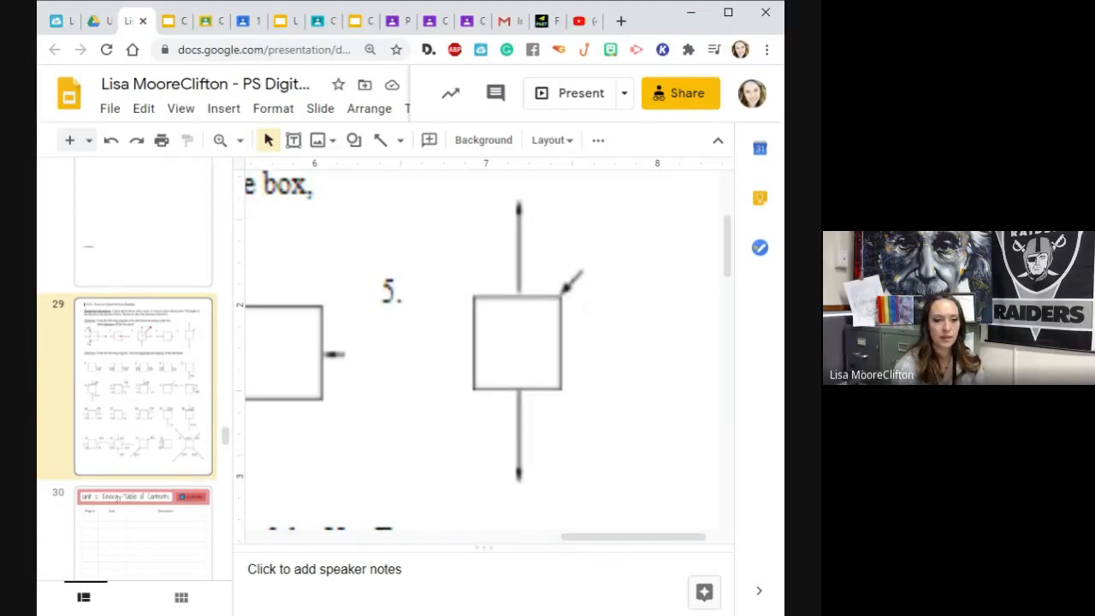
pyautogui.moveTo(580, 284)
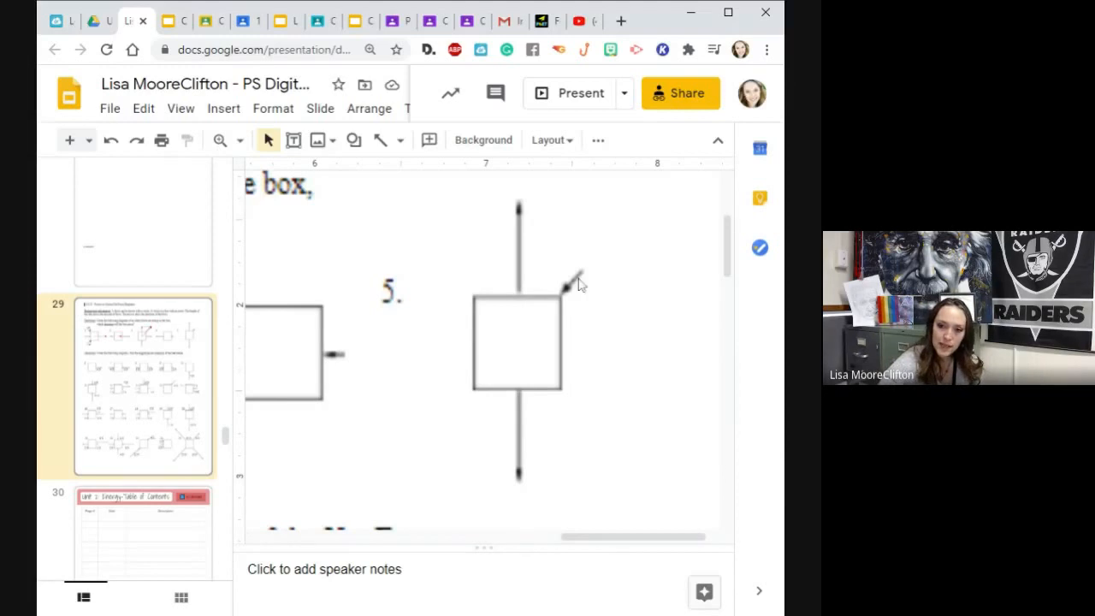
pyautogui.moveTo(622, 273)
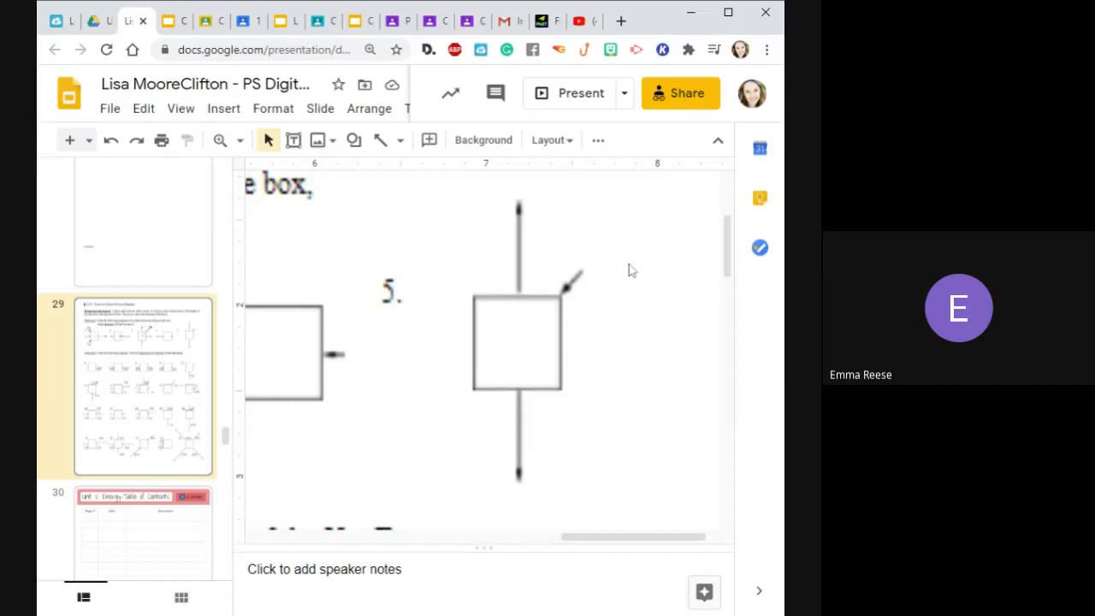
pyautogui.moveTo(588, 275)
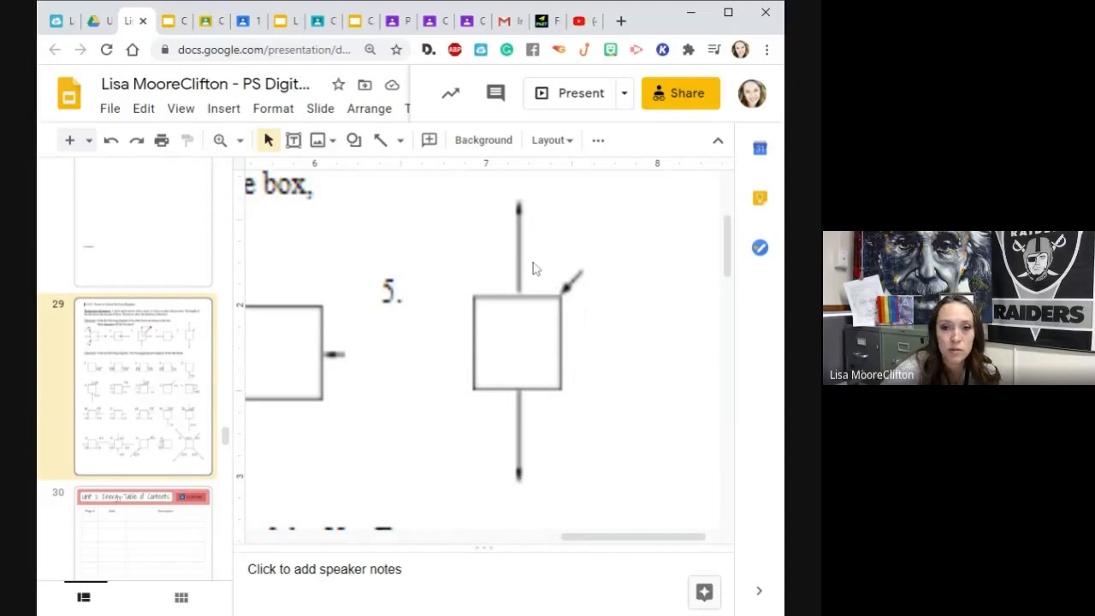
pyautogui.moveTo(525, 452)
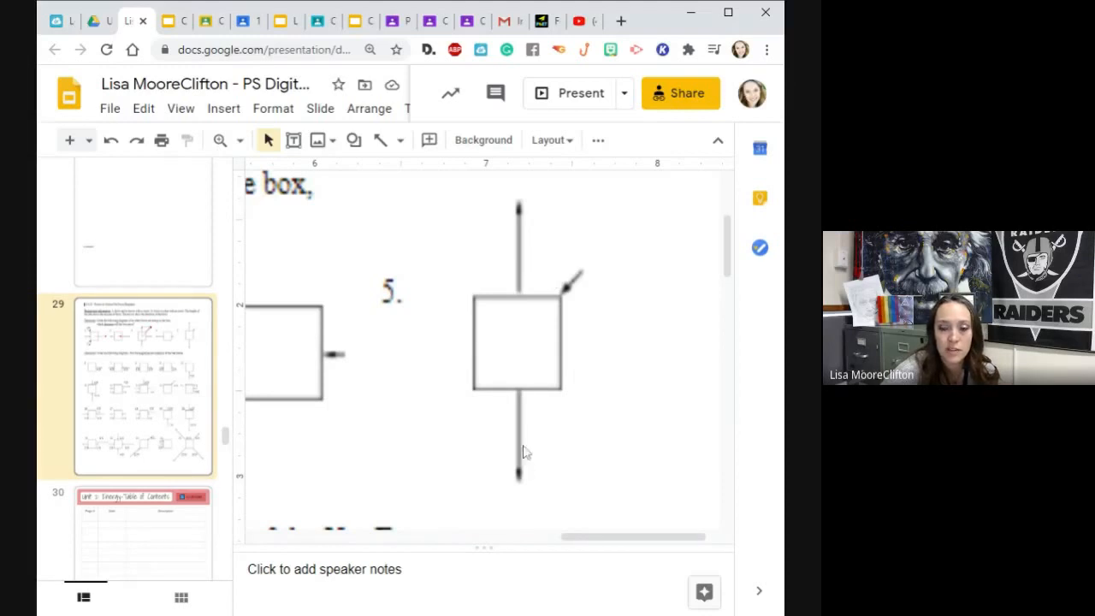
pyautogui.moveTo(534, 451)
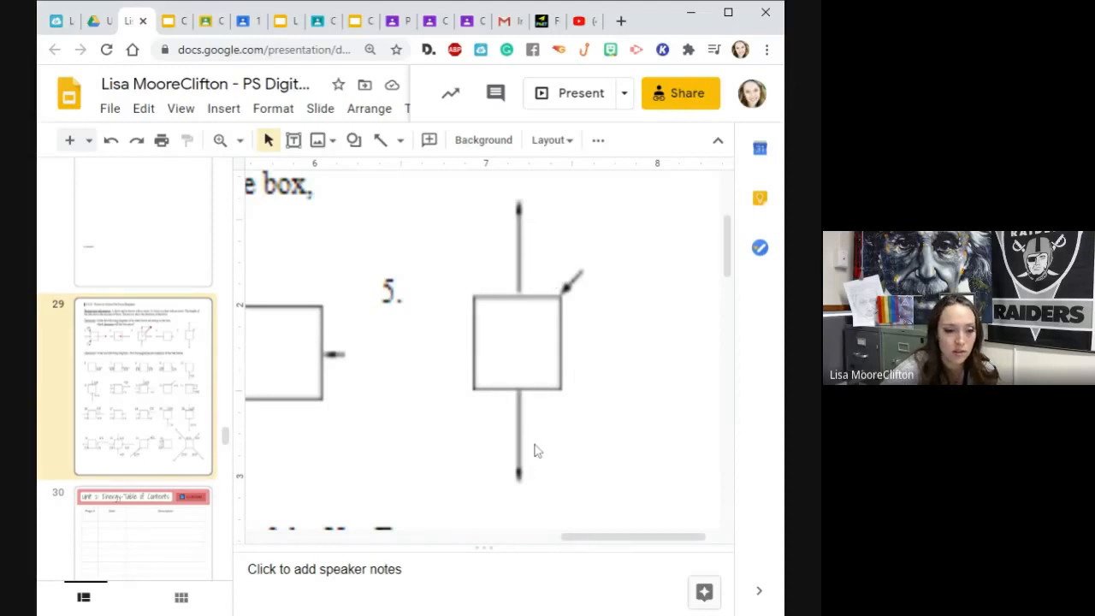
pyautogui.moveTo(545, 254)
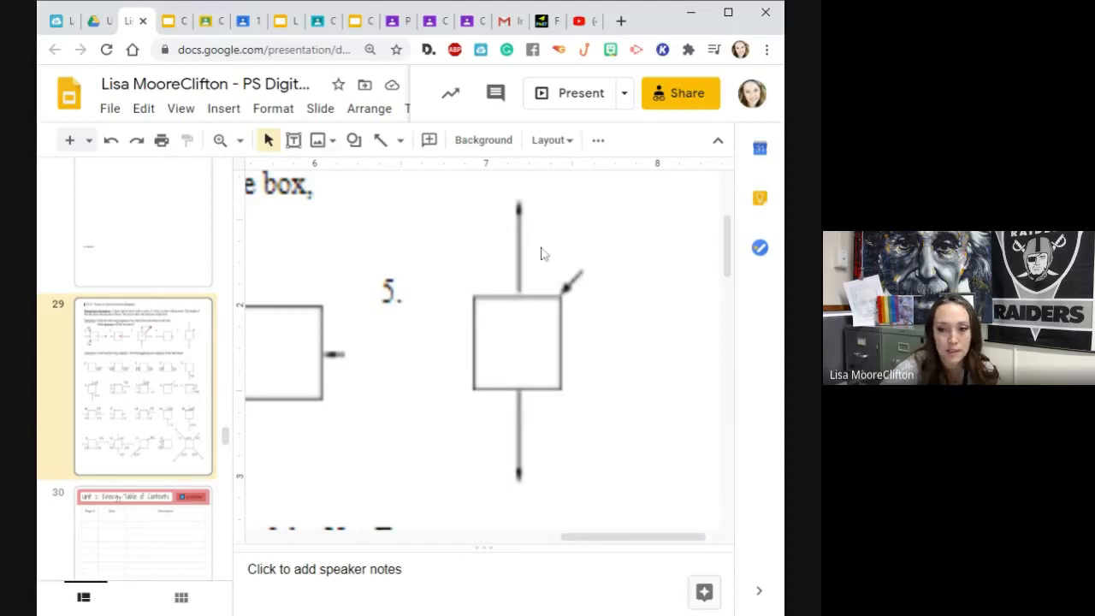
pyautogui.moveTo(572, 304)
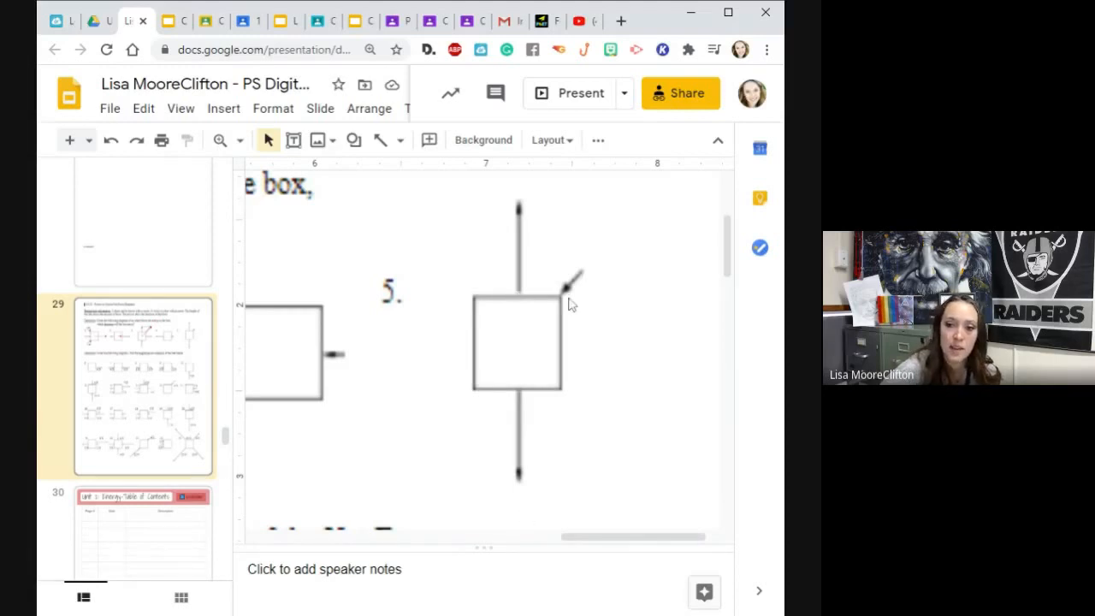
pyautogui.moveTo(595, 270)
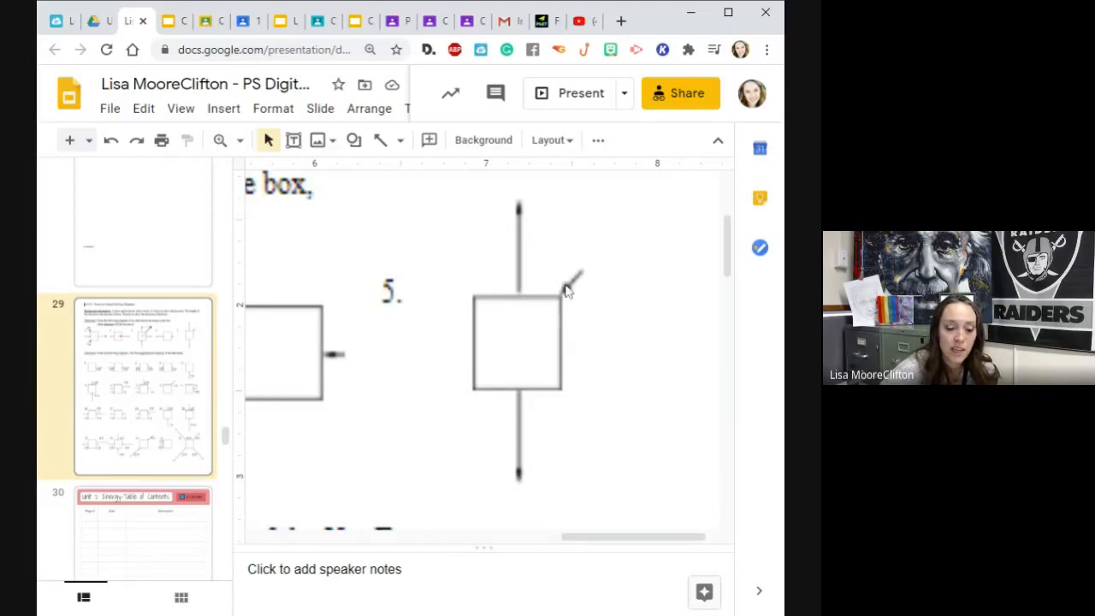
pyautogui.moveTo(579, 294)
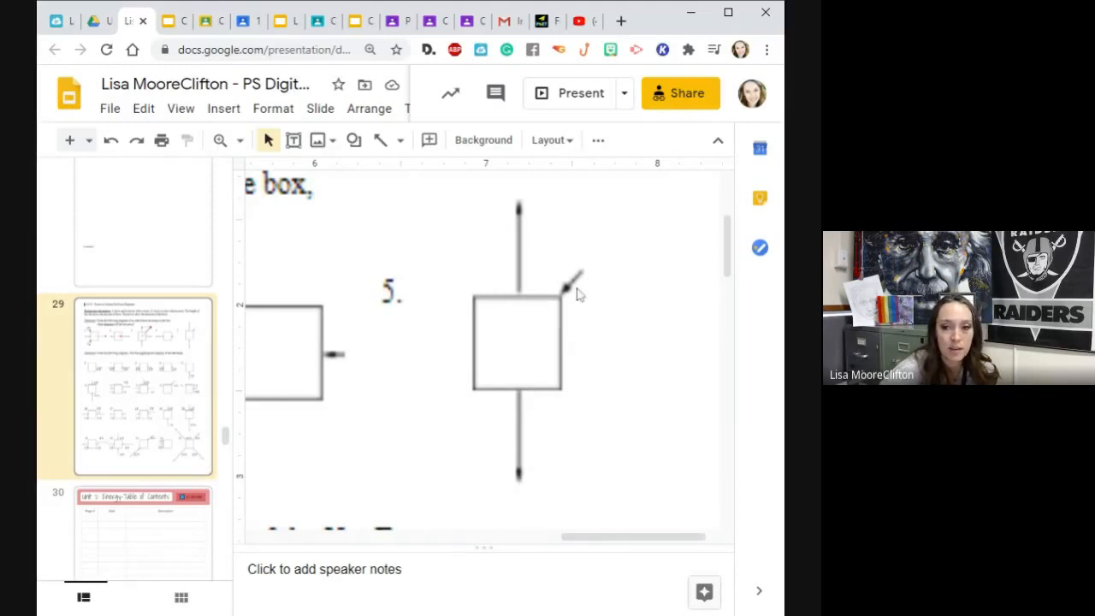
pyautogui.click(222, 108)
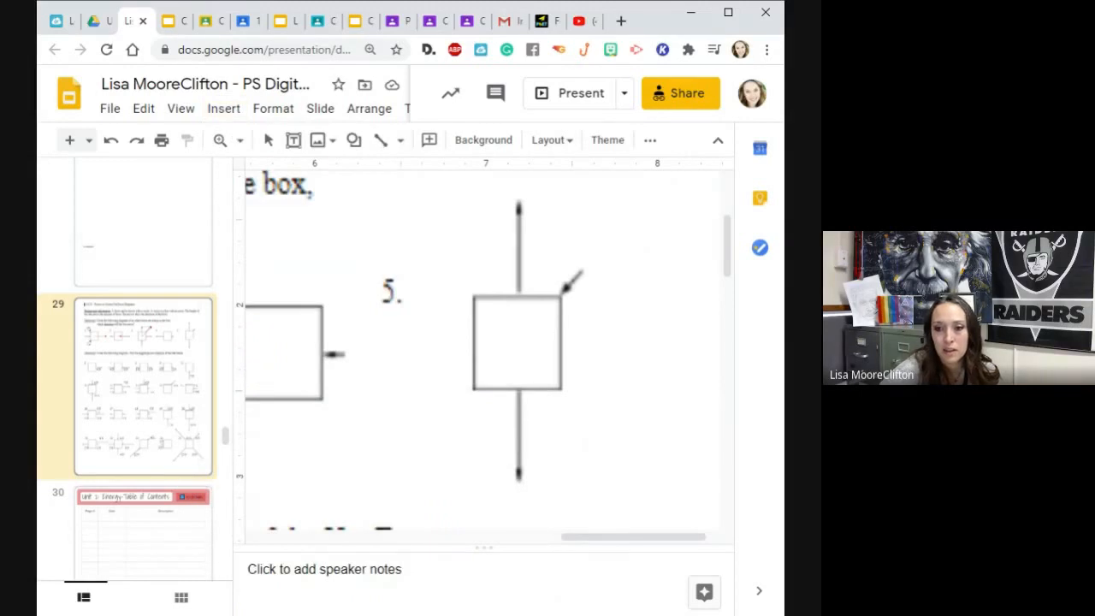
# - Format the short cross mark on problem 5's upward arrow as green
pyautogui.click(516, 243)
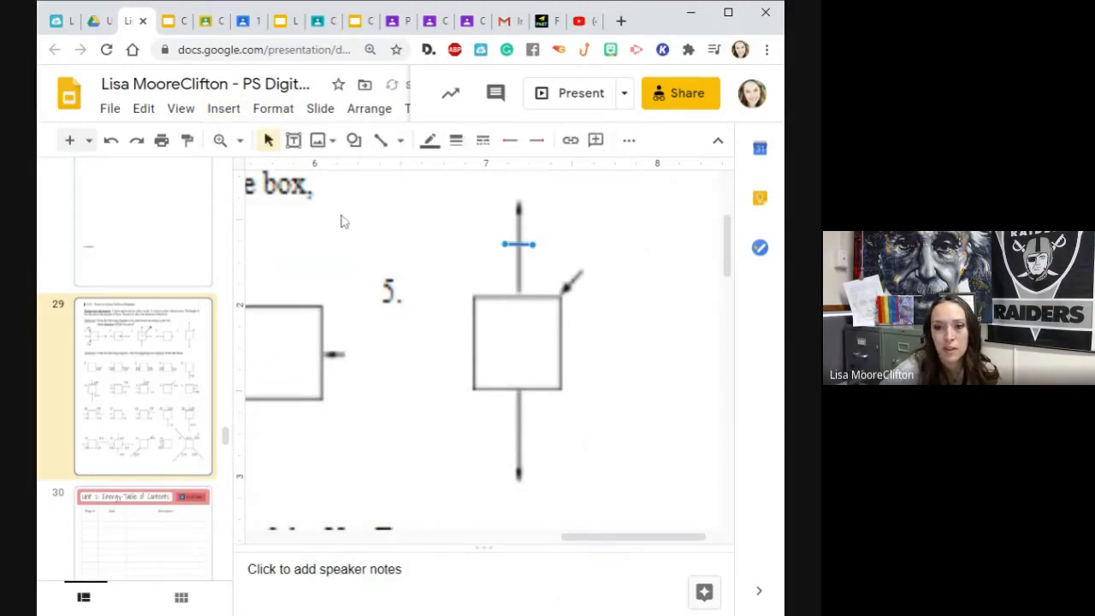
pyautogui.click(274, 108)
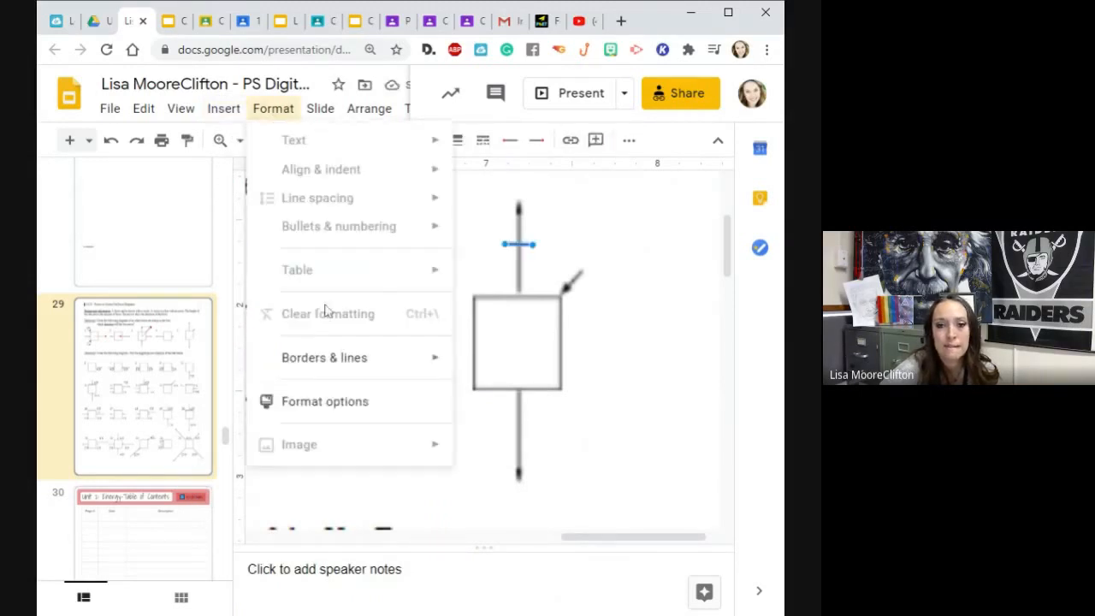
pyautogui.click(325, 358)
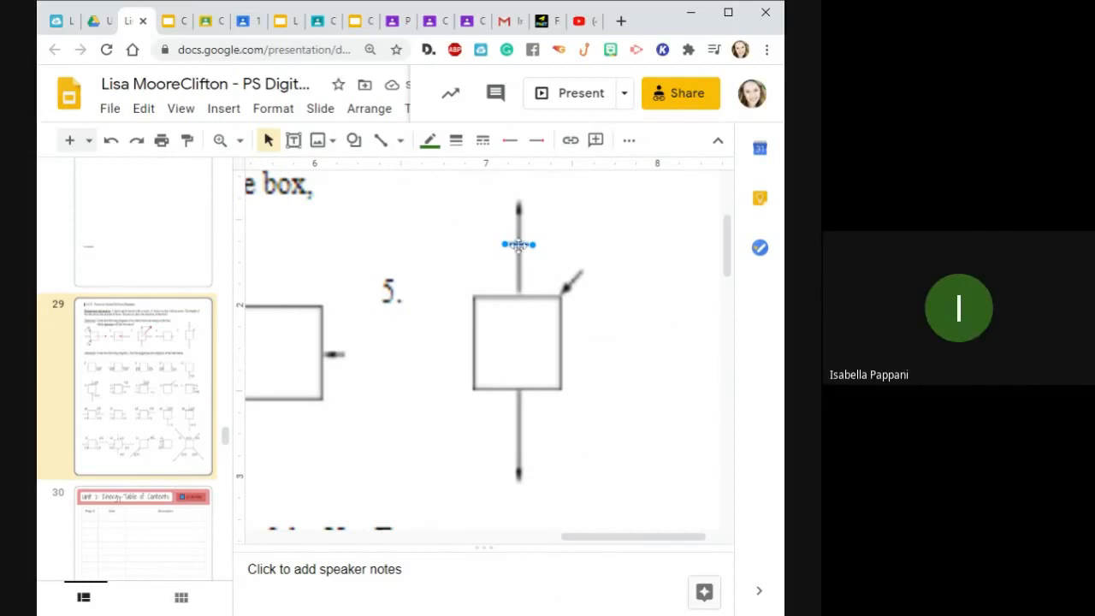
pyautogui.rightClick(516, 247)
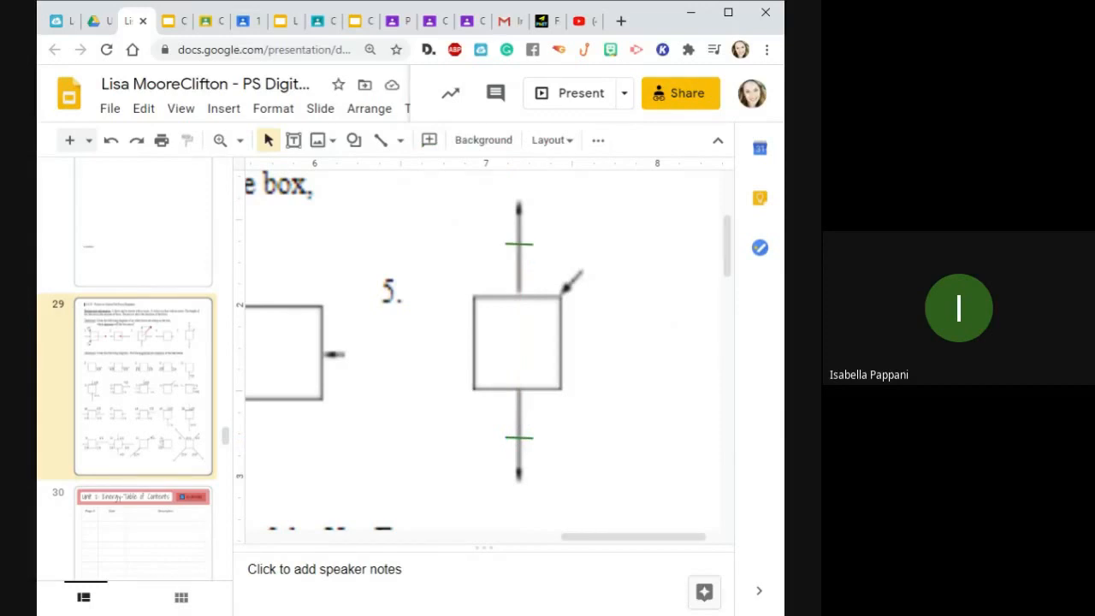
pyautogui.moveTo(383, 140)
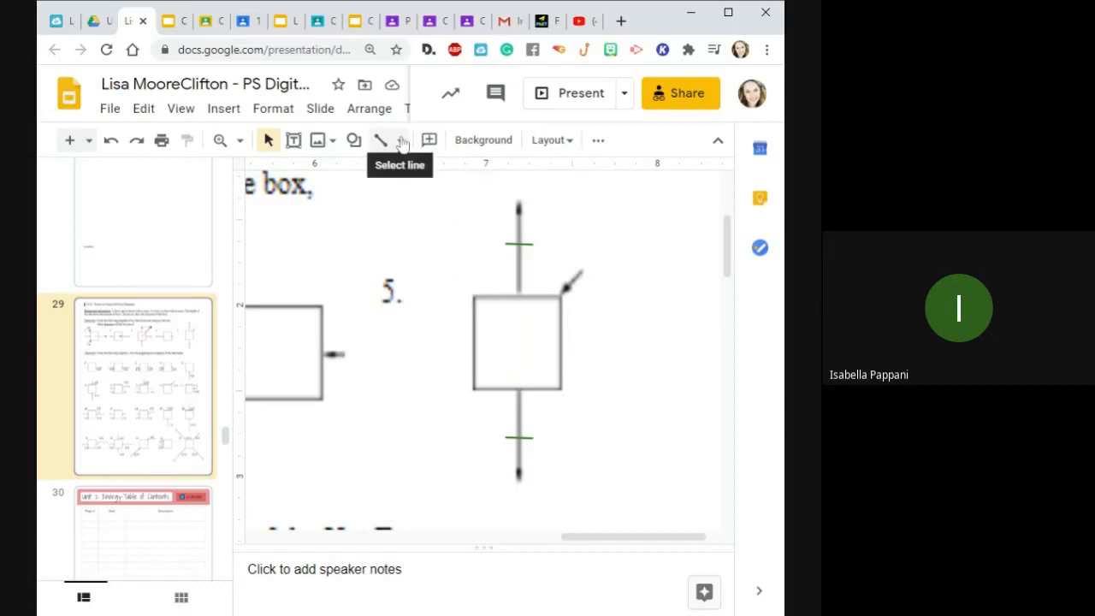
# - Draw the second tick mark with the Line tool and select the small diagonal arrow for editing
pyautogui.click(402, 141)
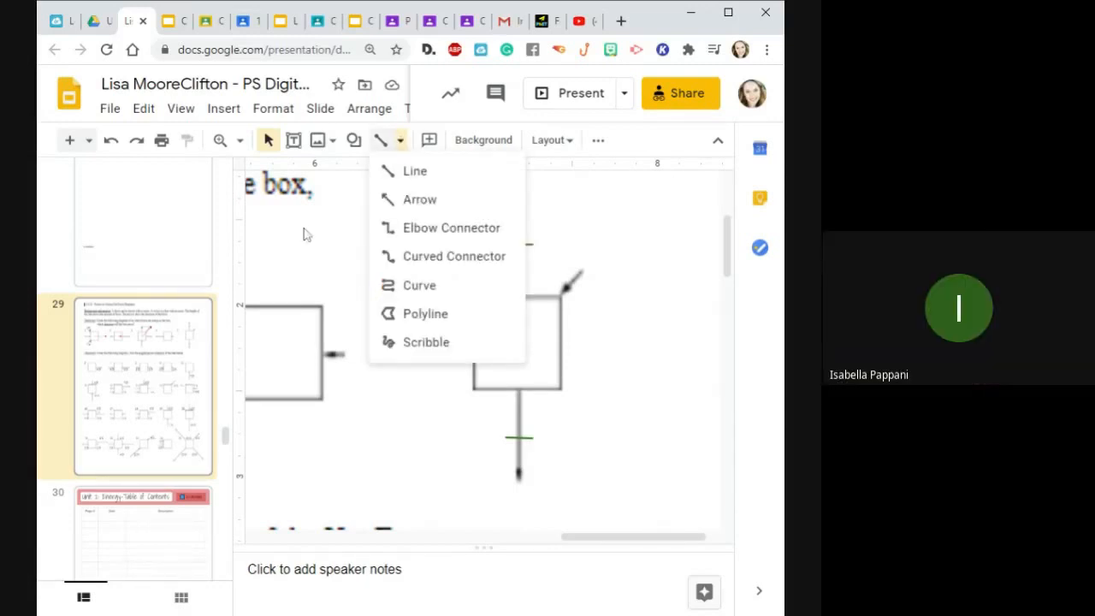
pyautogui.moveTo(414, 171)
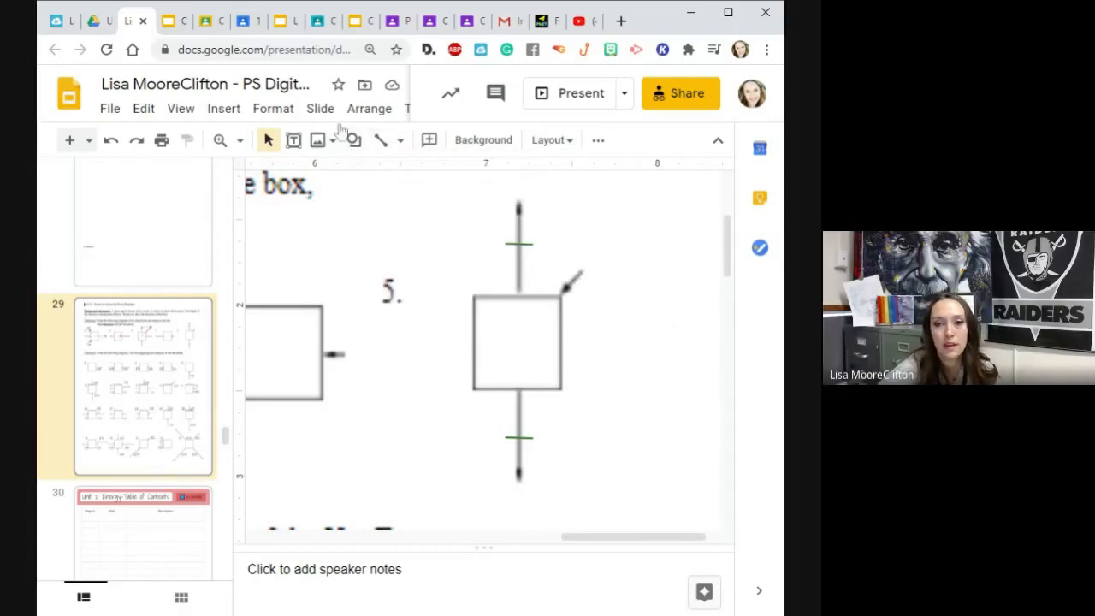
pyautogui.click(400, 140)
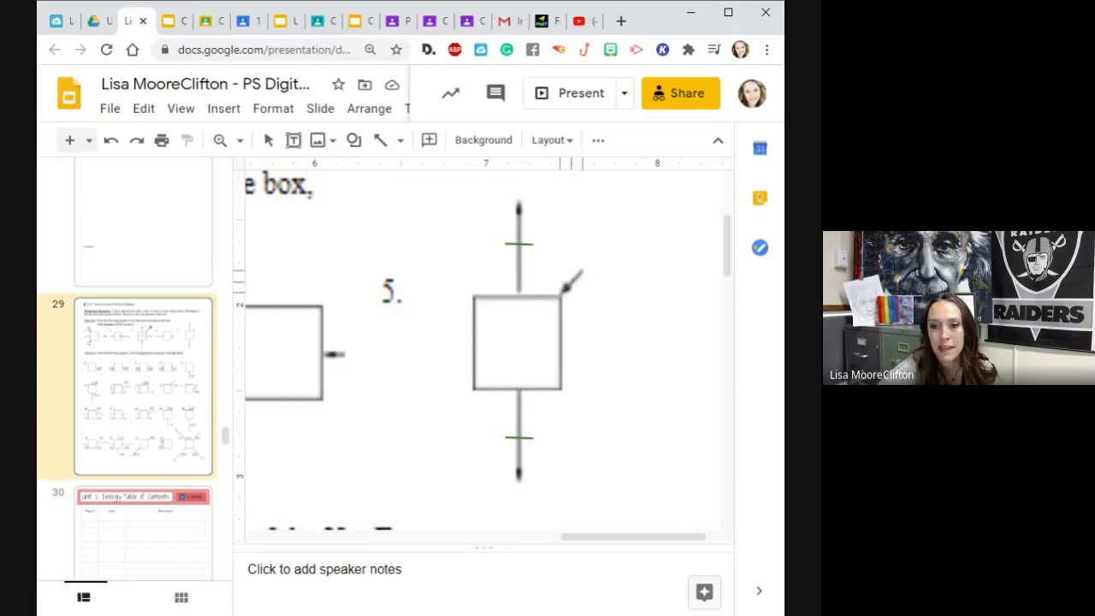
pyautogui.click(568, 281)
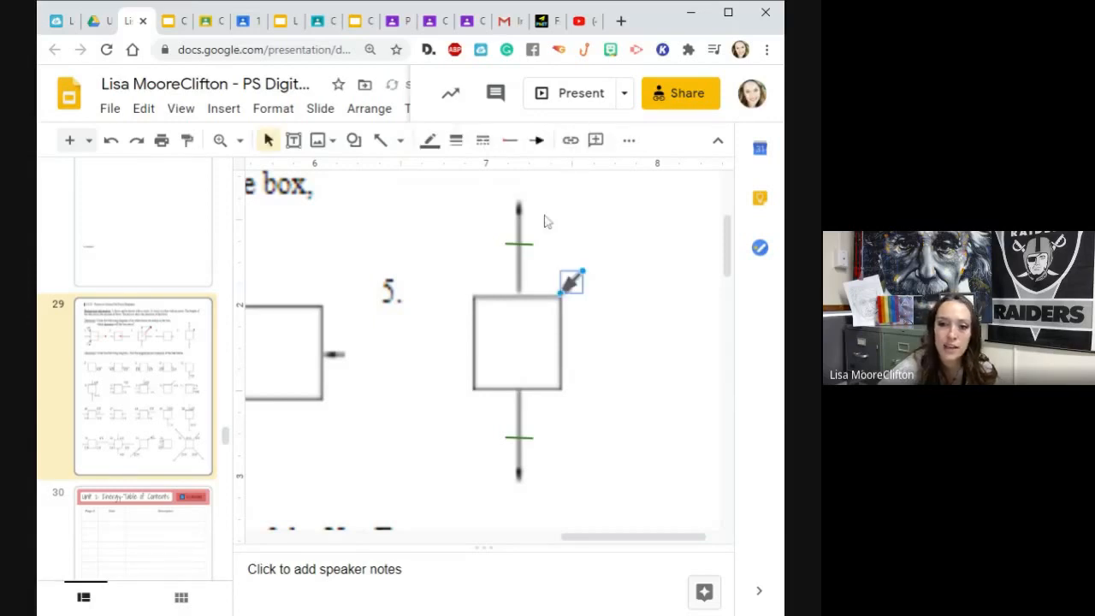
pyautogui.moveTo(516, 479)
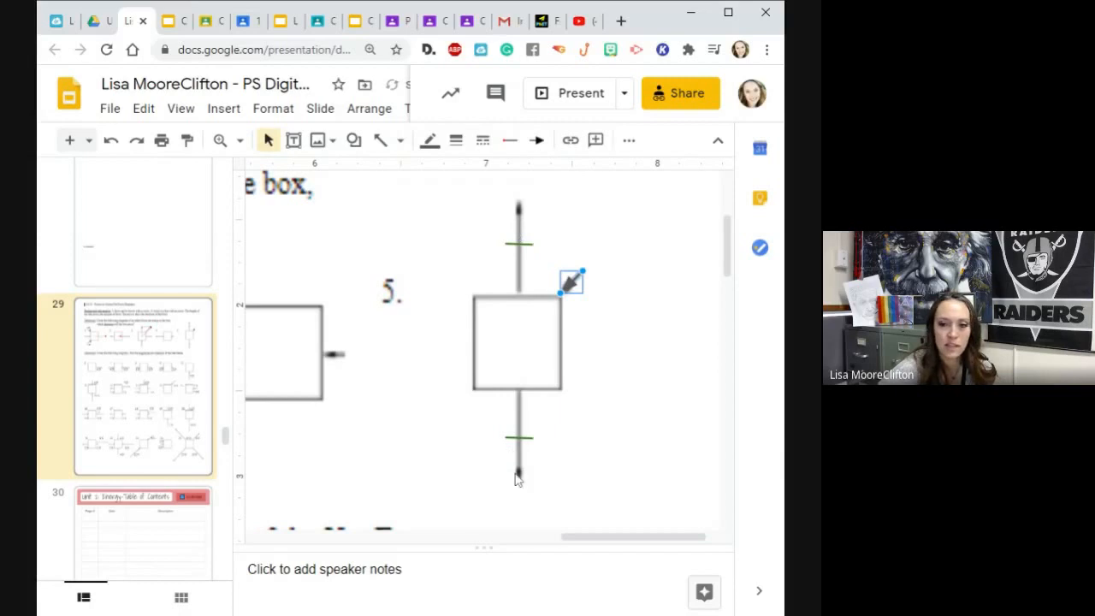
pyautogui.moveTo(548, 510)
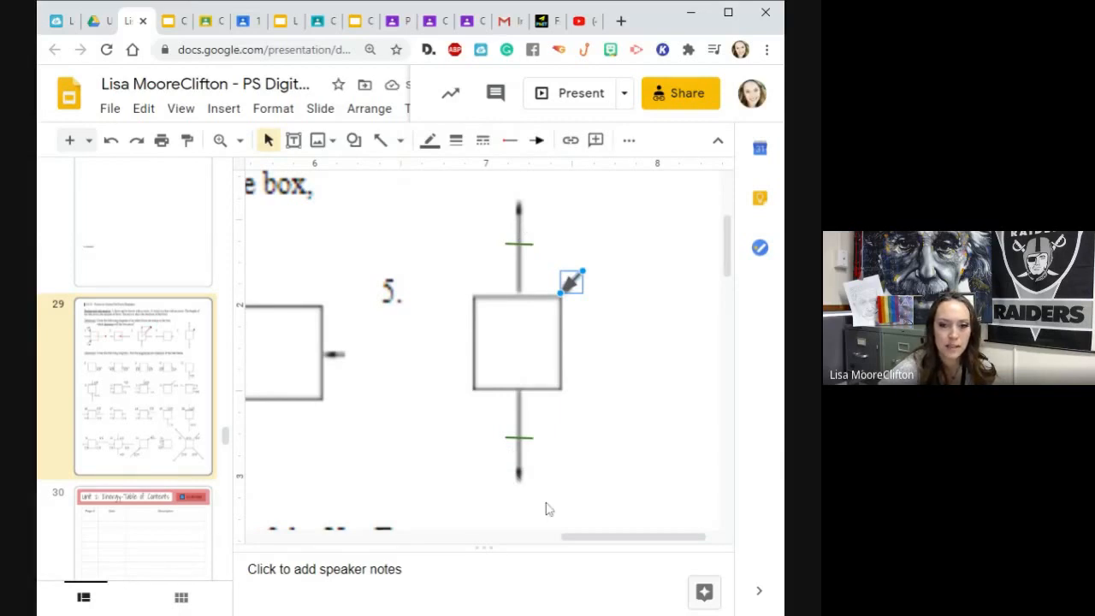
pyautogui.moveTo(486, 406)
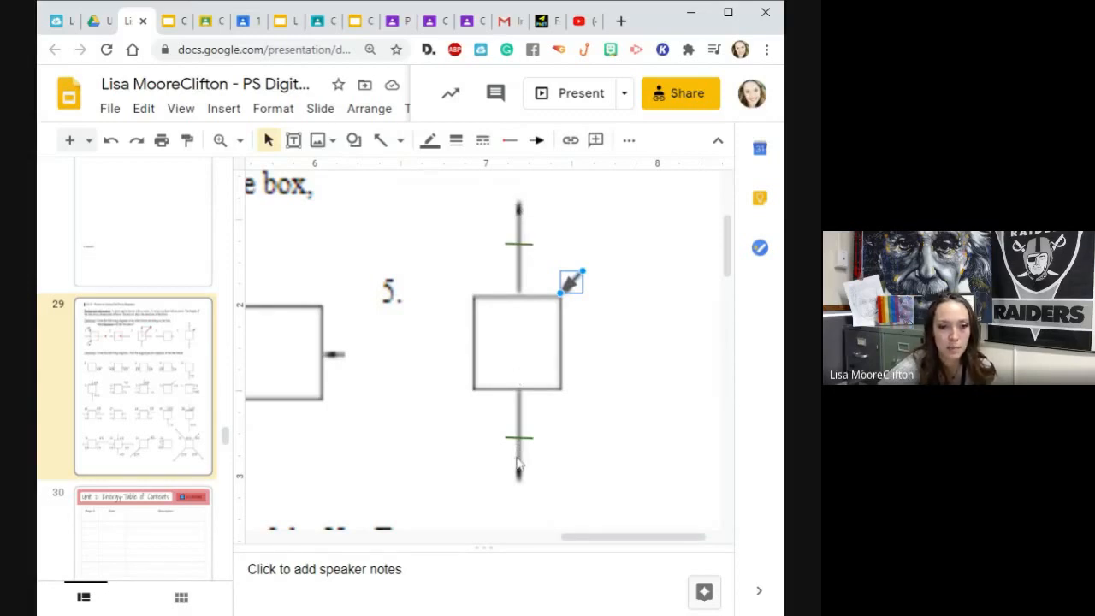
pyautogui.moveTo(544, 453)
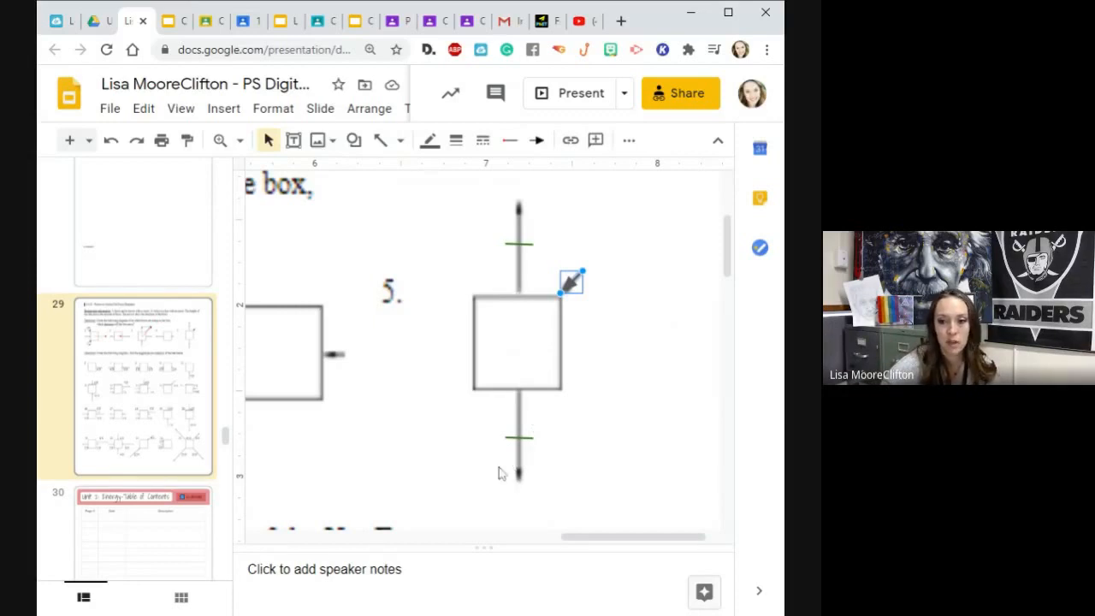
pyautogui.moveTo(622, 416)
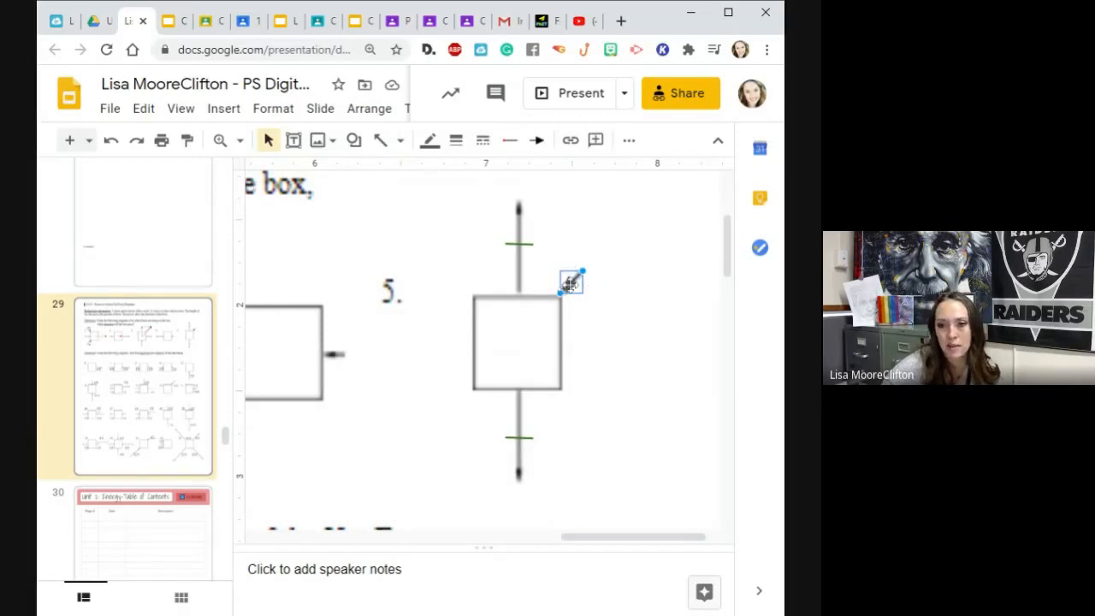
pyautogui.rightClick(570, 282)
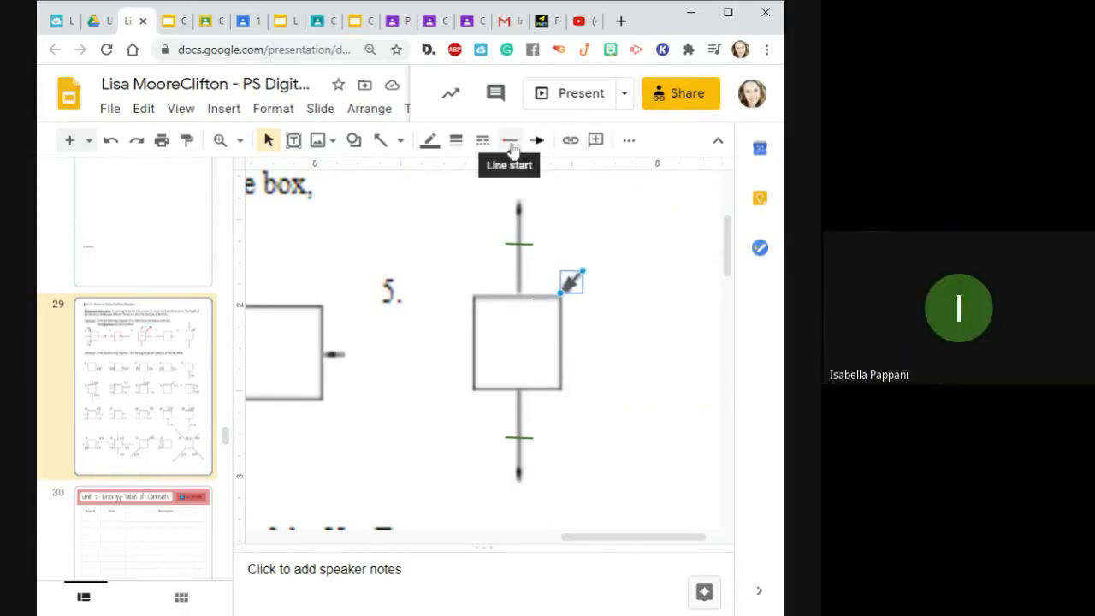
pyautogui.moveTo(507, 174)
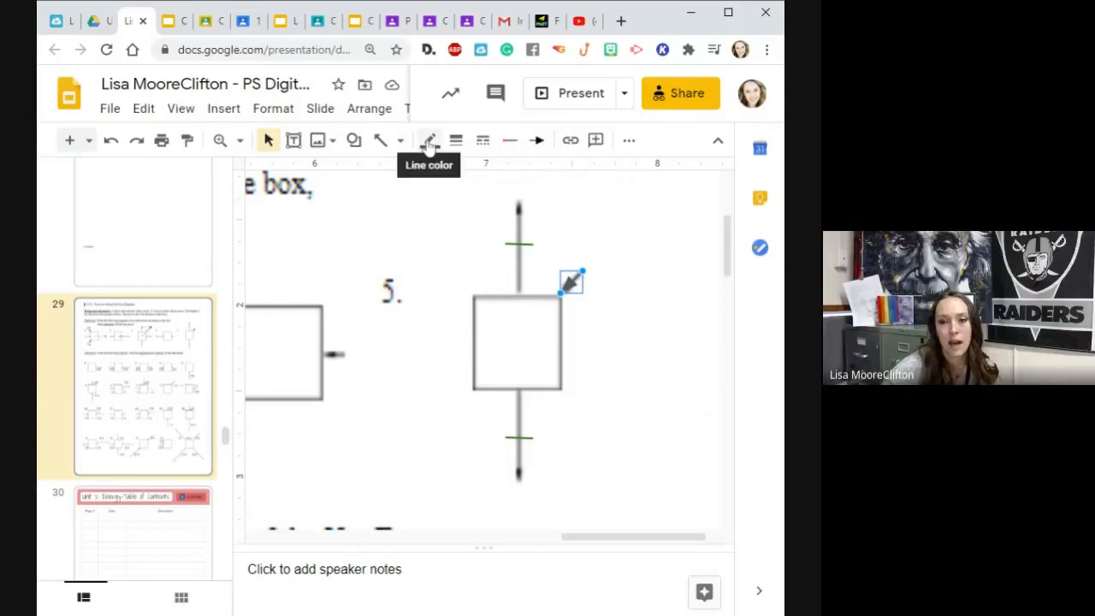
# - Colour the copied diagonal arrow red and place it inside problem 5's box
pyautogui.click(430, 140)
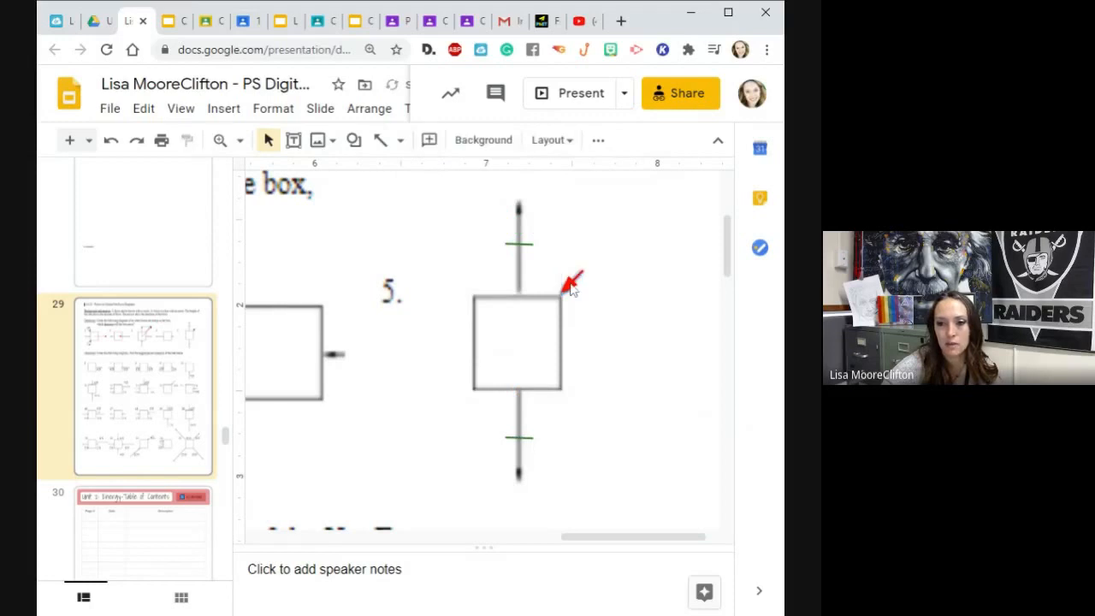
pyautogui.click(572, 281)
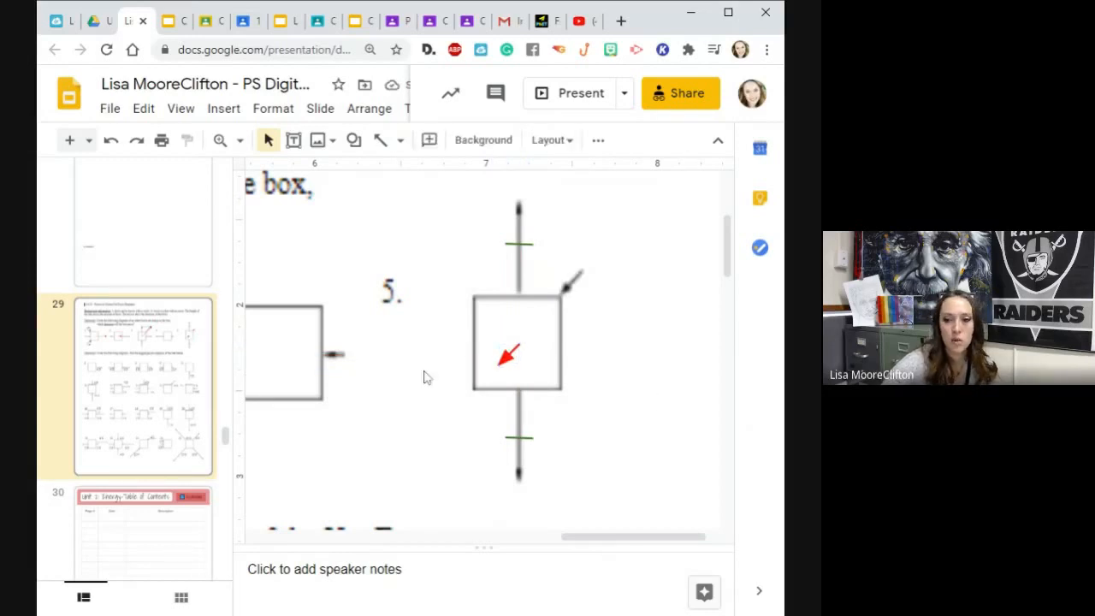
pyautogui.moveTo(743, 361)
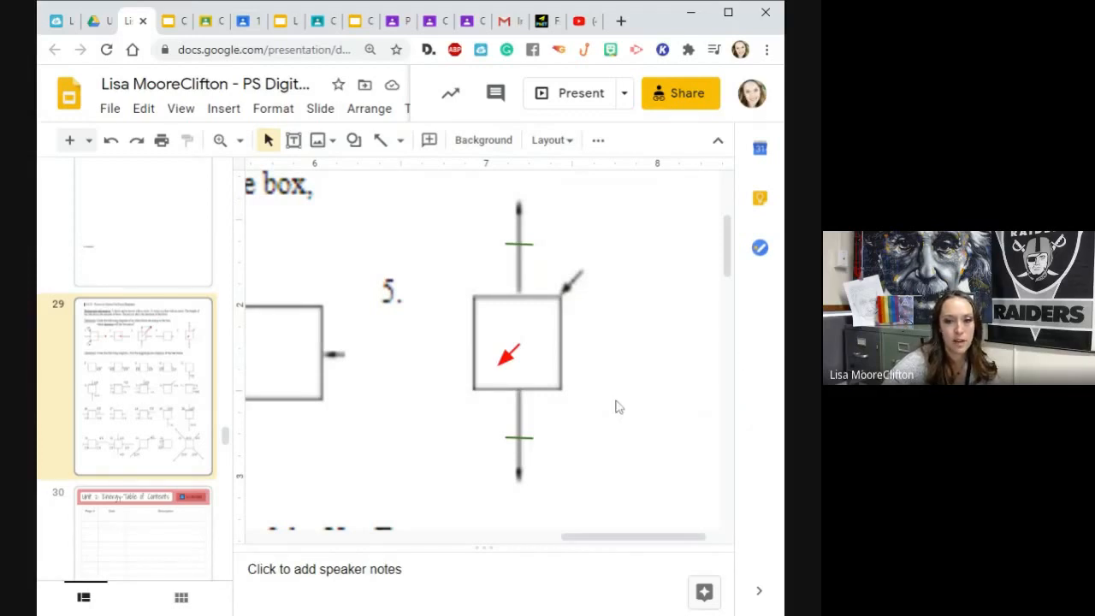
pyautogui.moveTo(682, 380)
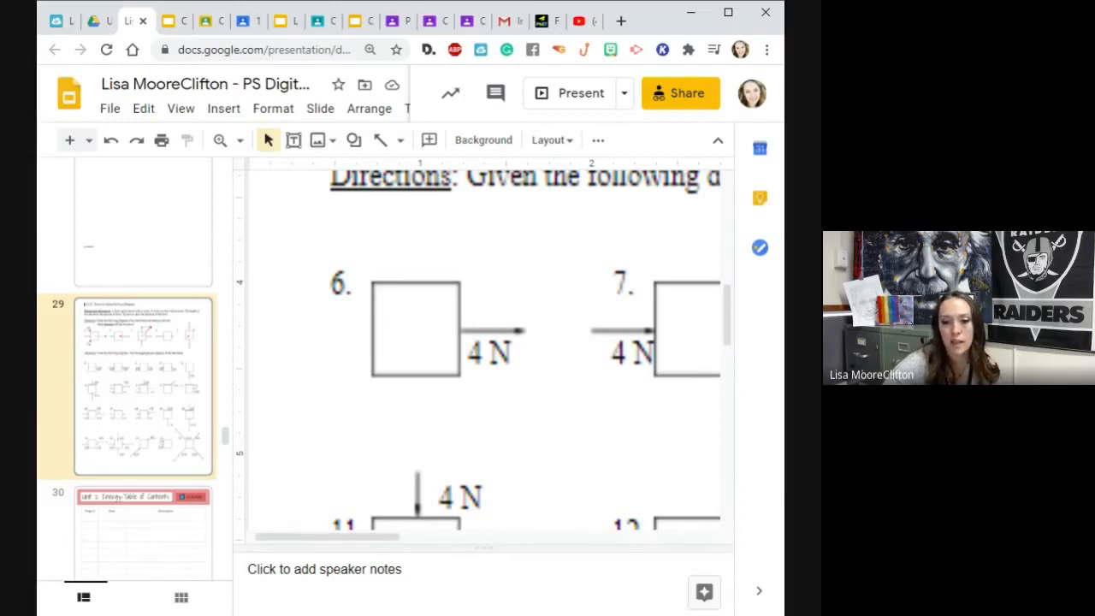
# - Drag out a wide empty text box beneath force diagrams 6 and 7
pyautogui.hscroll(3)
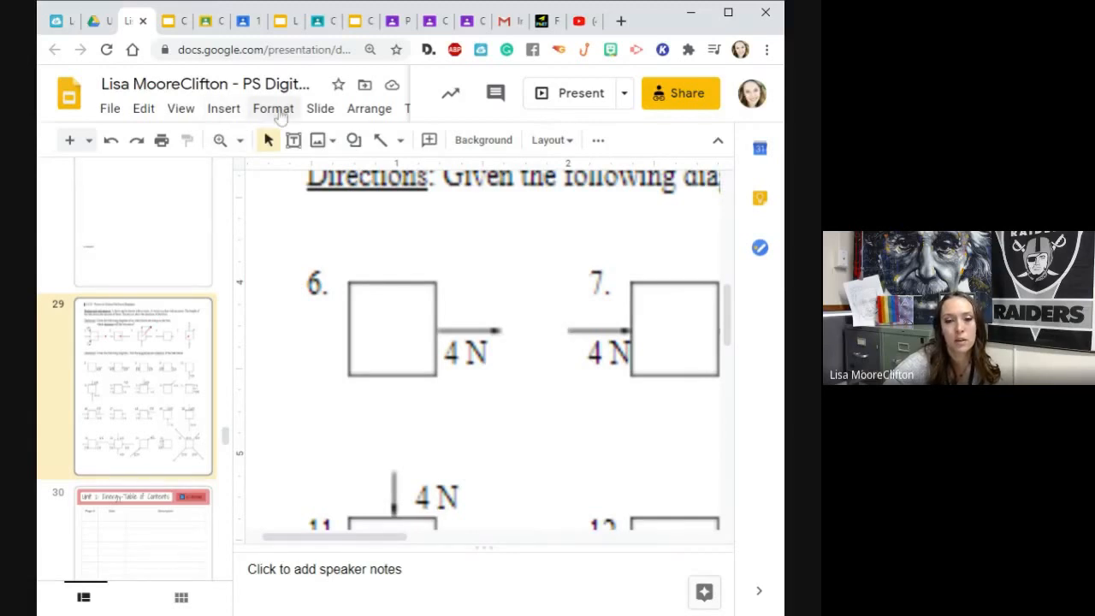
pyautogui.moveTo(277, 123)
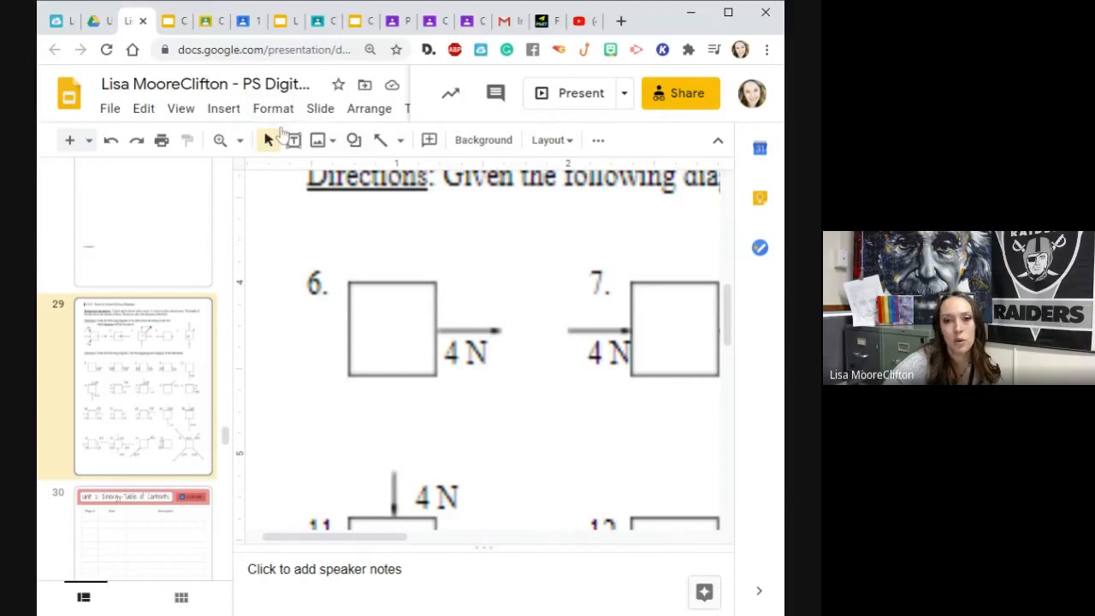
pyautogui.click(294, 140)
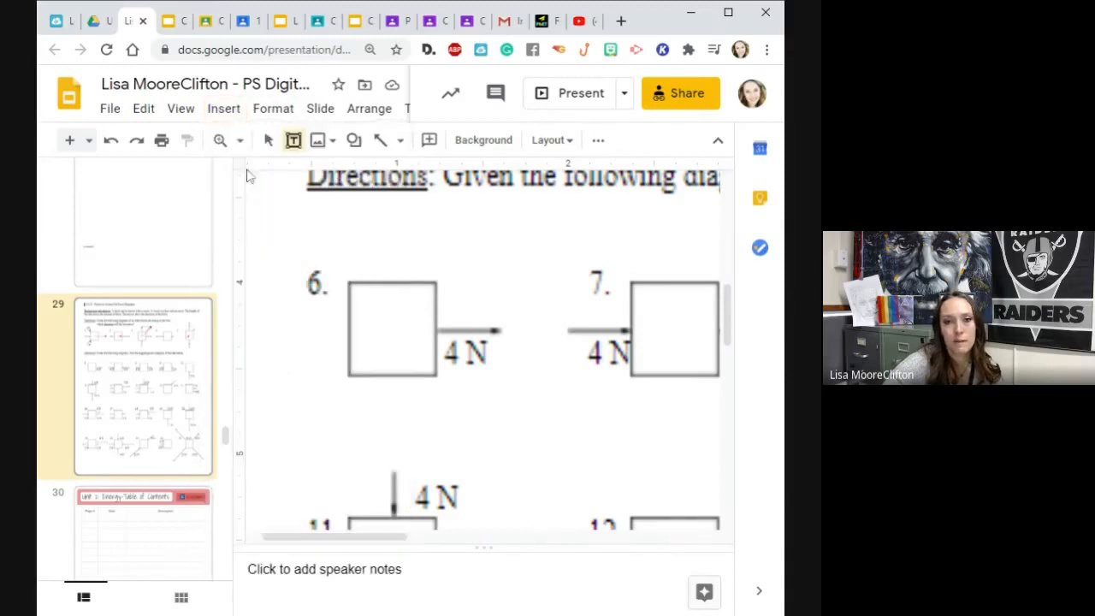
pyautogui.moveTo(287, 370); pyautogui.dragTo(459, 466)
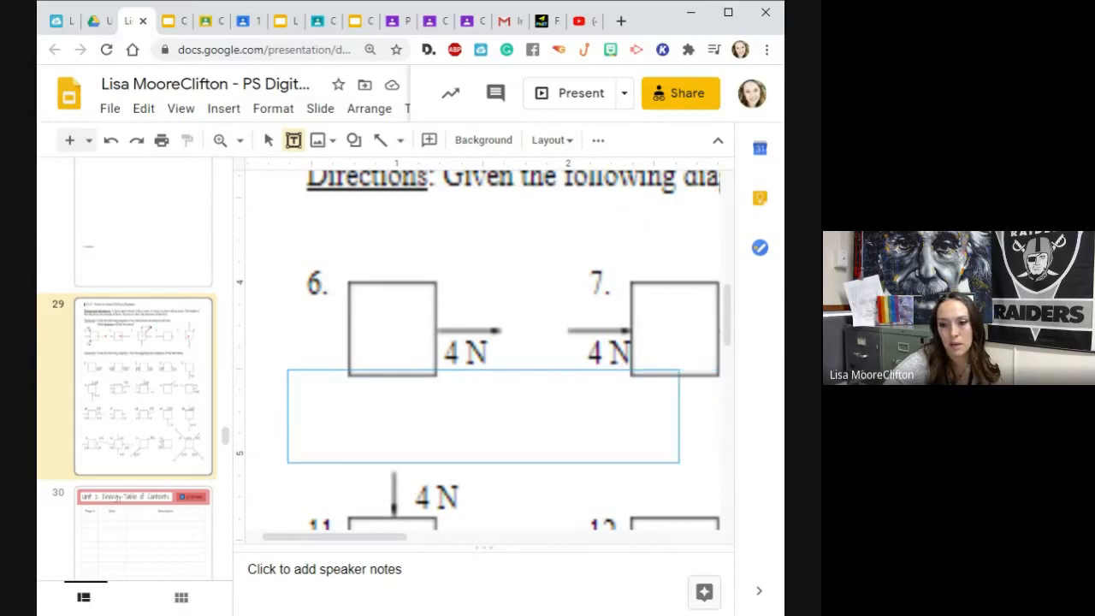
pyautogui.click(483, 416)
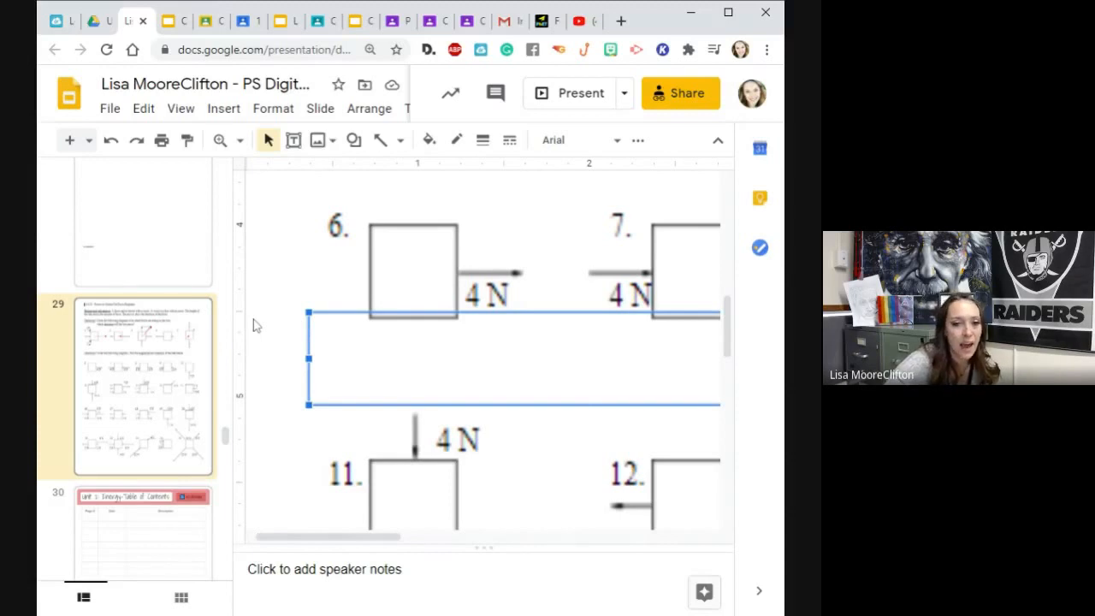
pyautogui.moveTo(419, 354)
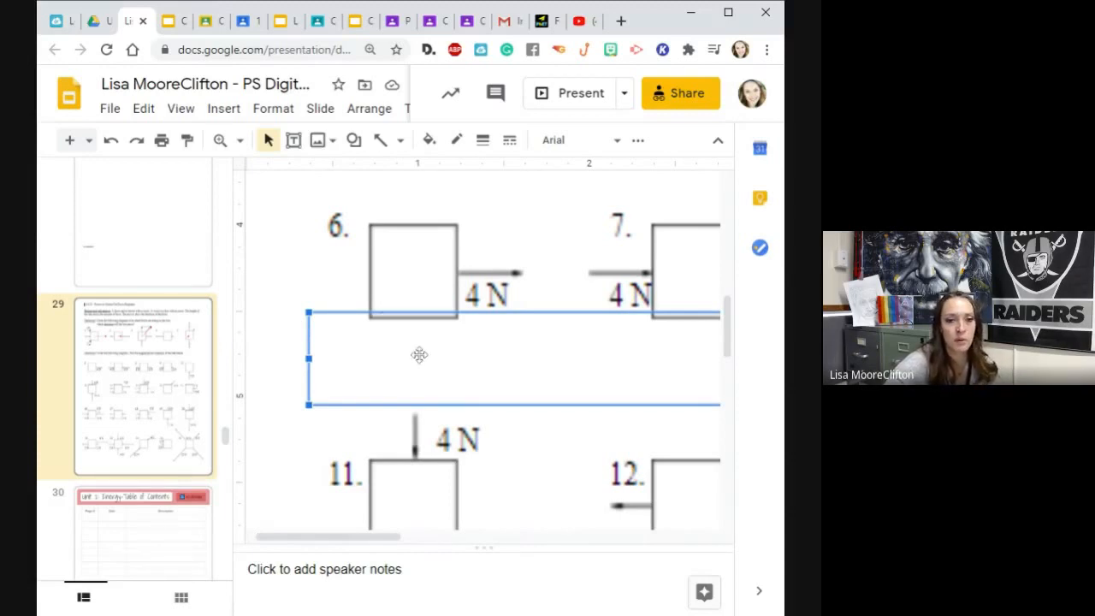
pyautogui.moveTo(362, 349)
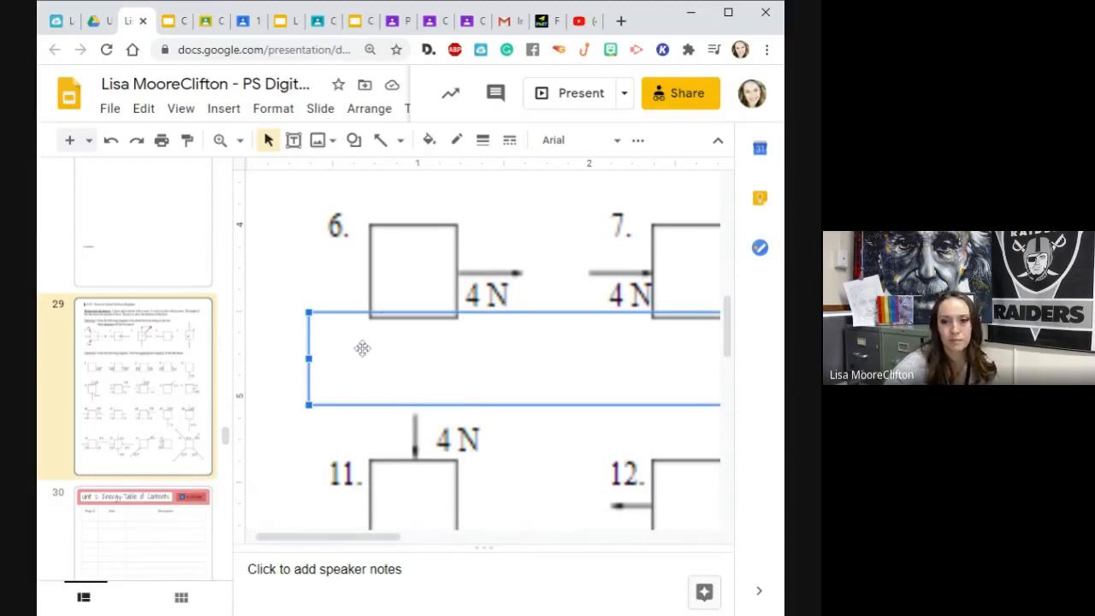
# - Enter problem 6's net force in the text box as 4NR = 4NR
pyautogui.doubleClick(359, 349)
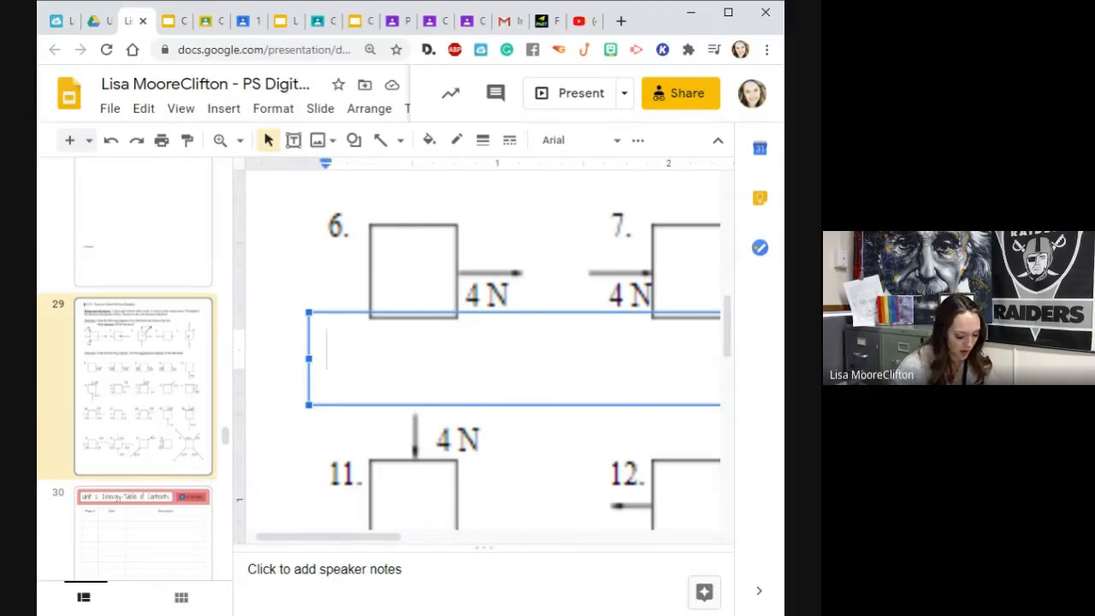
pyautogui.write('4')
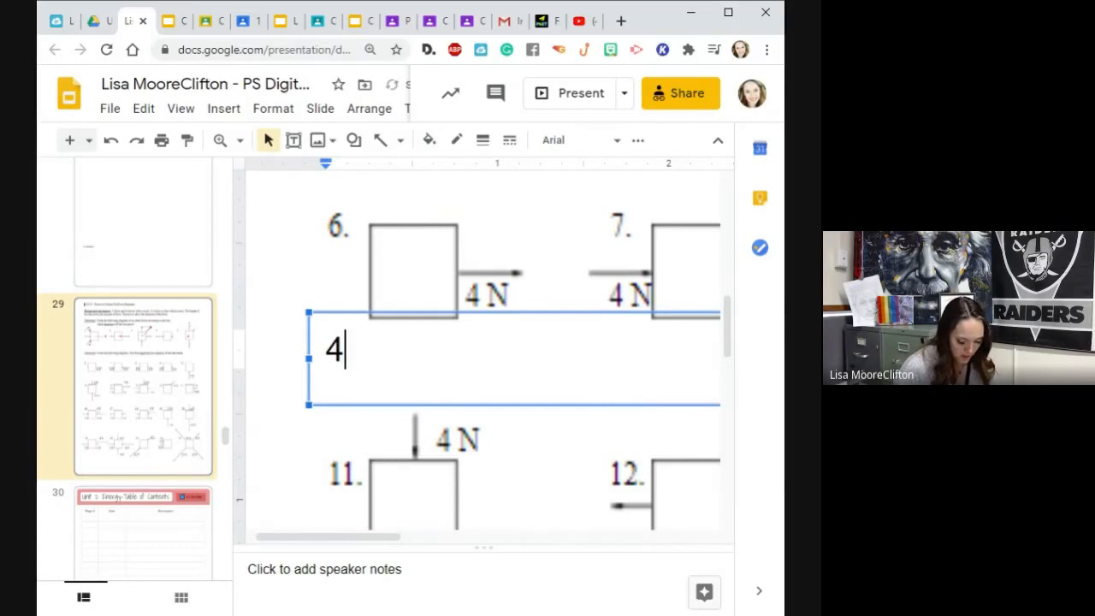
pyautogui.write('N')
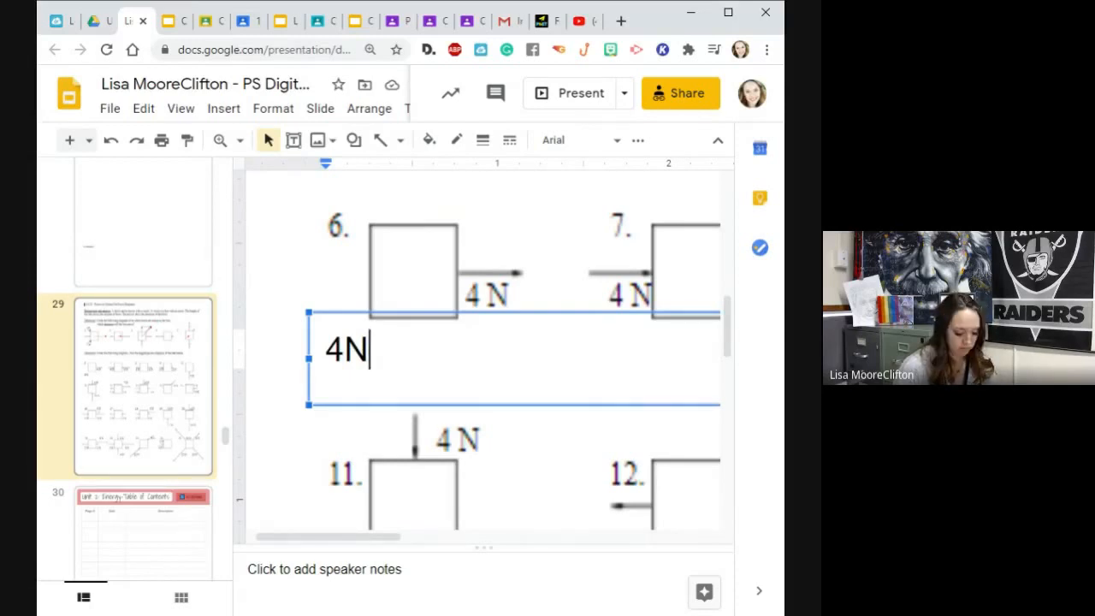
pyautogui.write('R =')
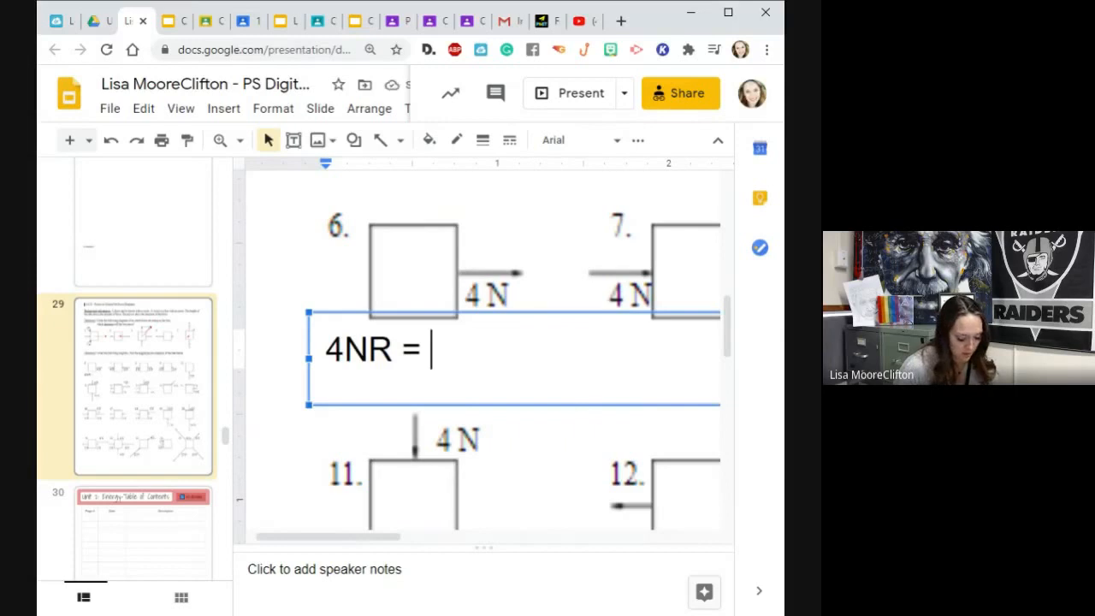
pyautogui.write('4N')
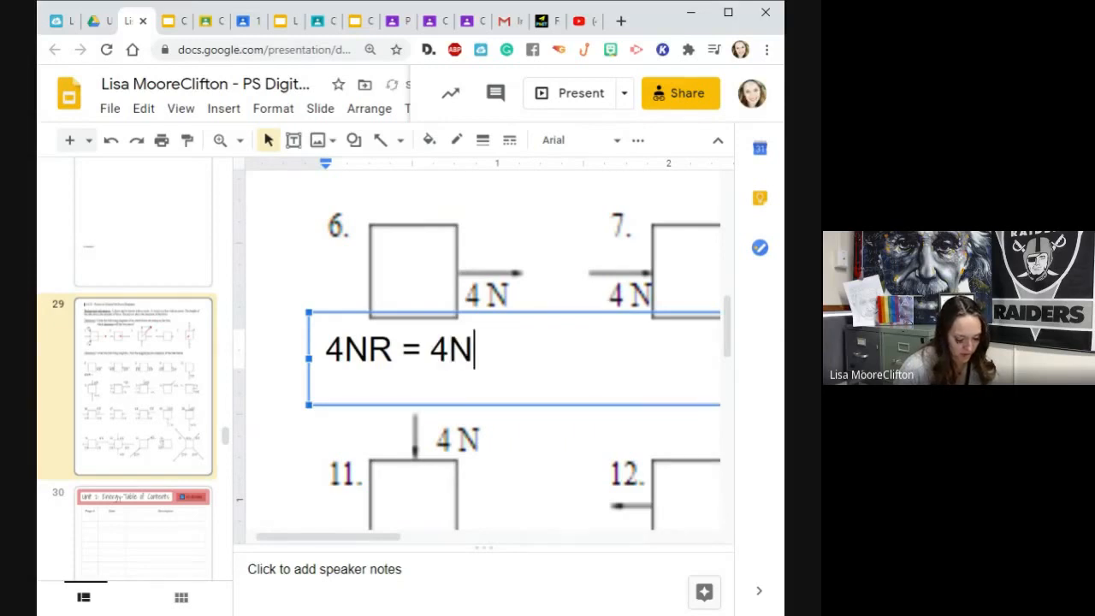
pyautogui.write('R')
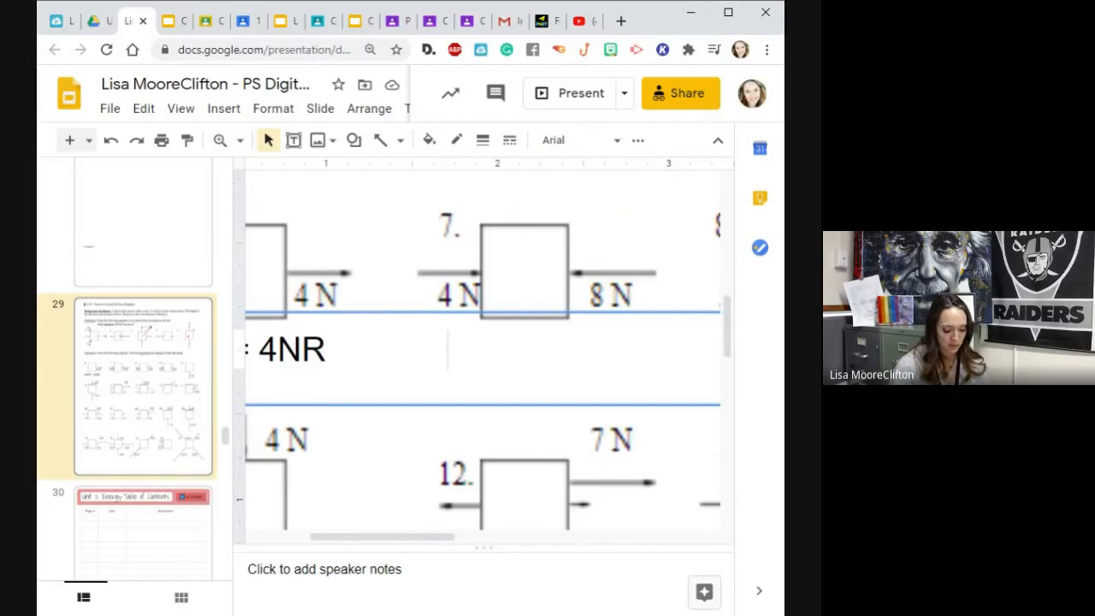
# - Write problem 7's calculation 4N-8N= -4N, correcting the result along the way
pyautogui.write('4N')
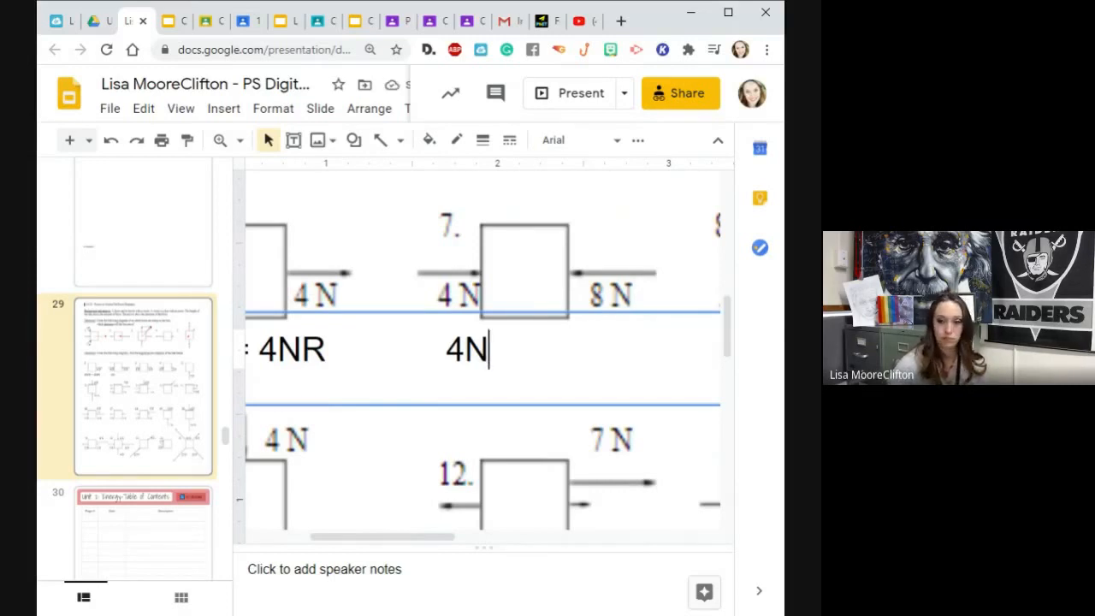
pyautogui.moveTo(640, 284)
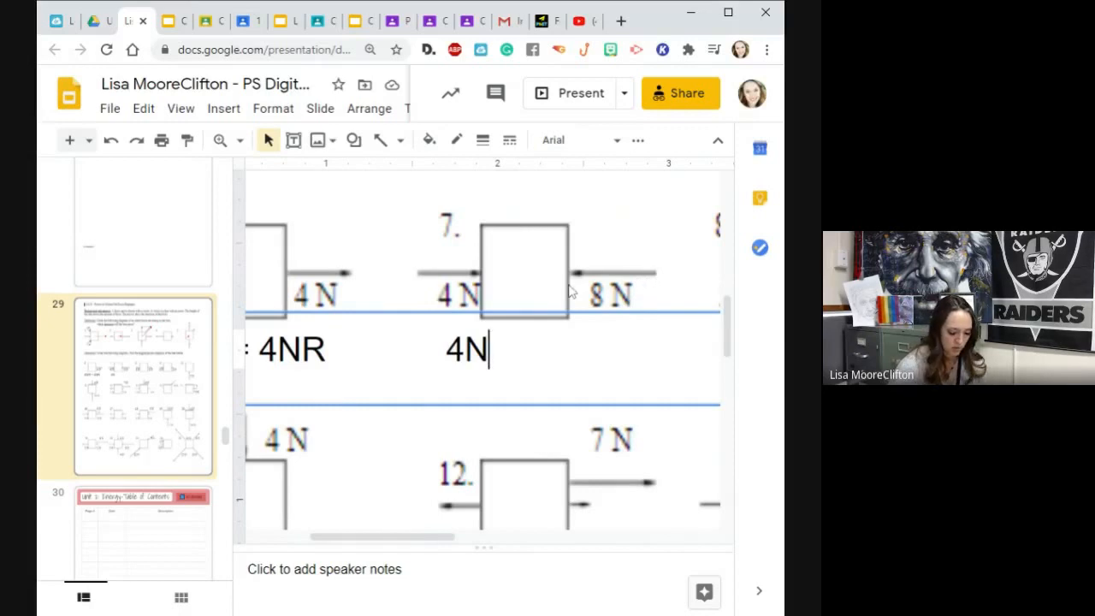
pyautogui.write('-')
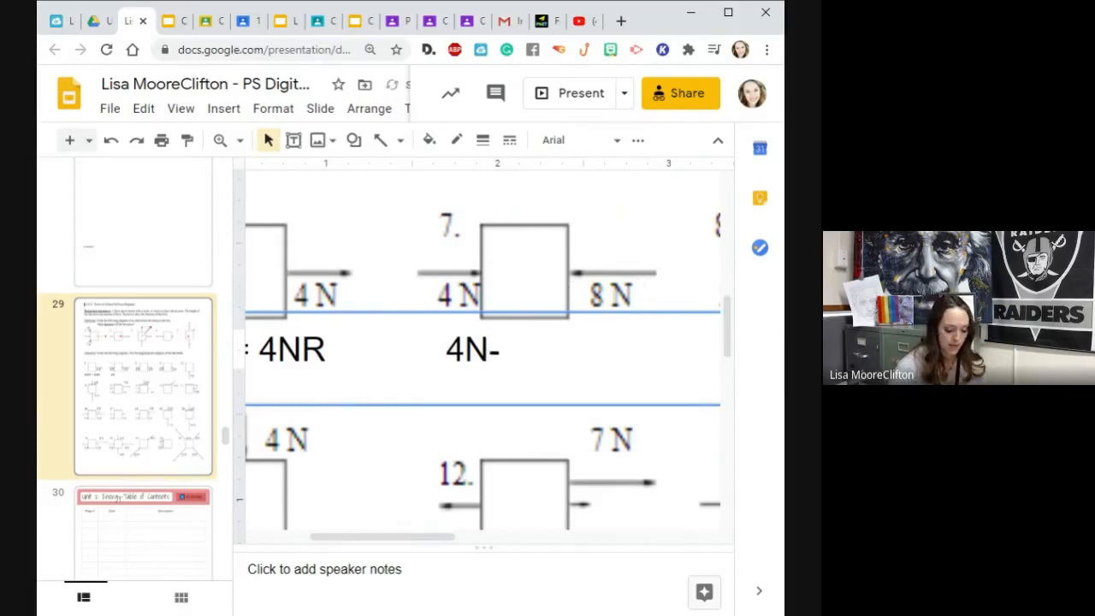
pyautogui.write('8N')
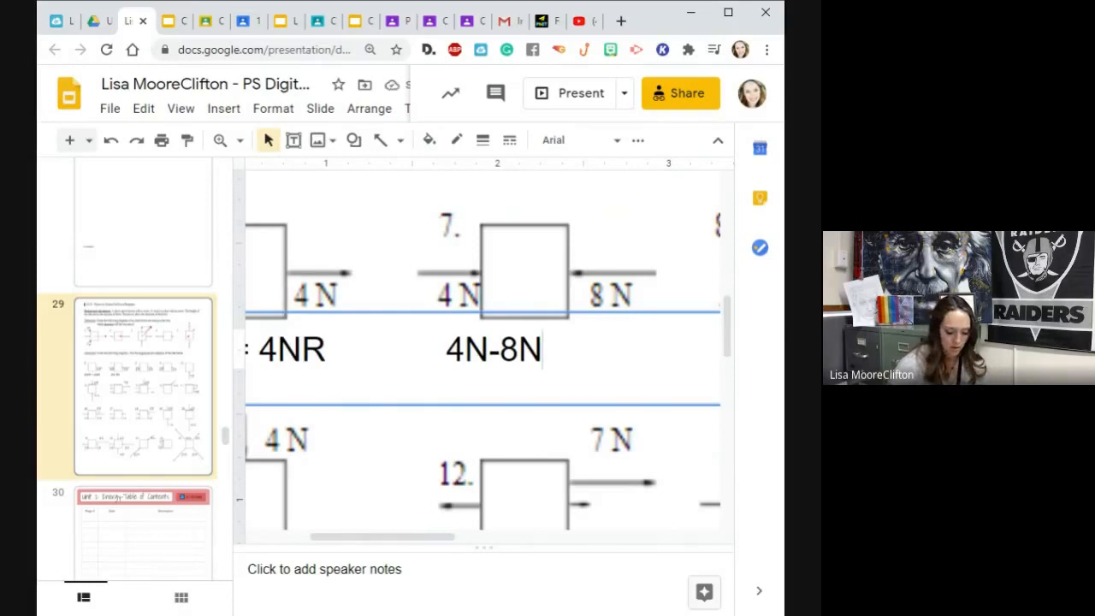
pyautogui.write('+')
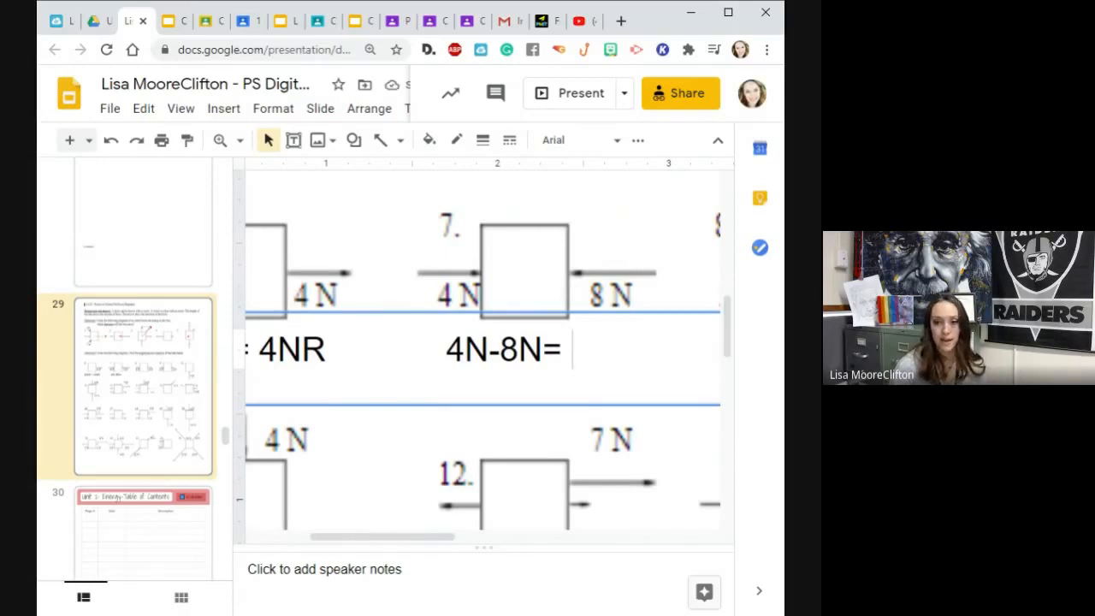
pyautogui.write('-8')
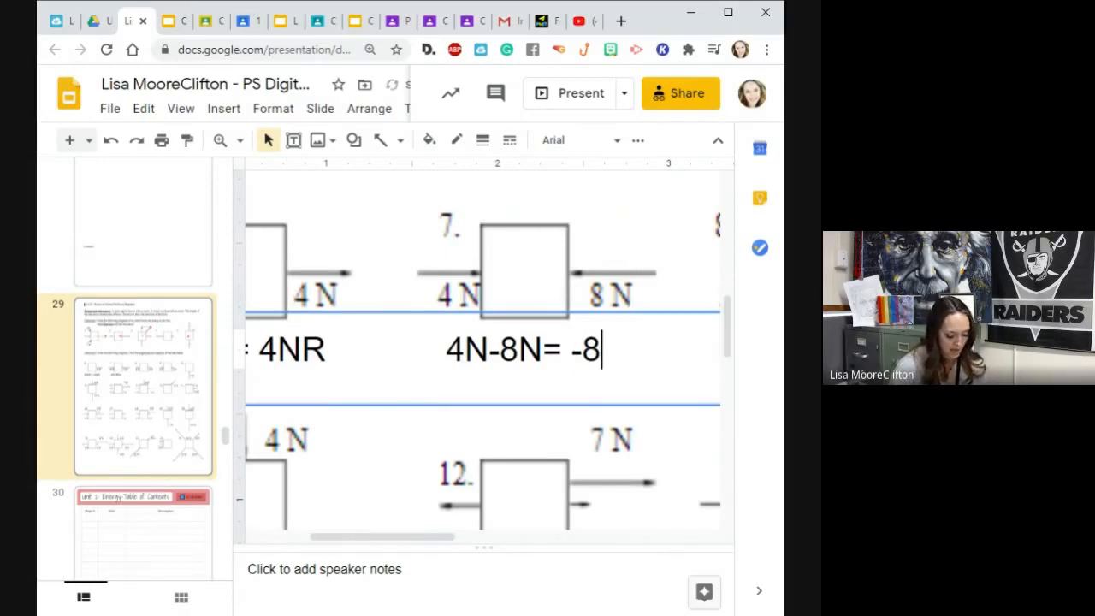
pyautogui.write('N')
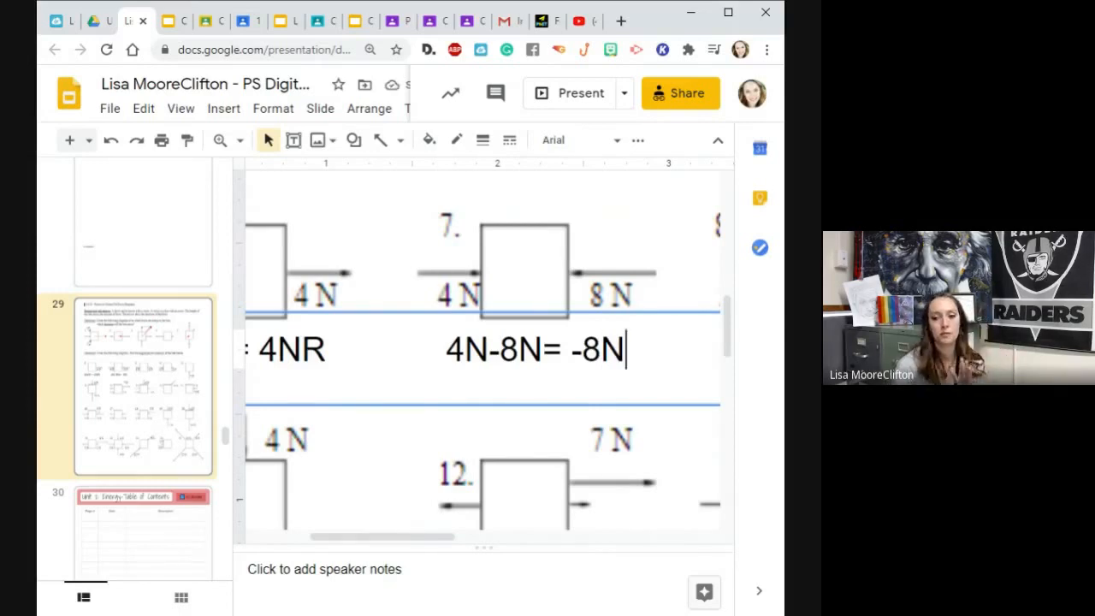
# - Append the bracketed direction (4NL) to problem 7's answer
pyautogui.write('(')
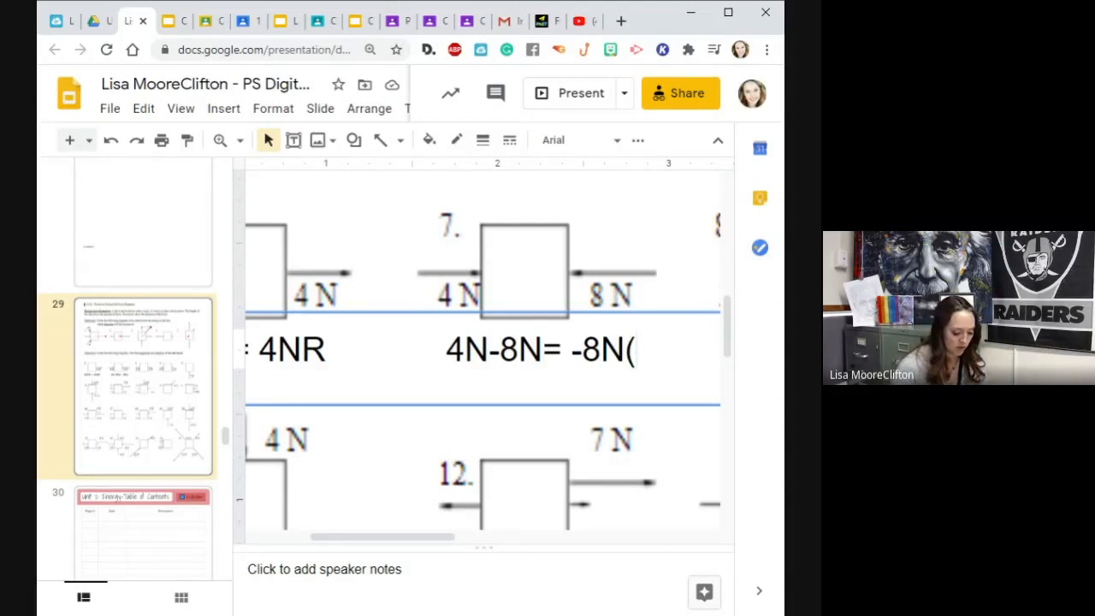
pyautogui.write('8N')
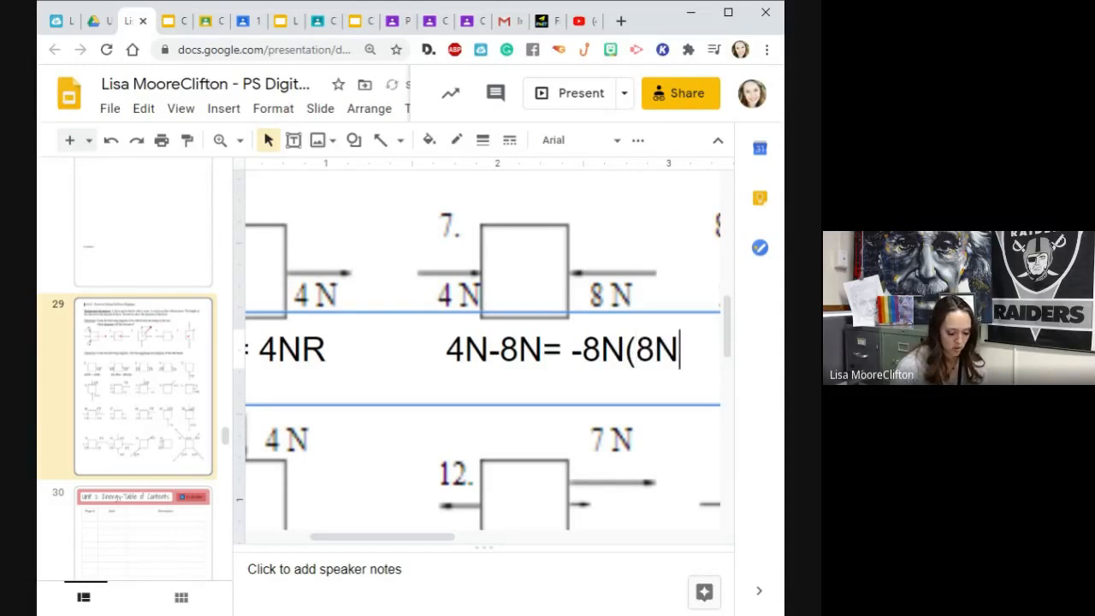
pyautogui.write('L')
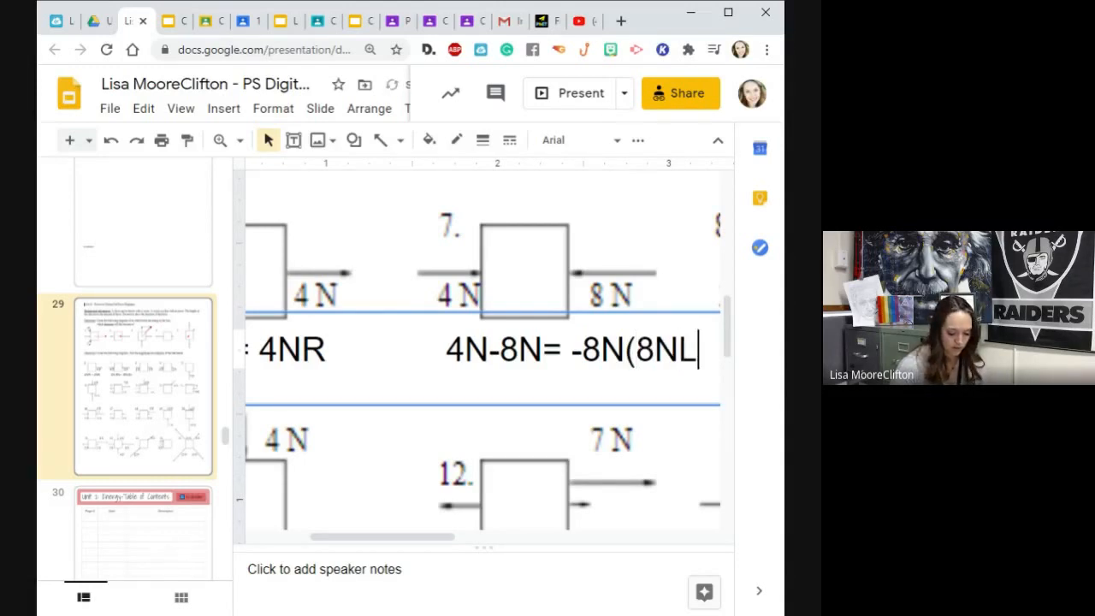
pyautogui.write(')')
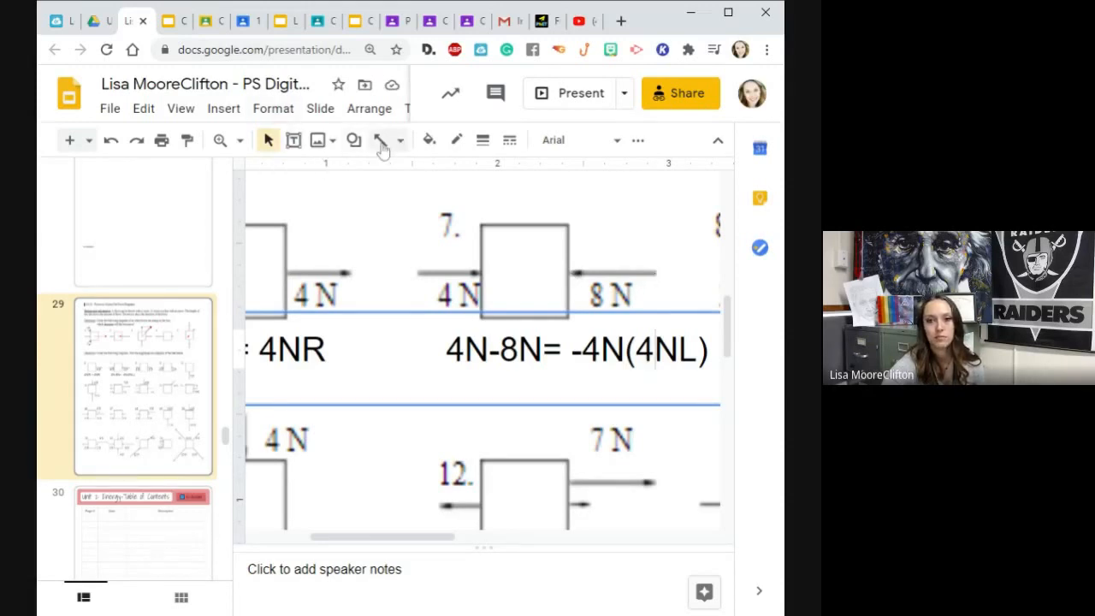
# - Draw a red left-pointing resultant arrow beside the problem 7 box
pyautogui.click(400, 140)
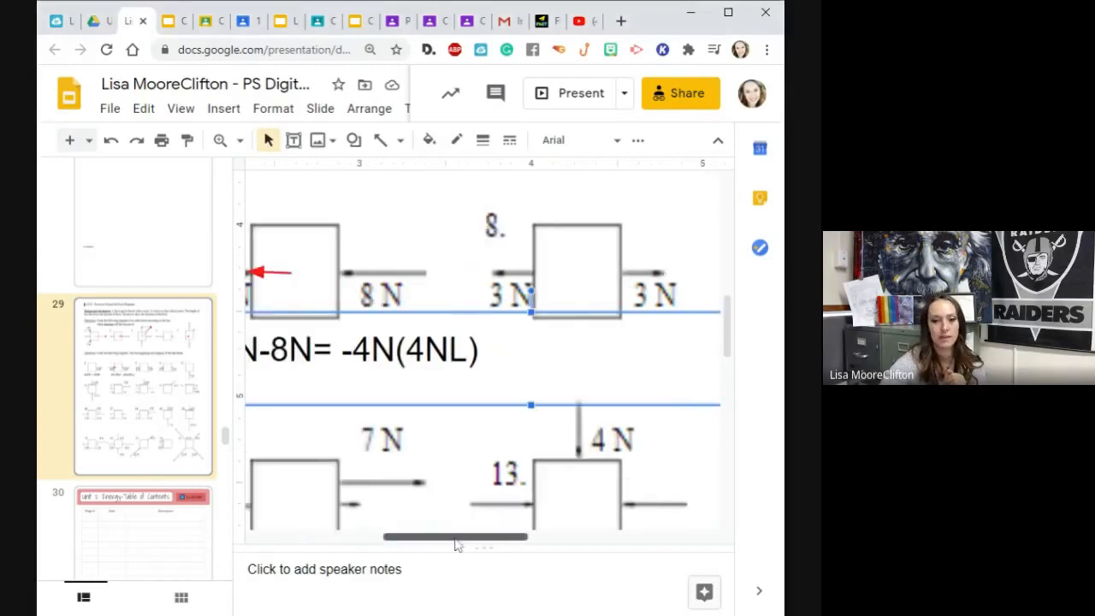
pyautogui.moveTo(453, 537); pyautogui.dragTo(599, 537)
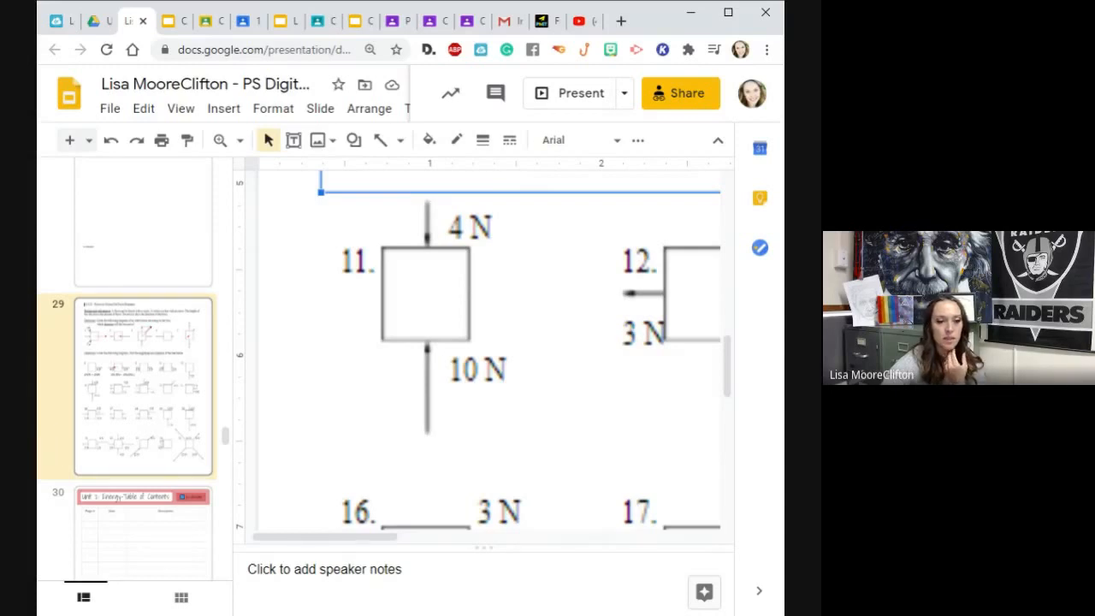
pyautogui.moveTo(339, 528)
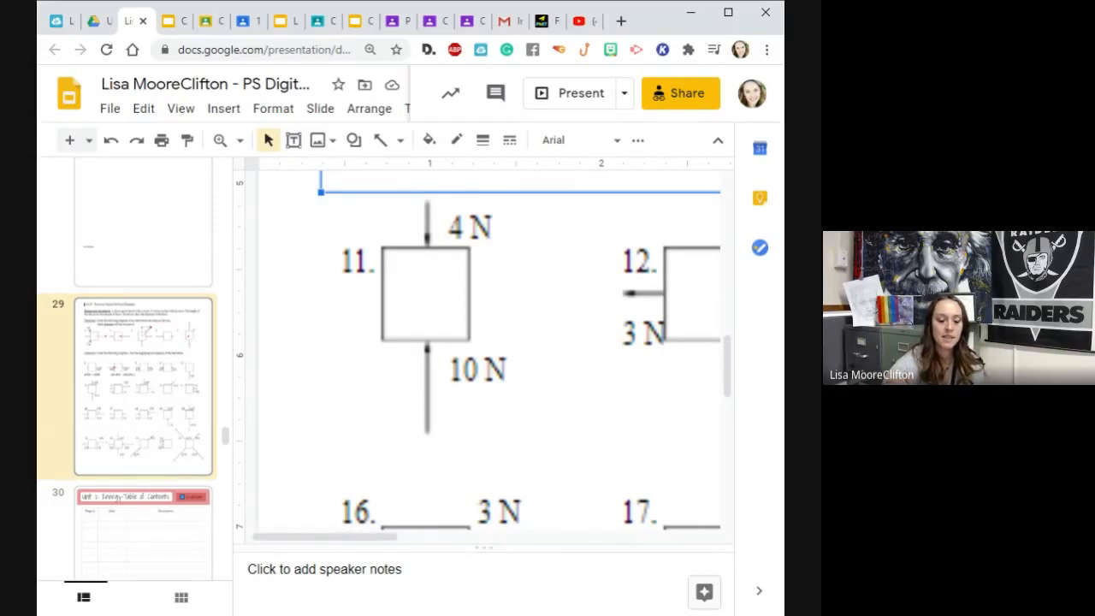
pyautogui.moveTo(332, 462)
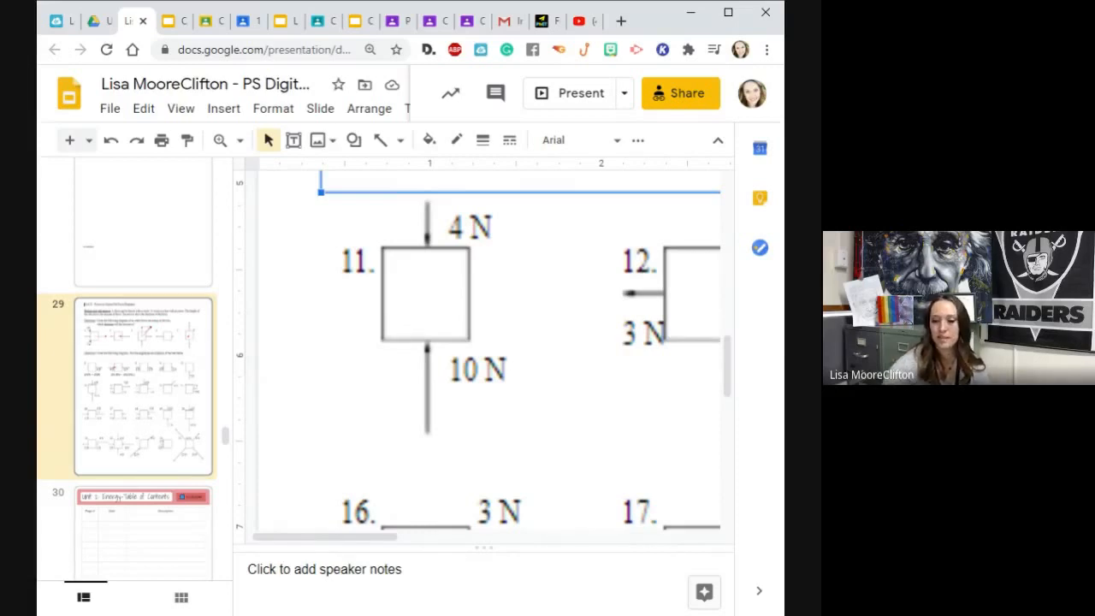
pyautogui.moveTo(407, 475)
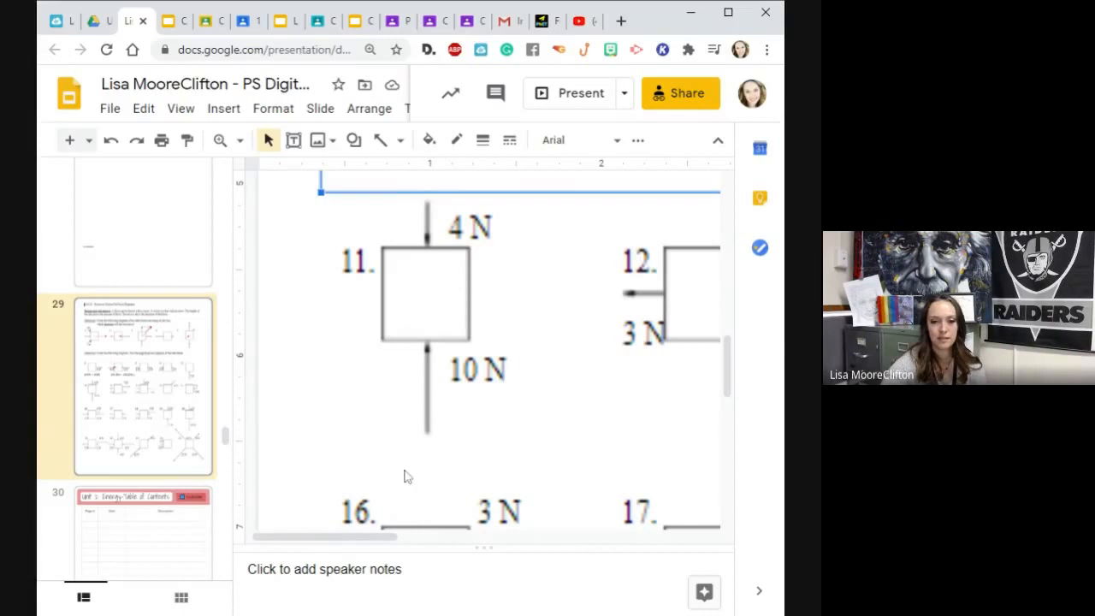